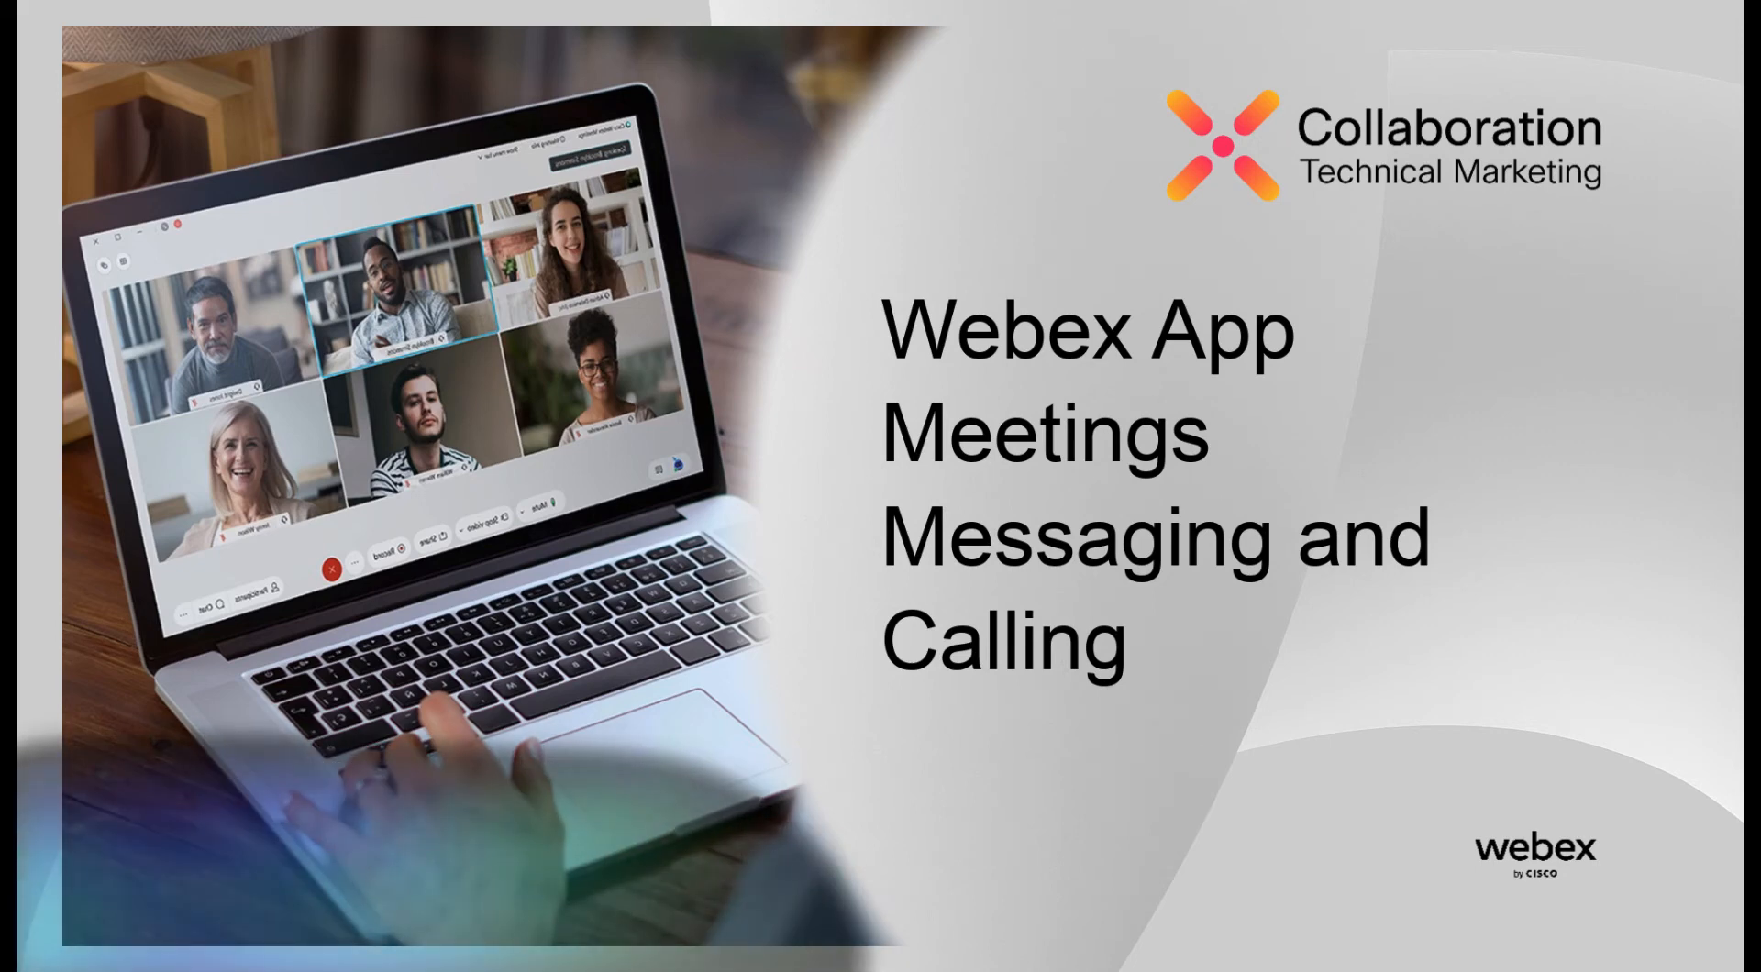
left_click(119, 277)
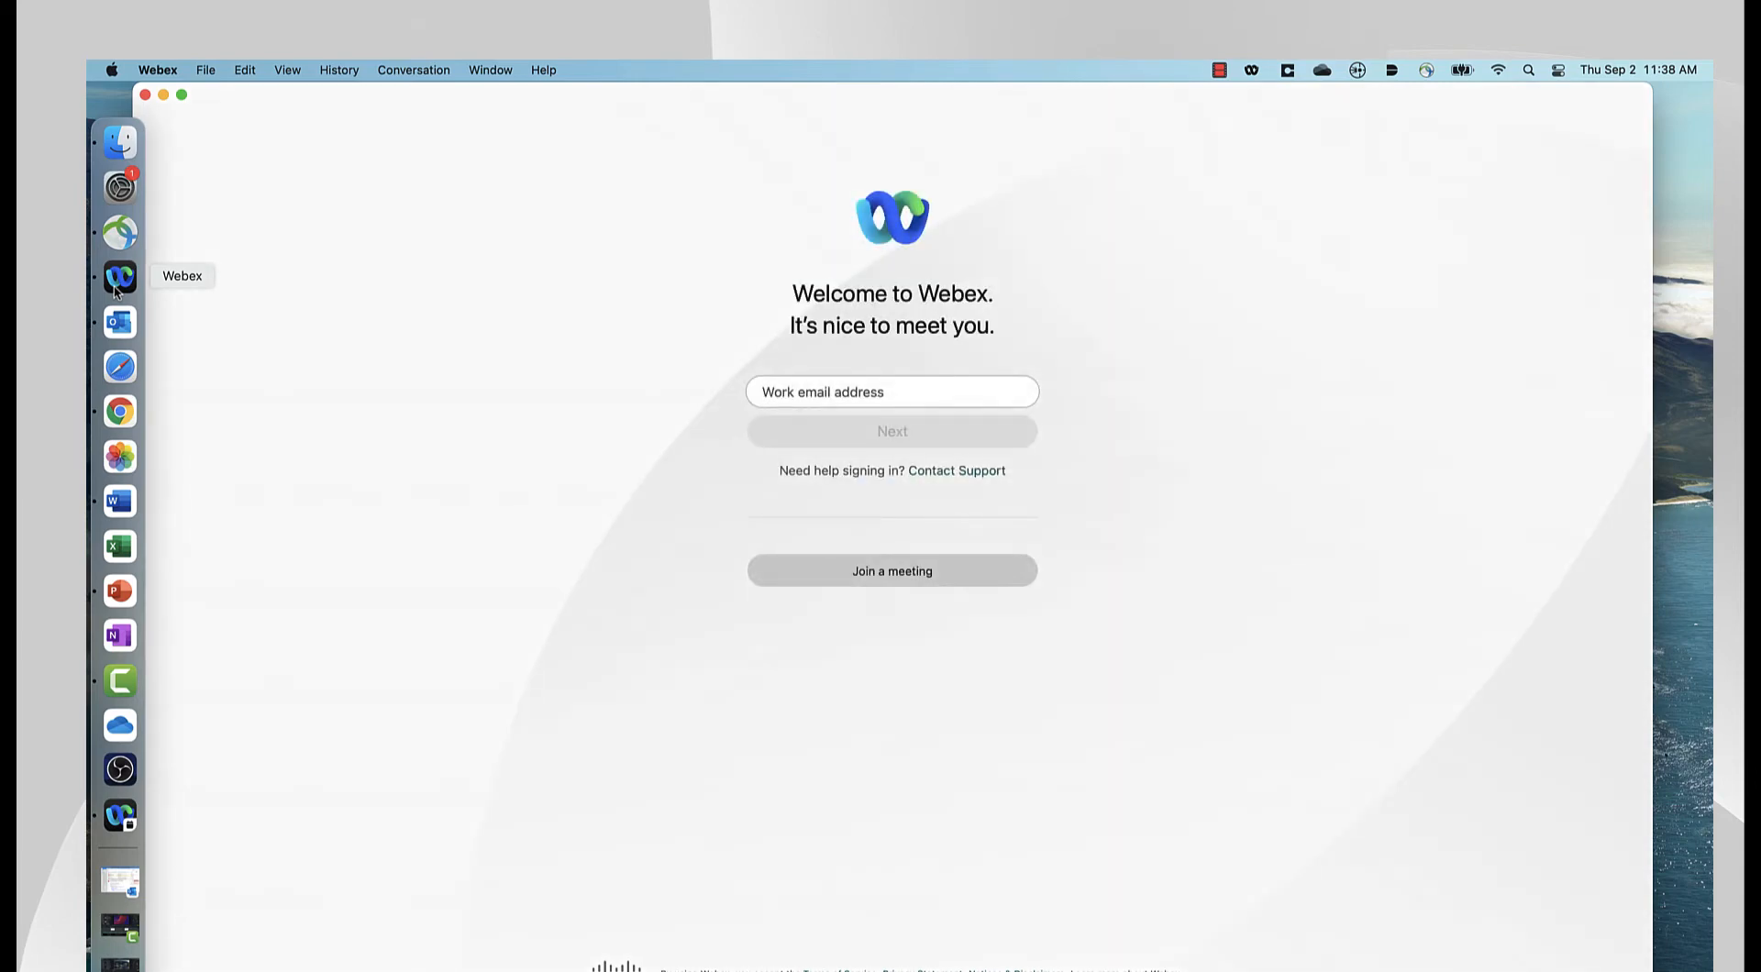
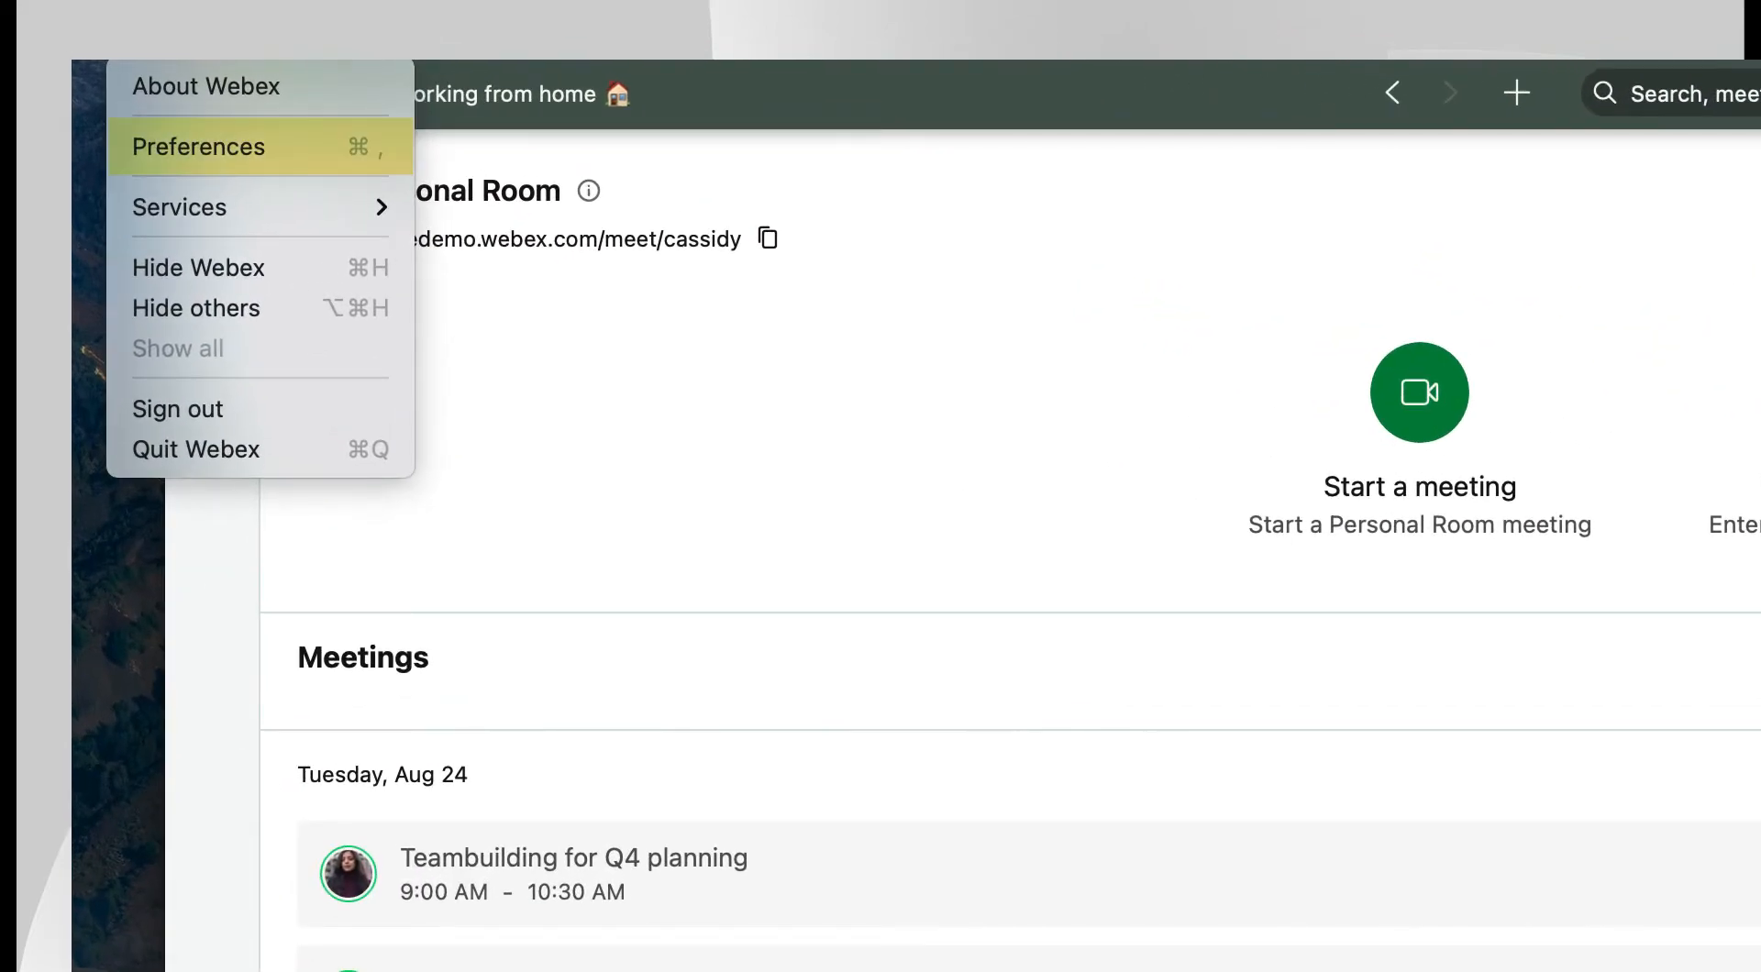
left_click(199, 146)
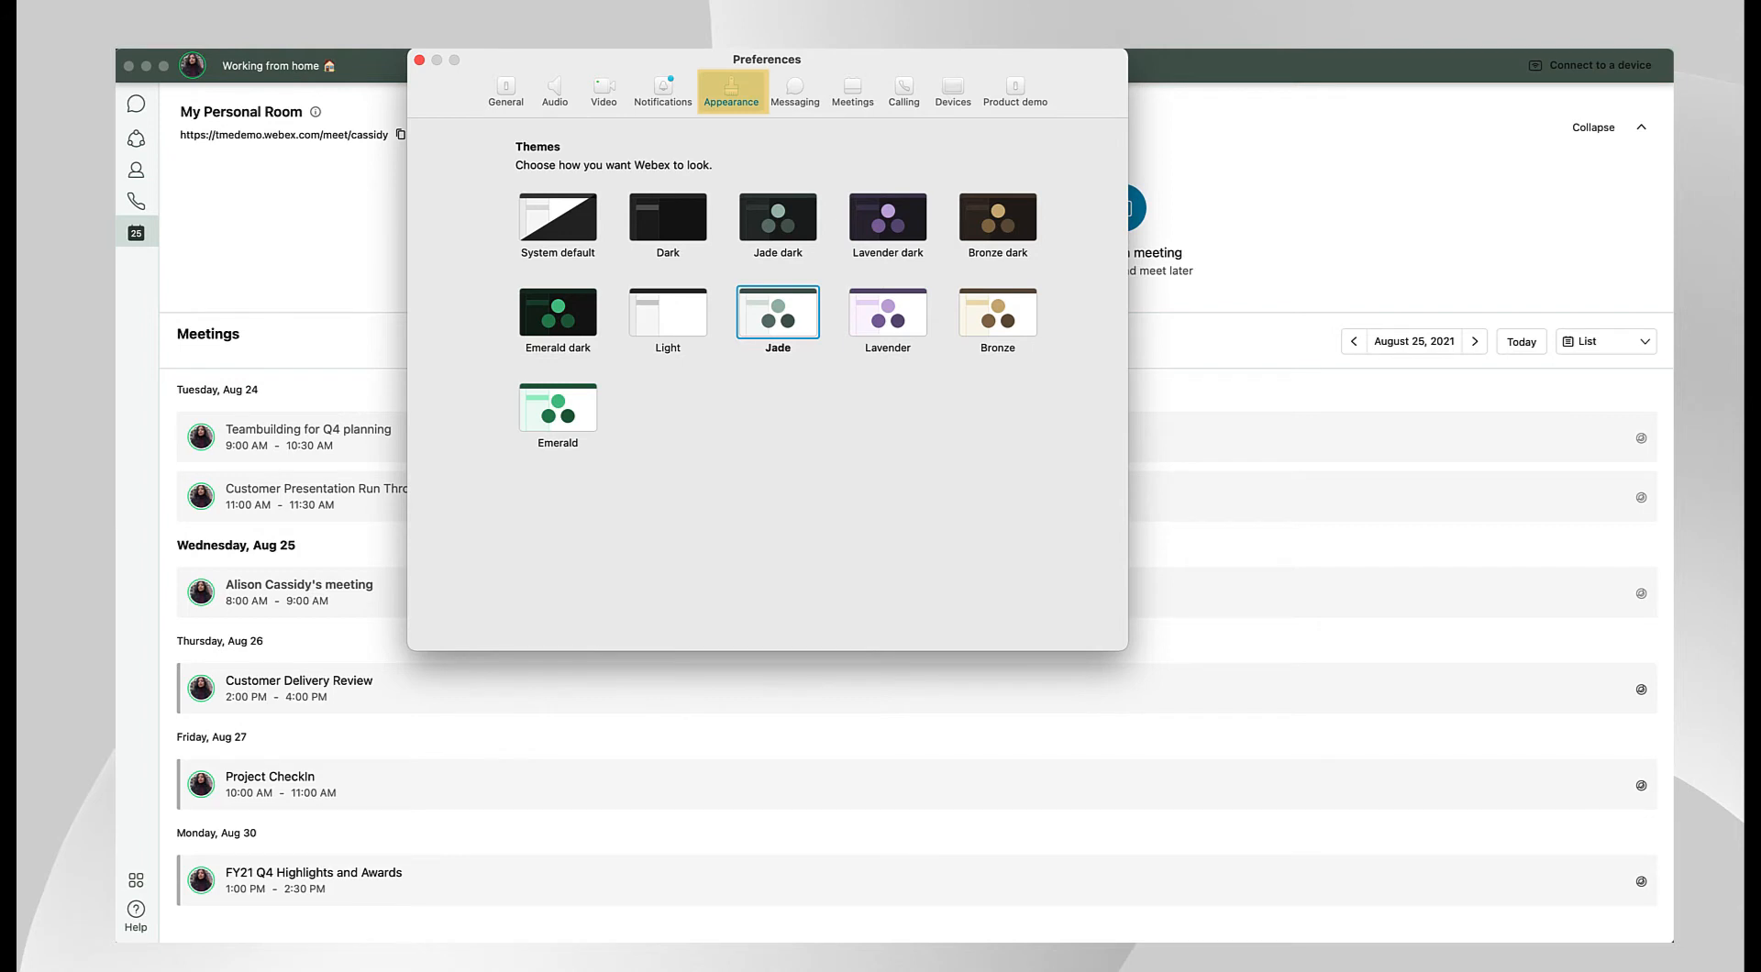
left_click(668, 219)
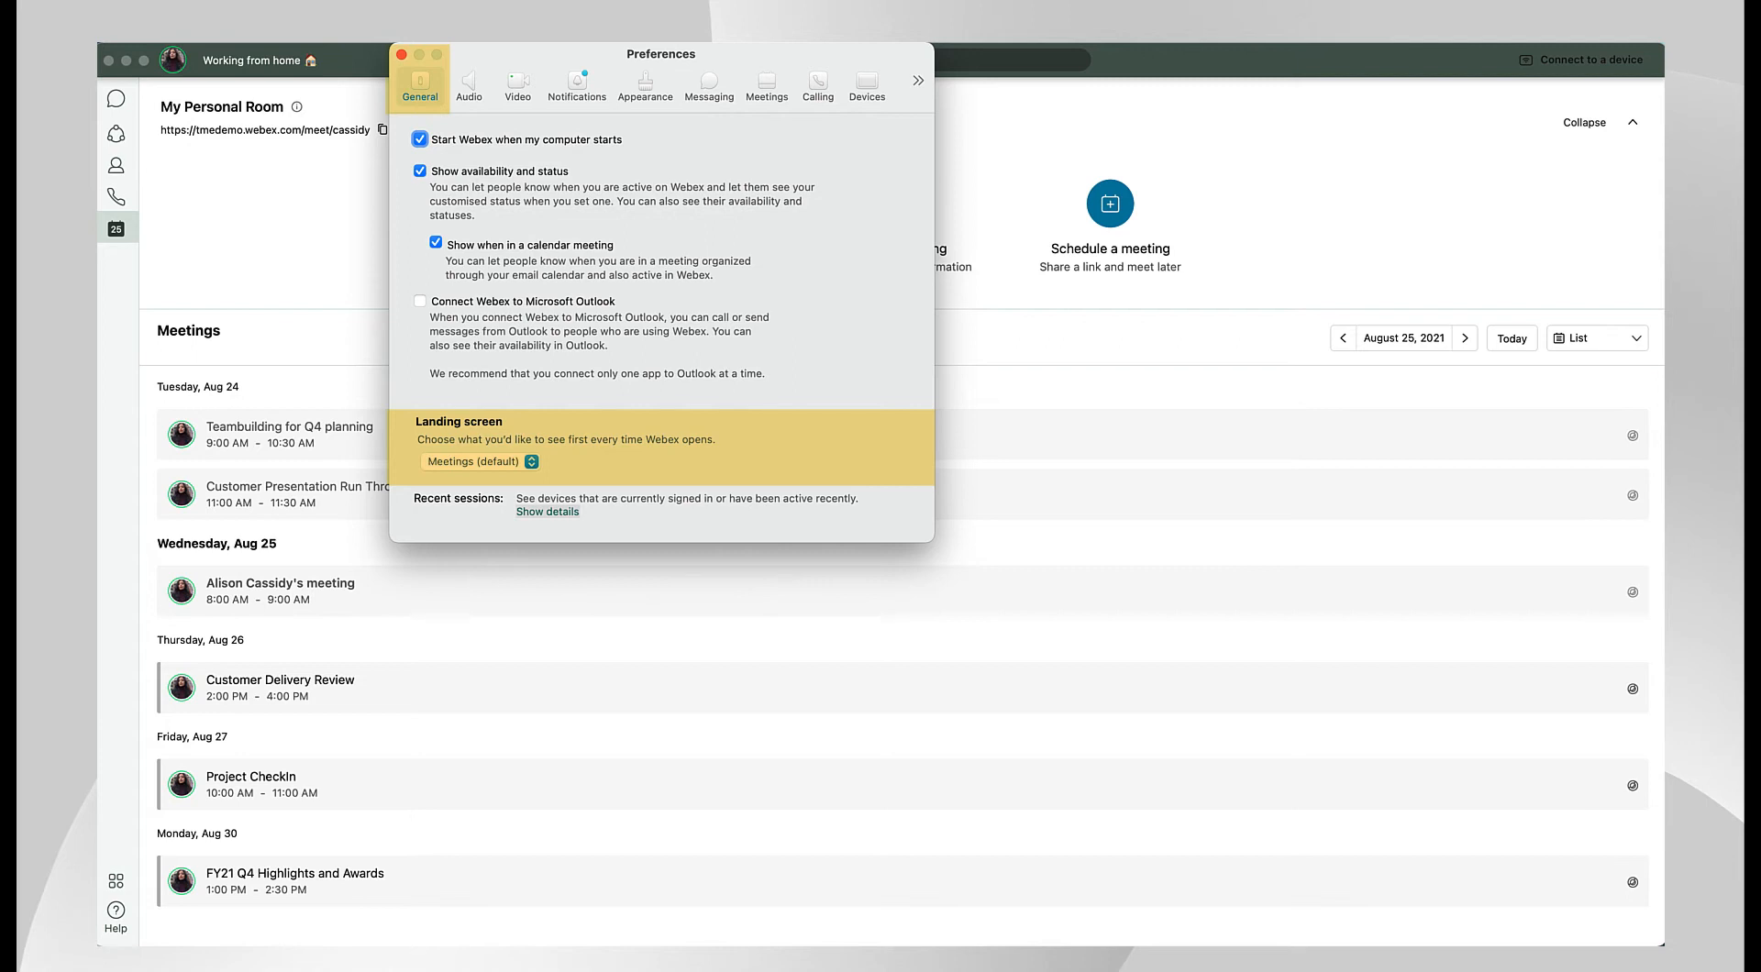
left_click(547, 85)
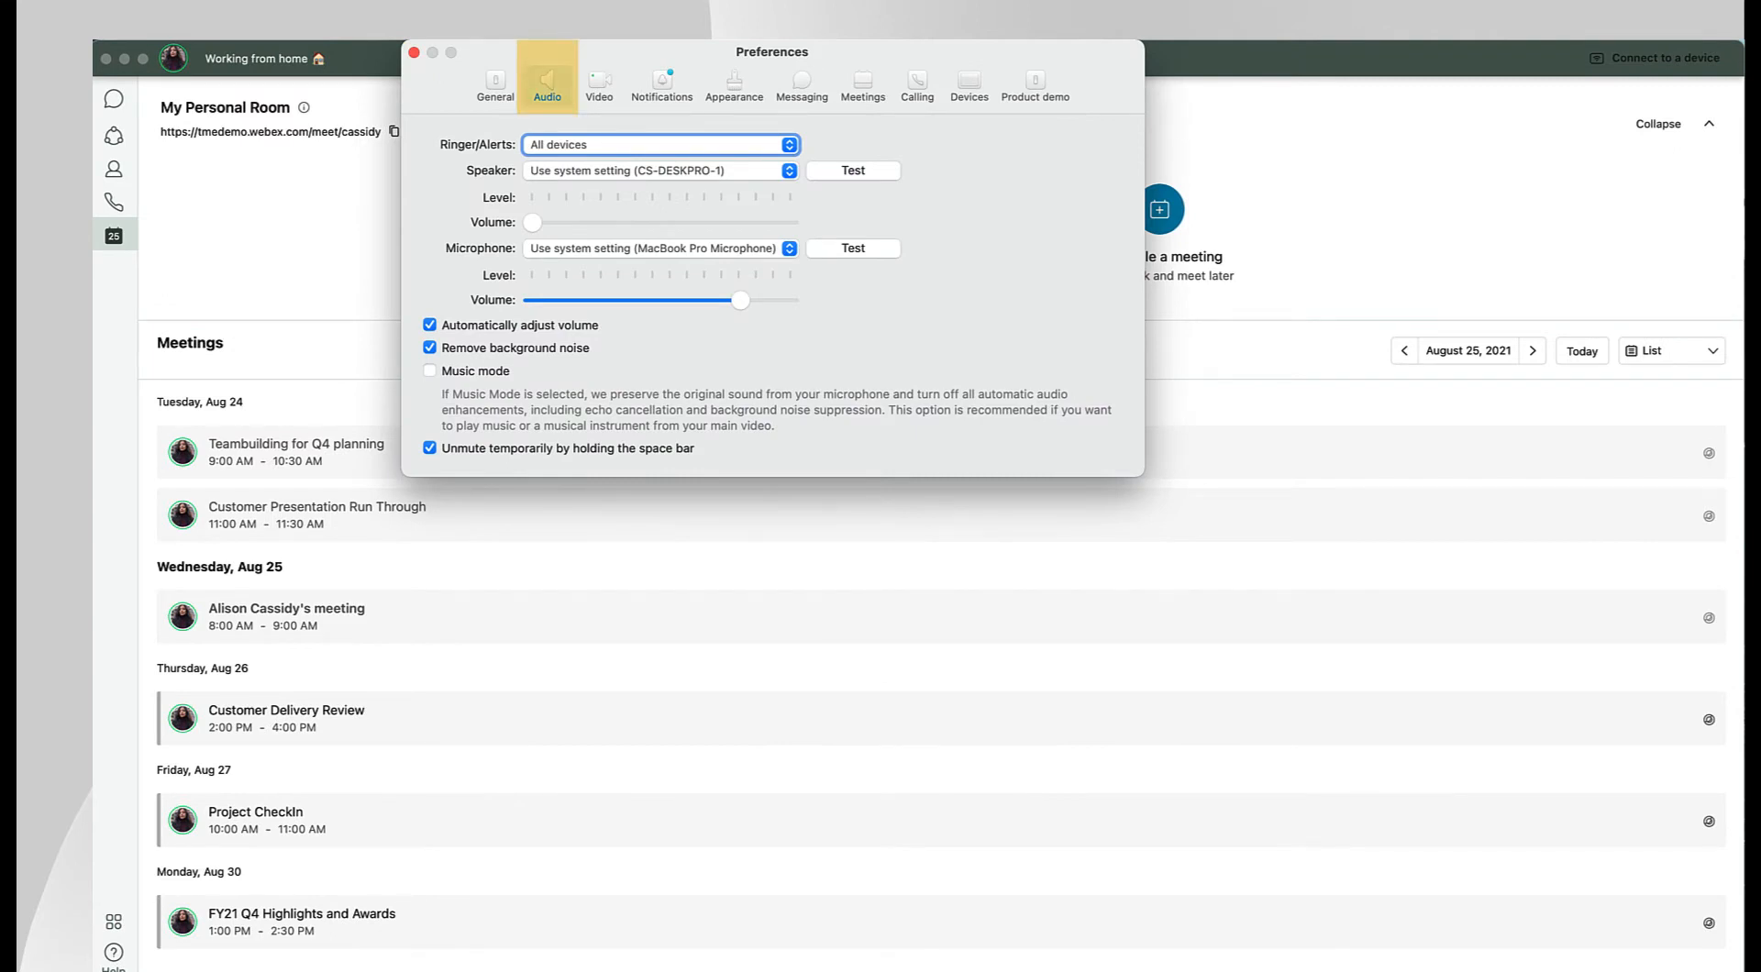
mouse_move(517, 348)
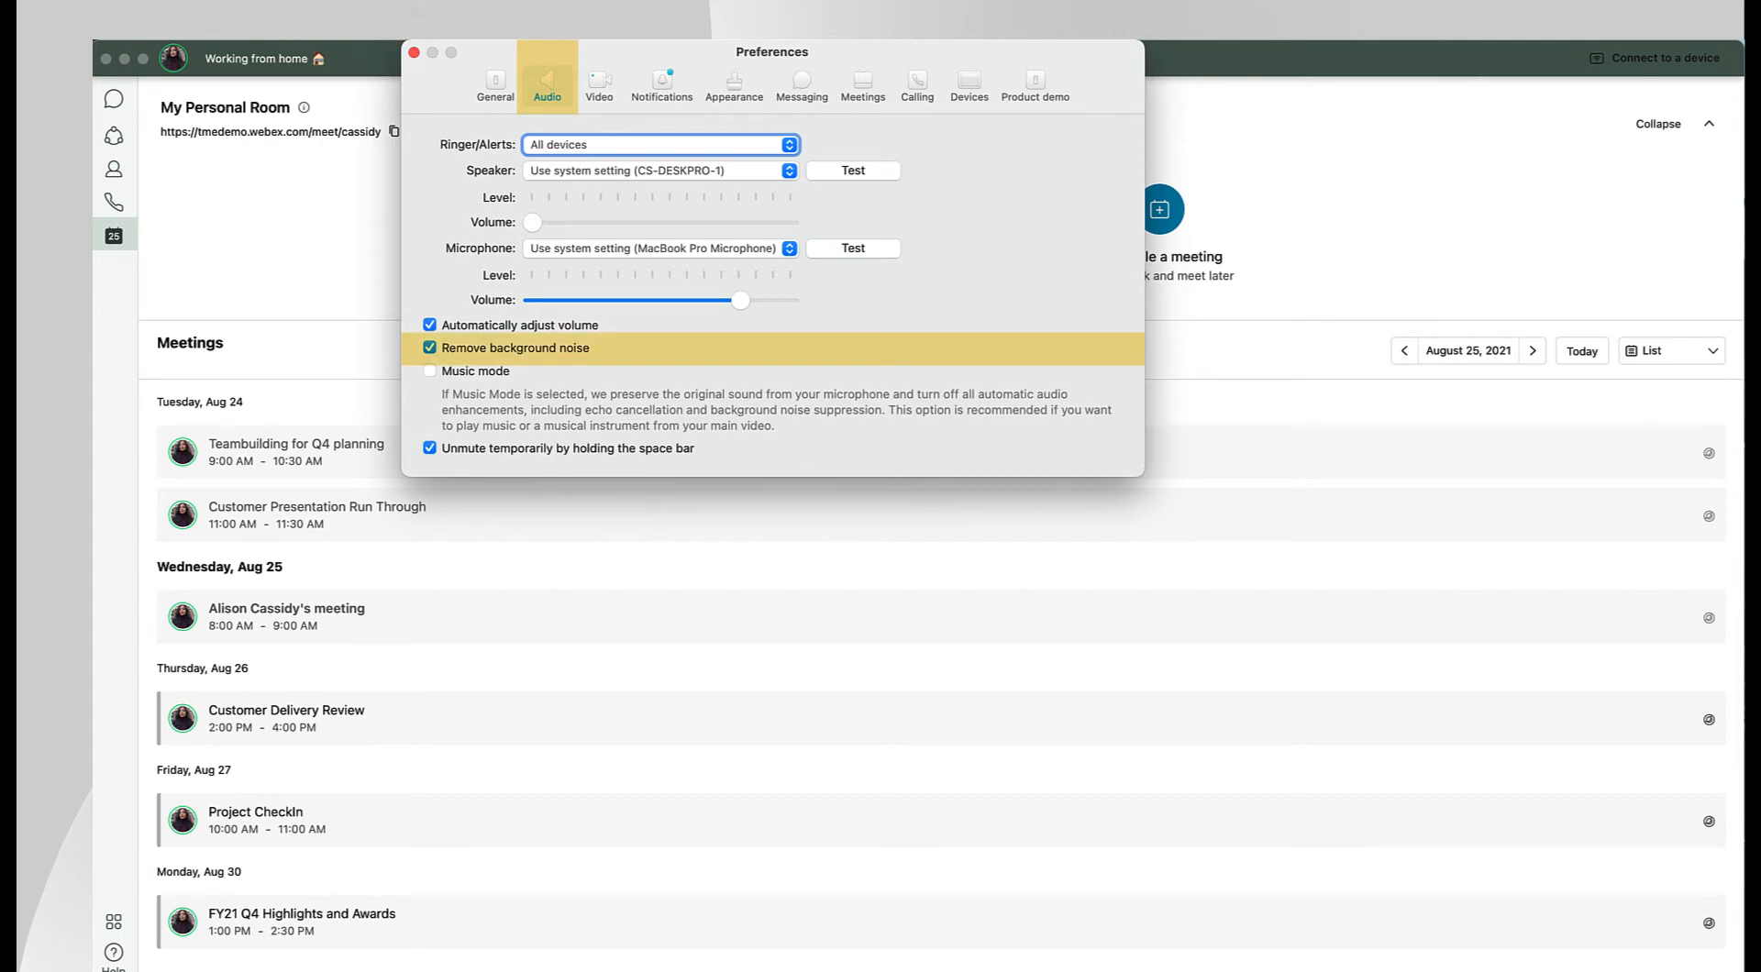
left_click(600, 84)
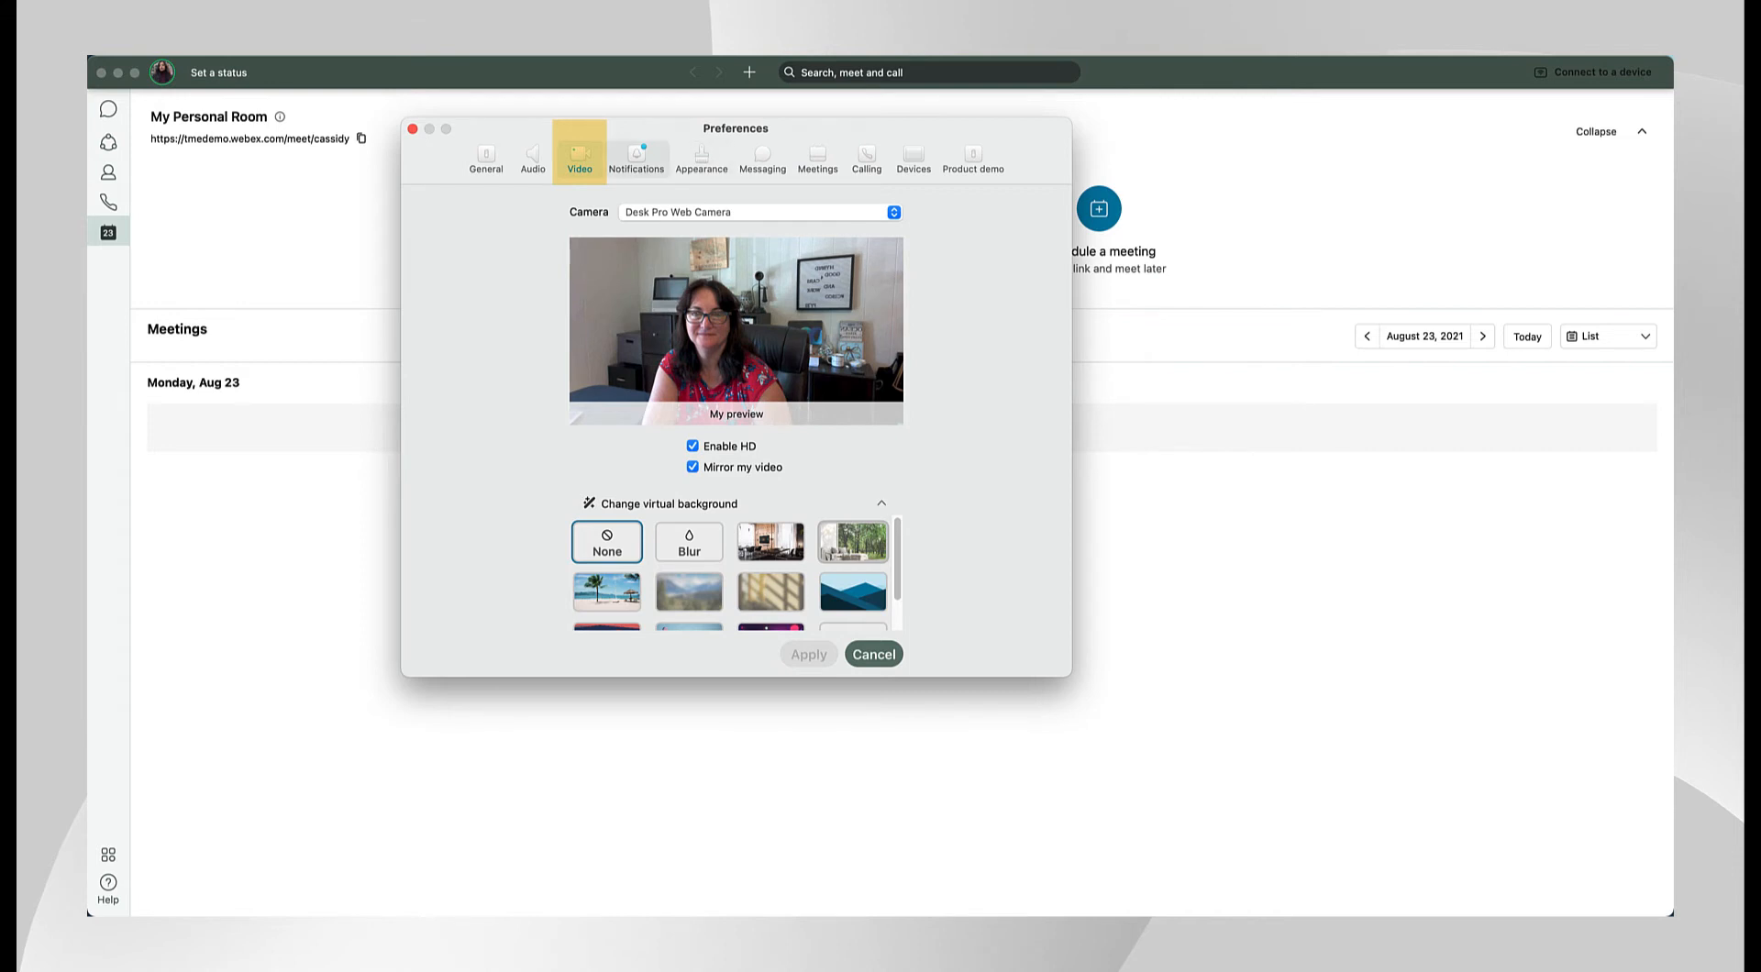
left_click(637, 156)
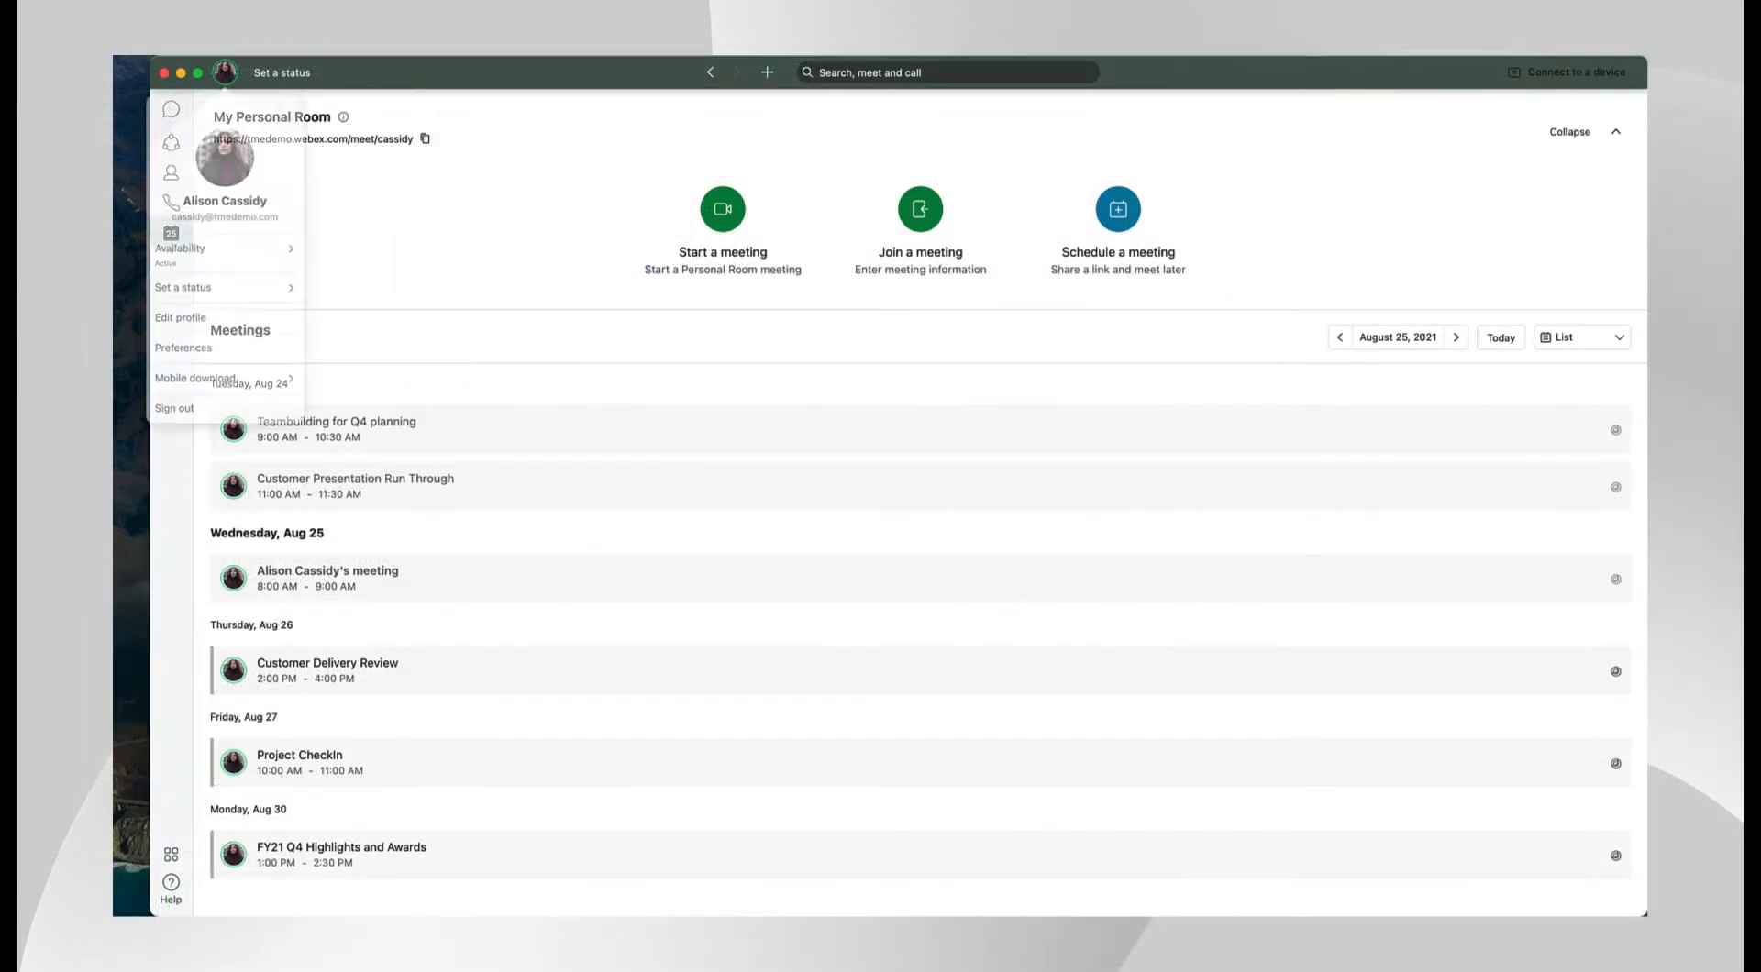
left_click(180, 317)
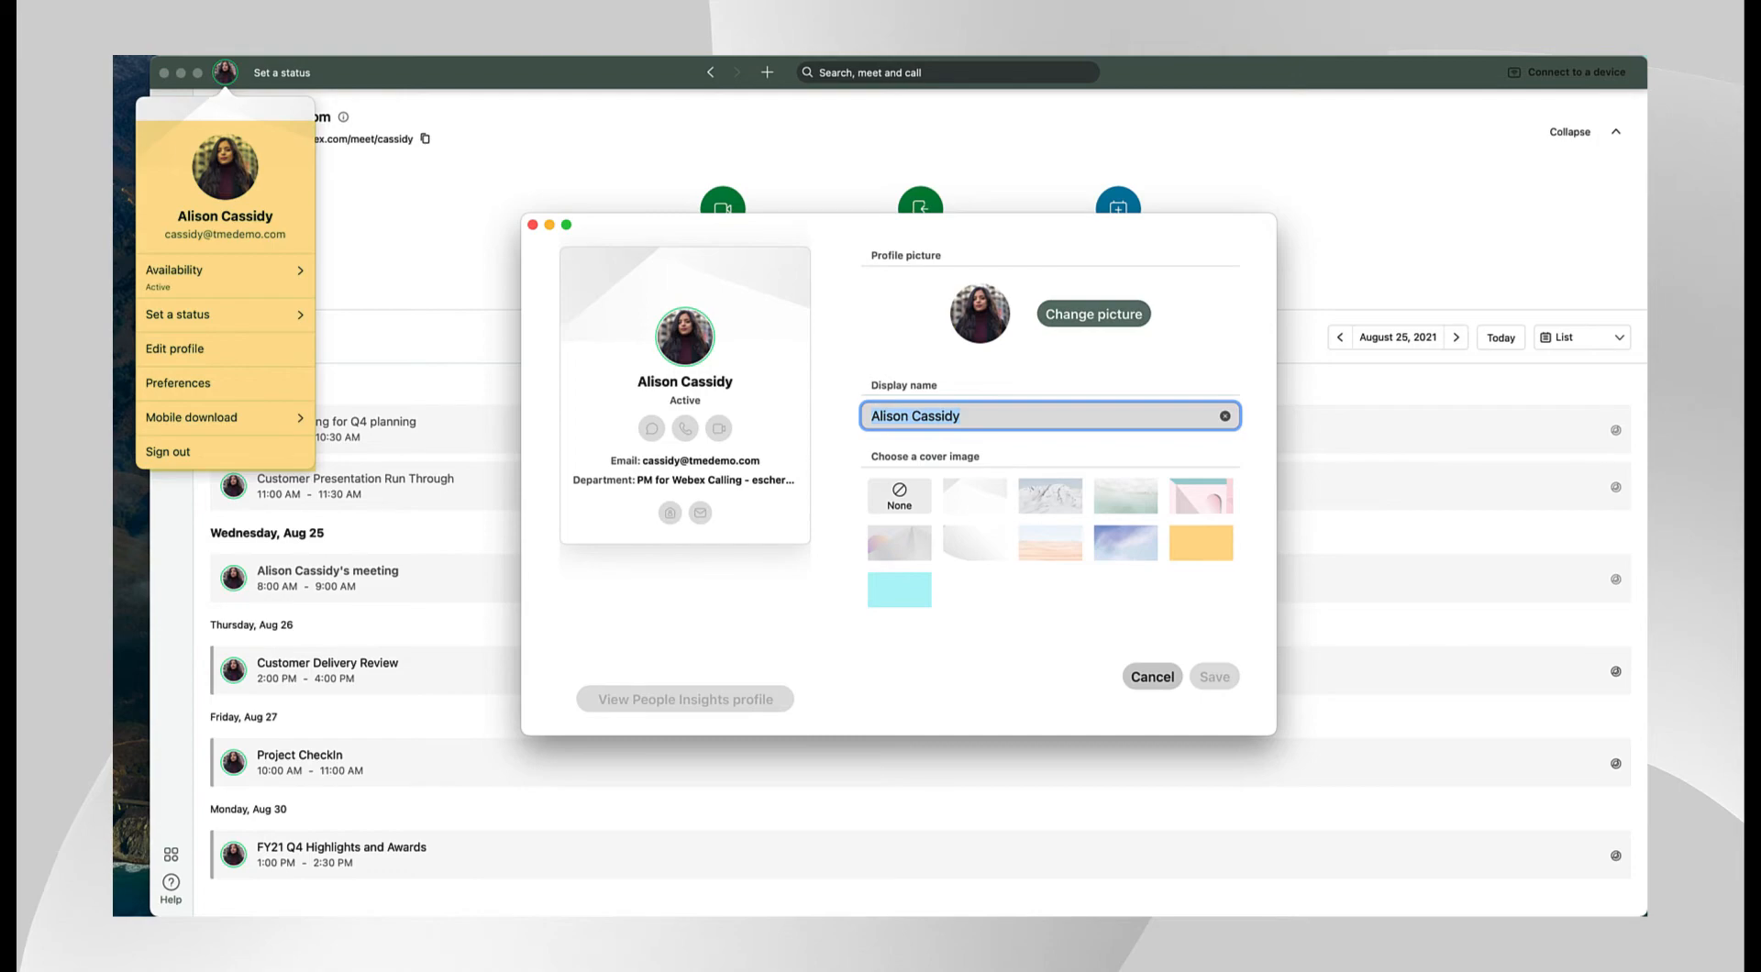
left_click(1150, 676)
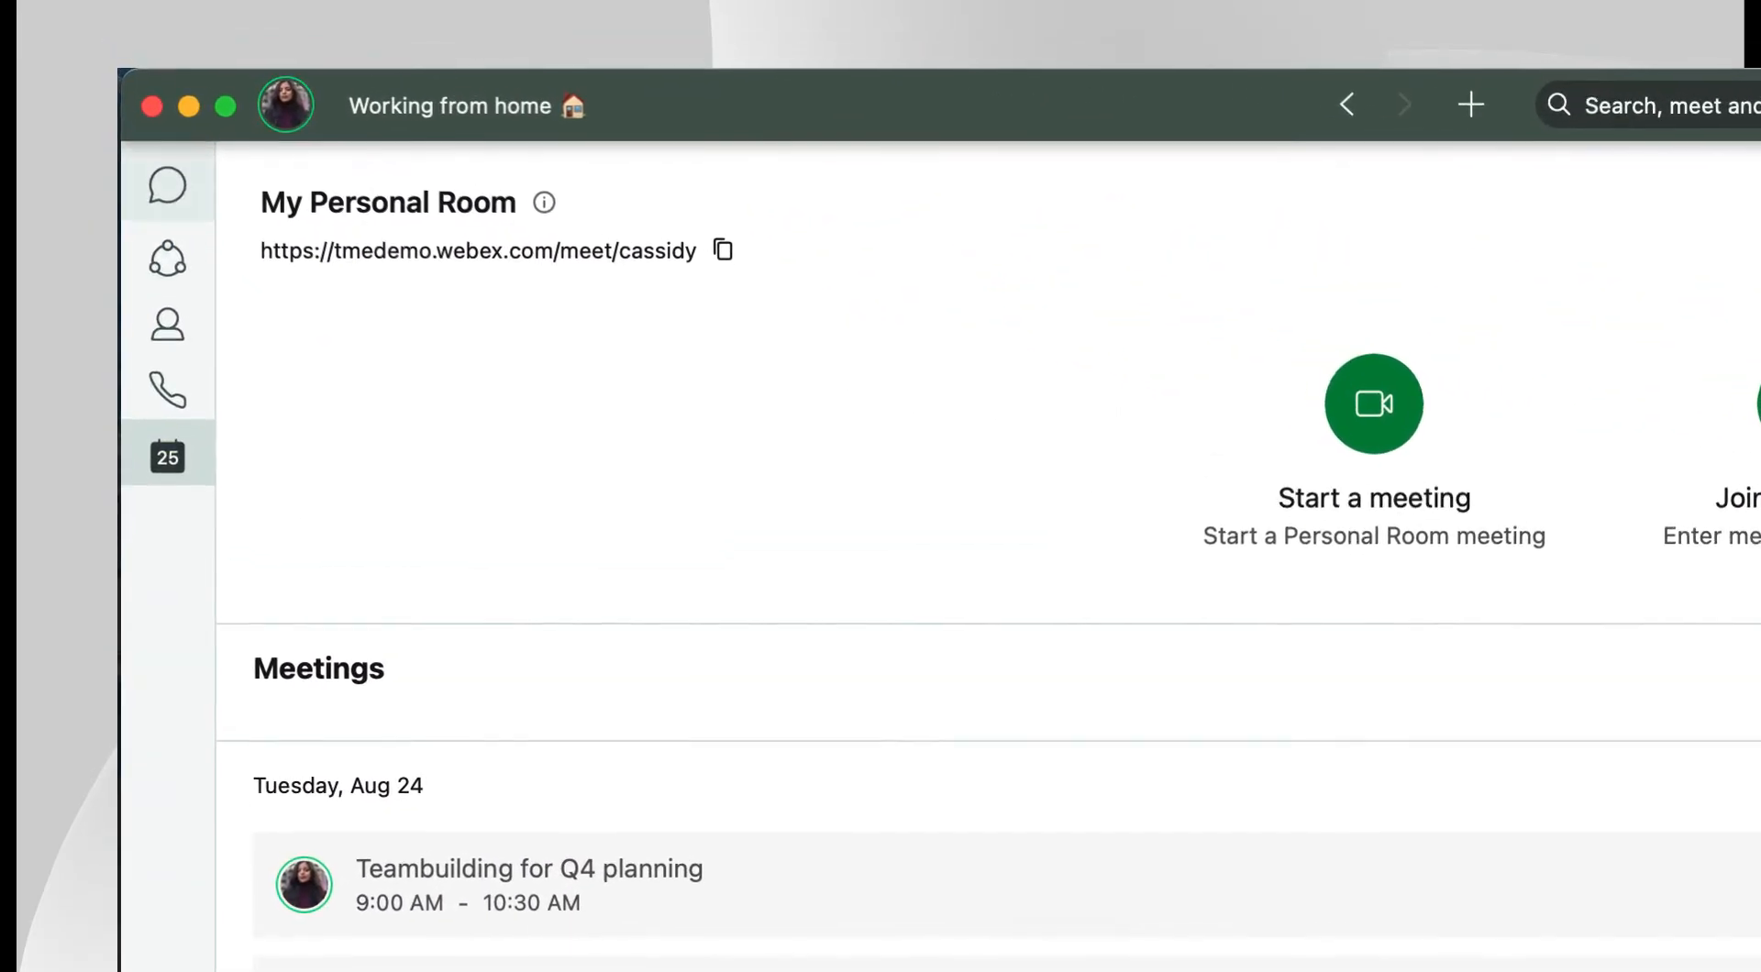
left_click(166, 184)
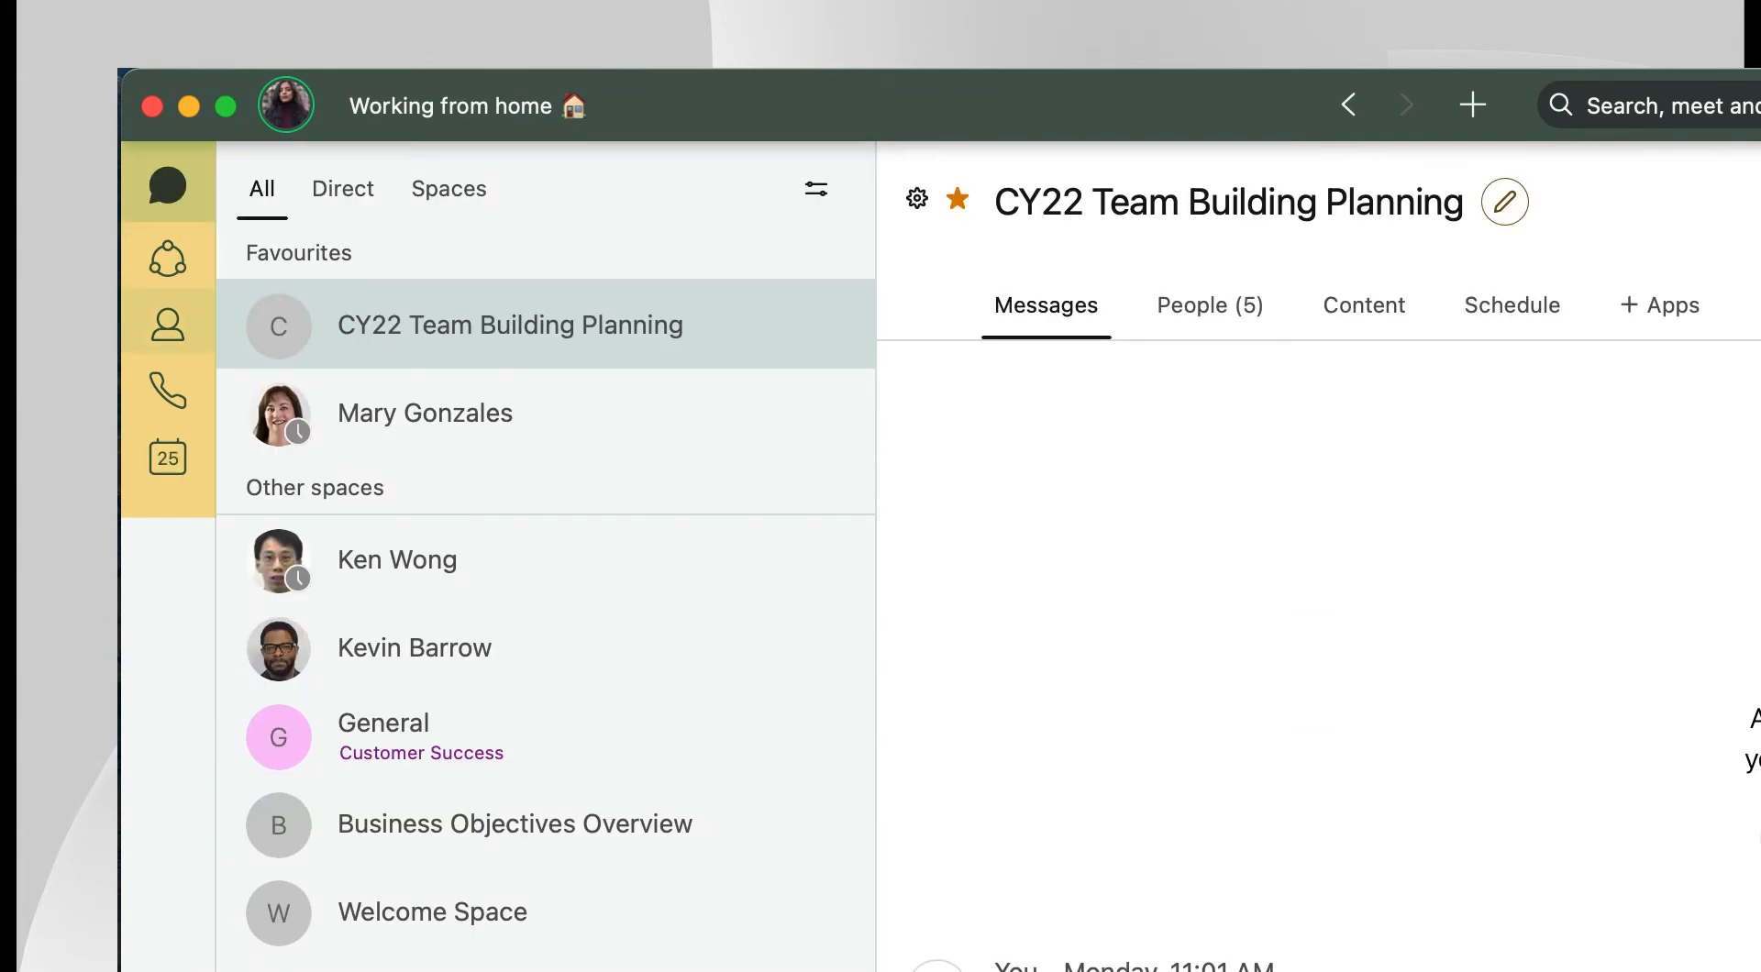
left_click(166, 457)
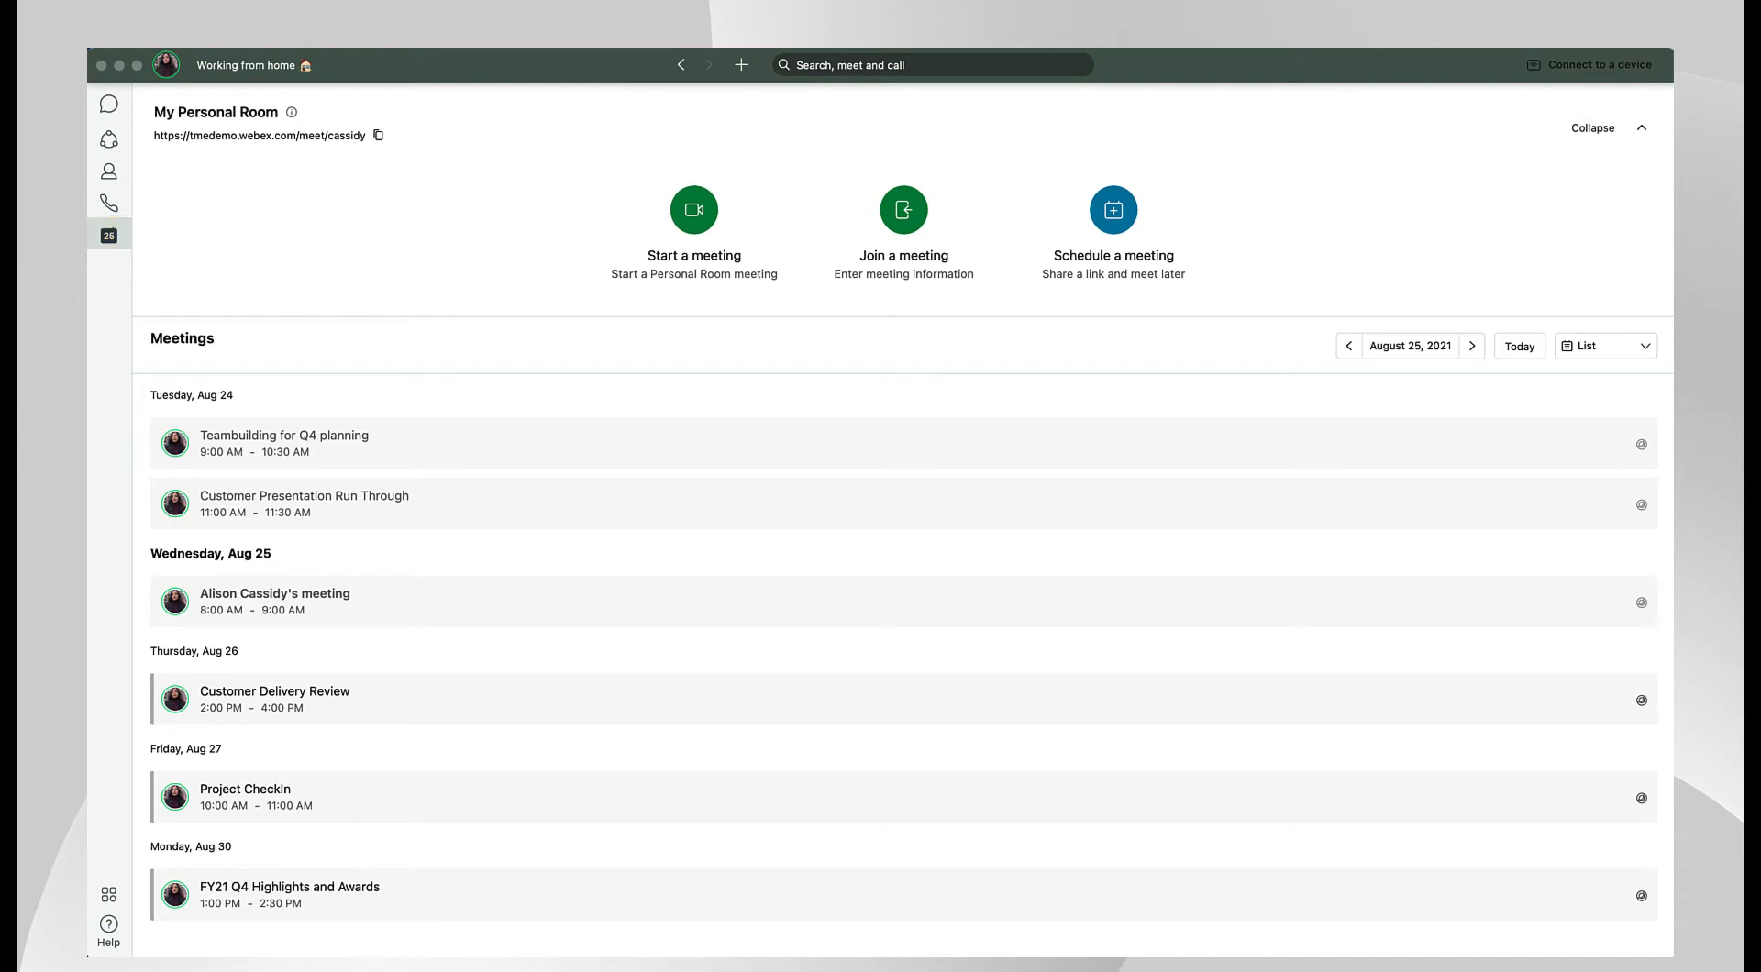
left_click(695, 210)
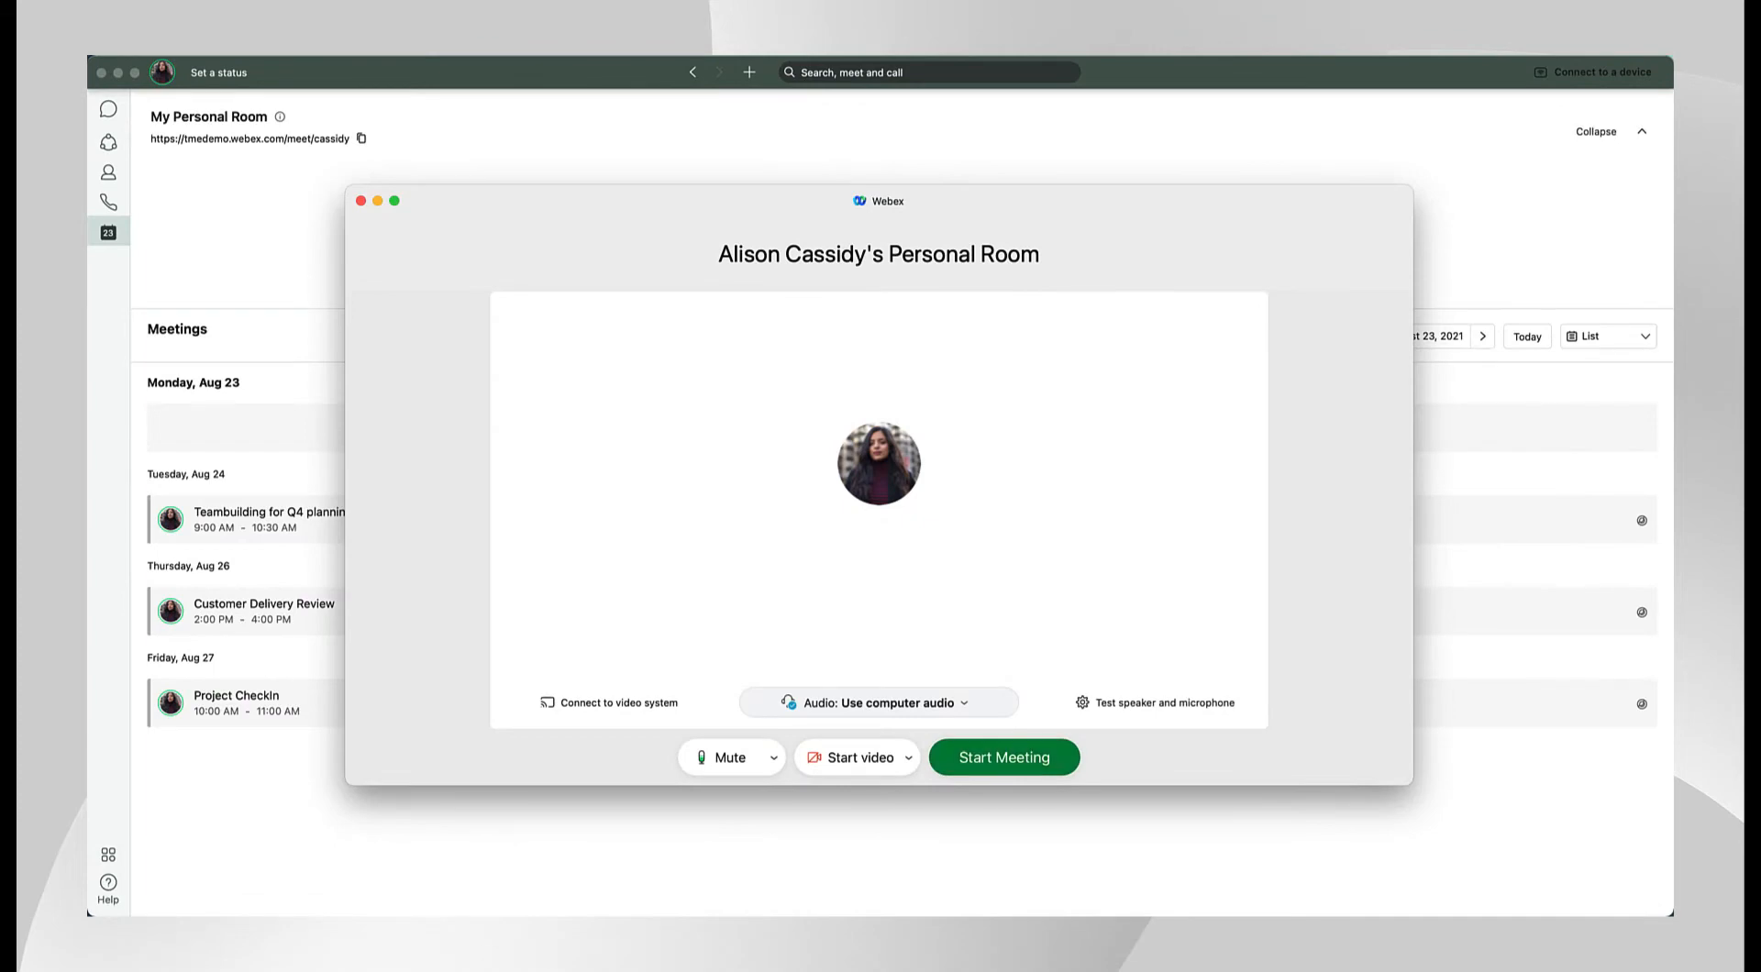
left_click(1002, 757)
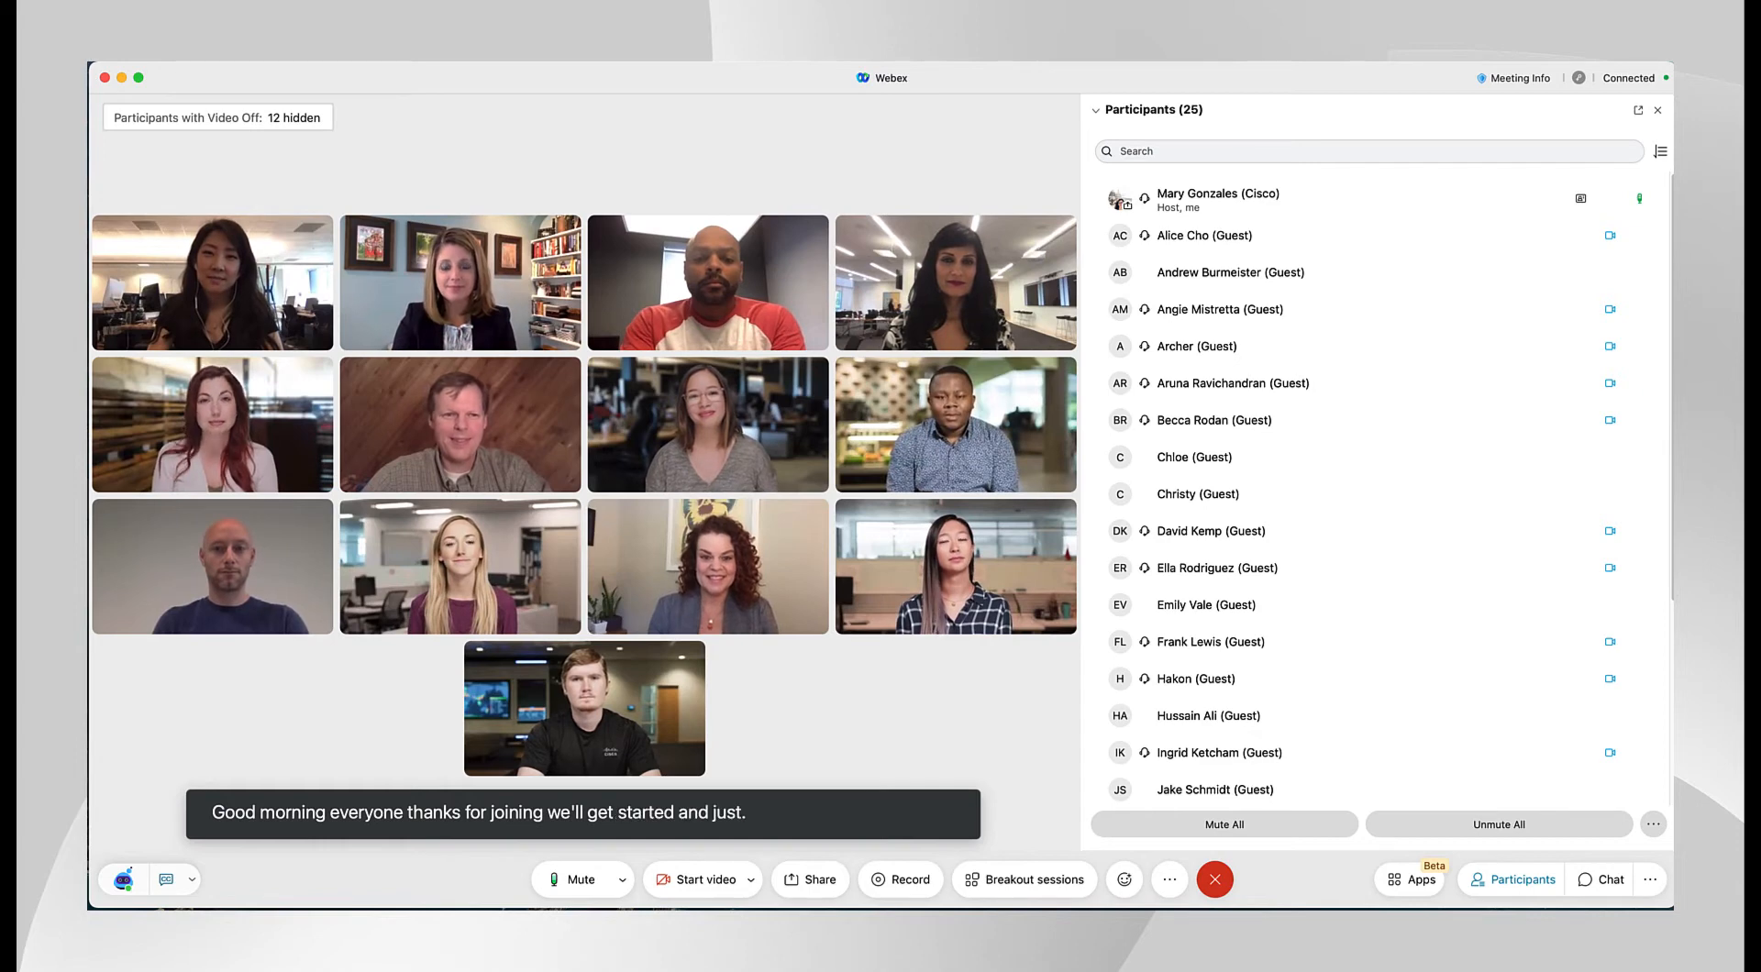
left_click(161, 879)
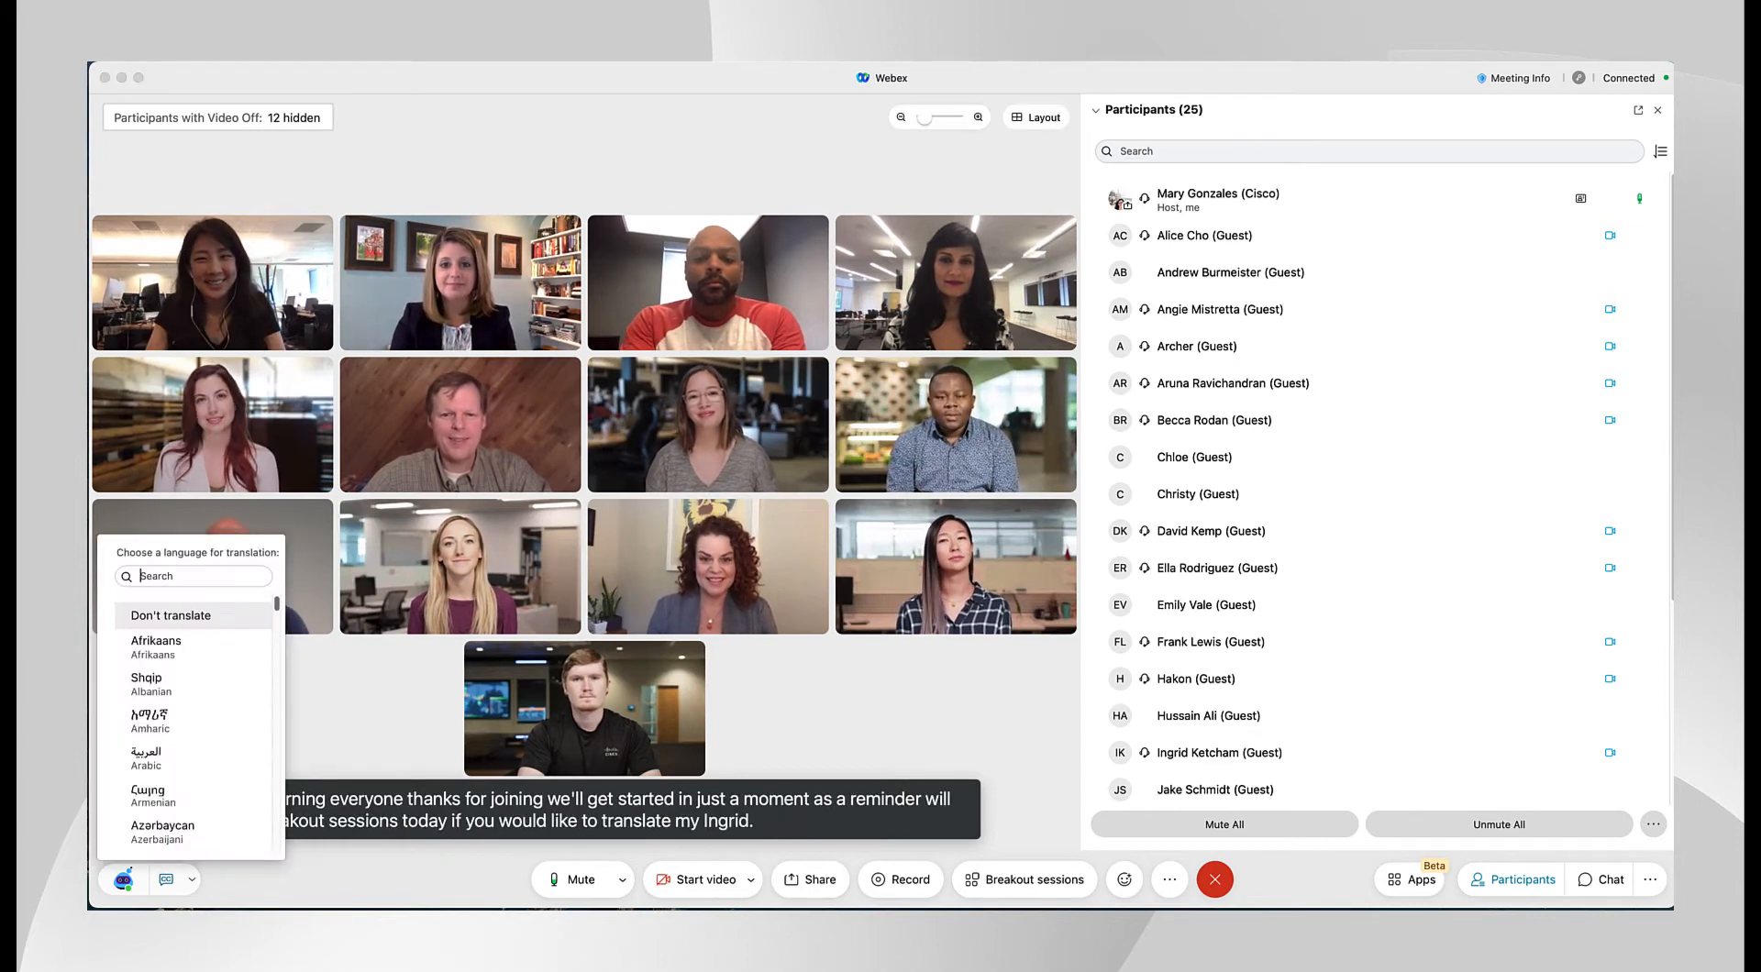
scroll("down", 3)
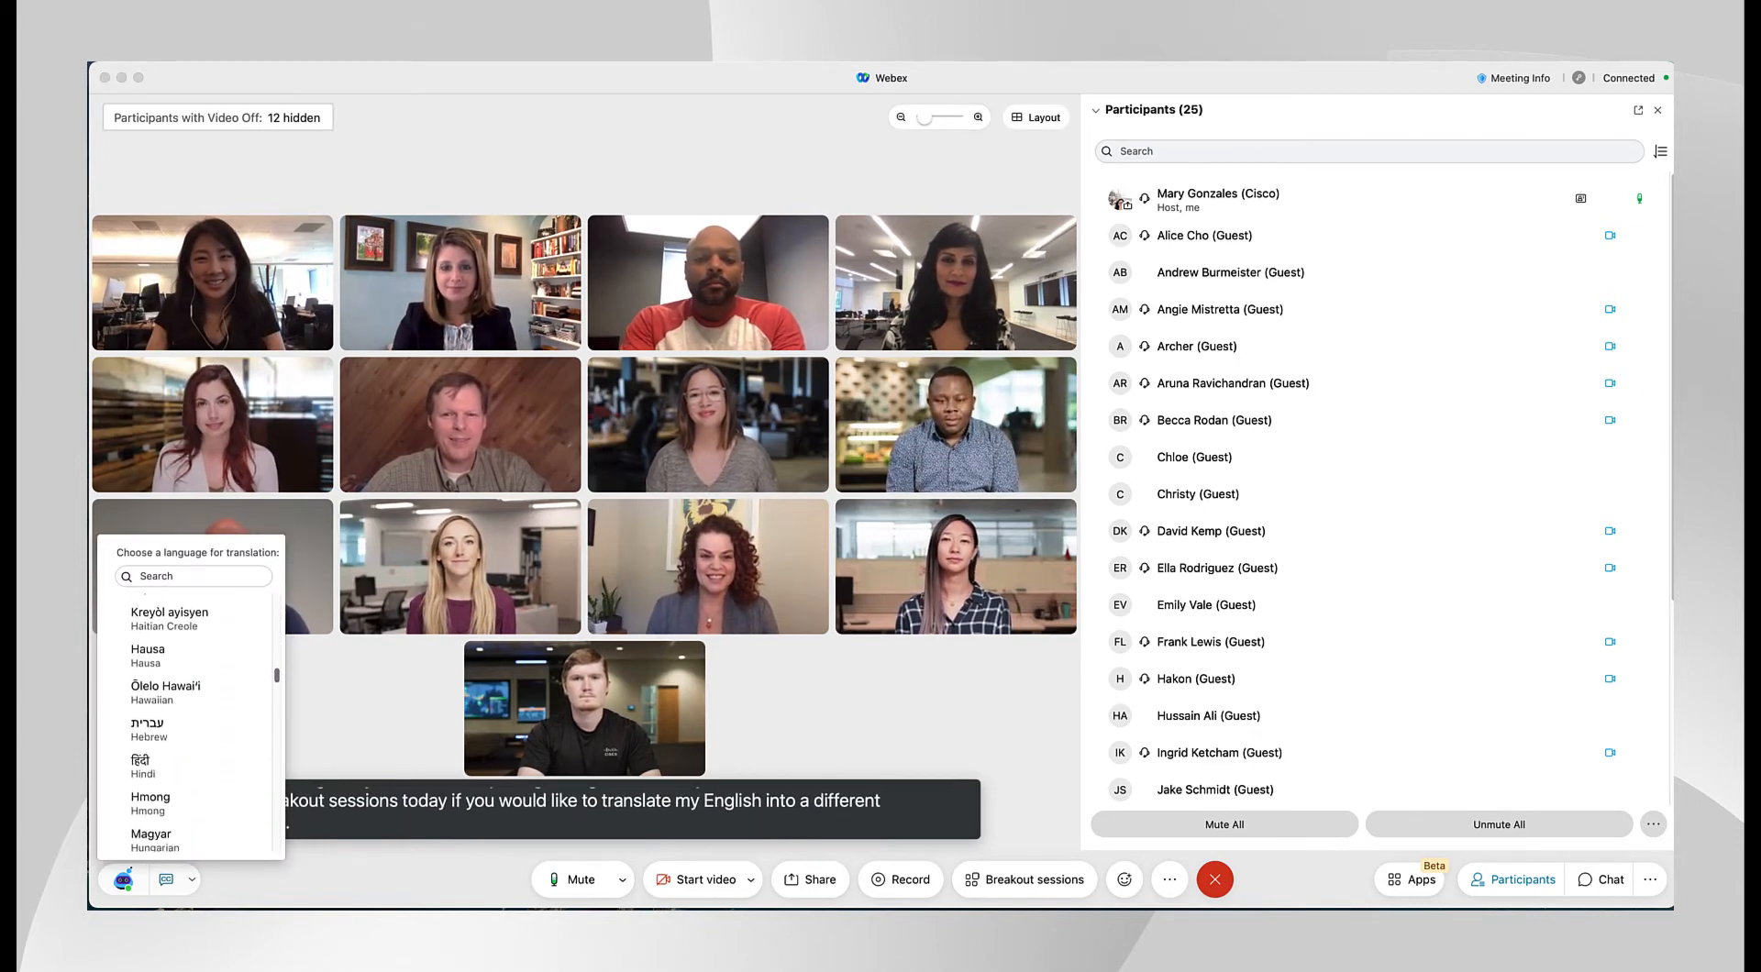
left_click(1024, 878)
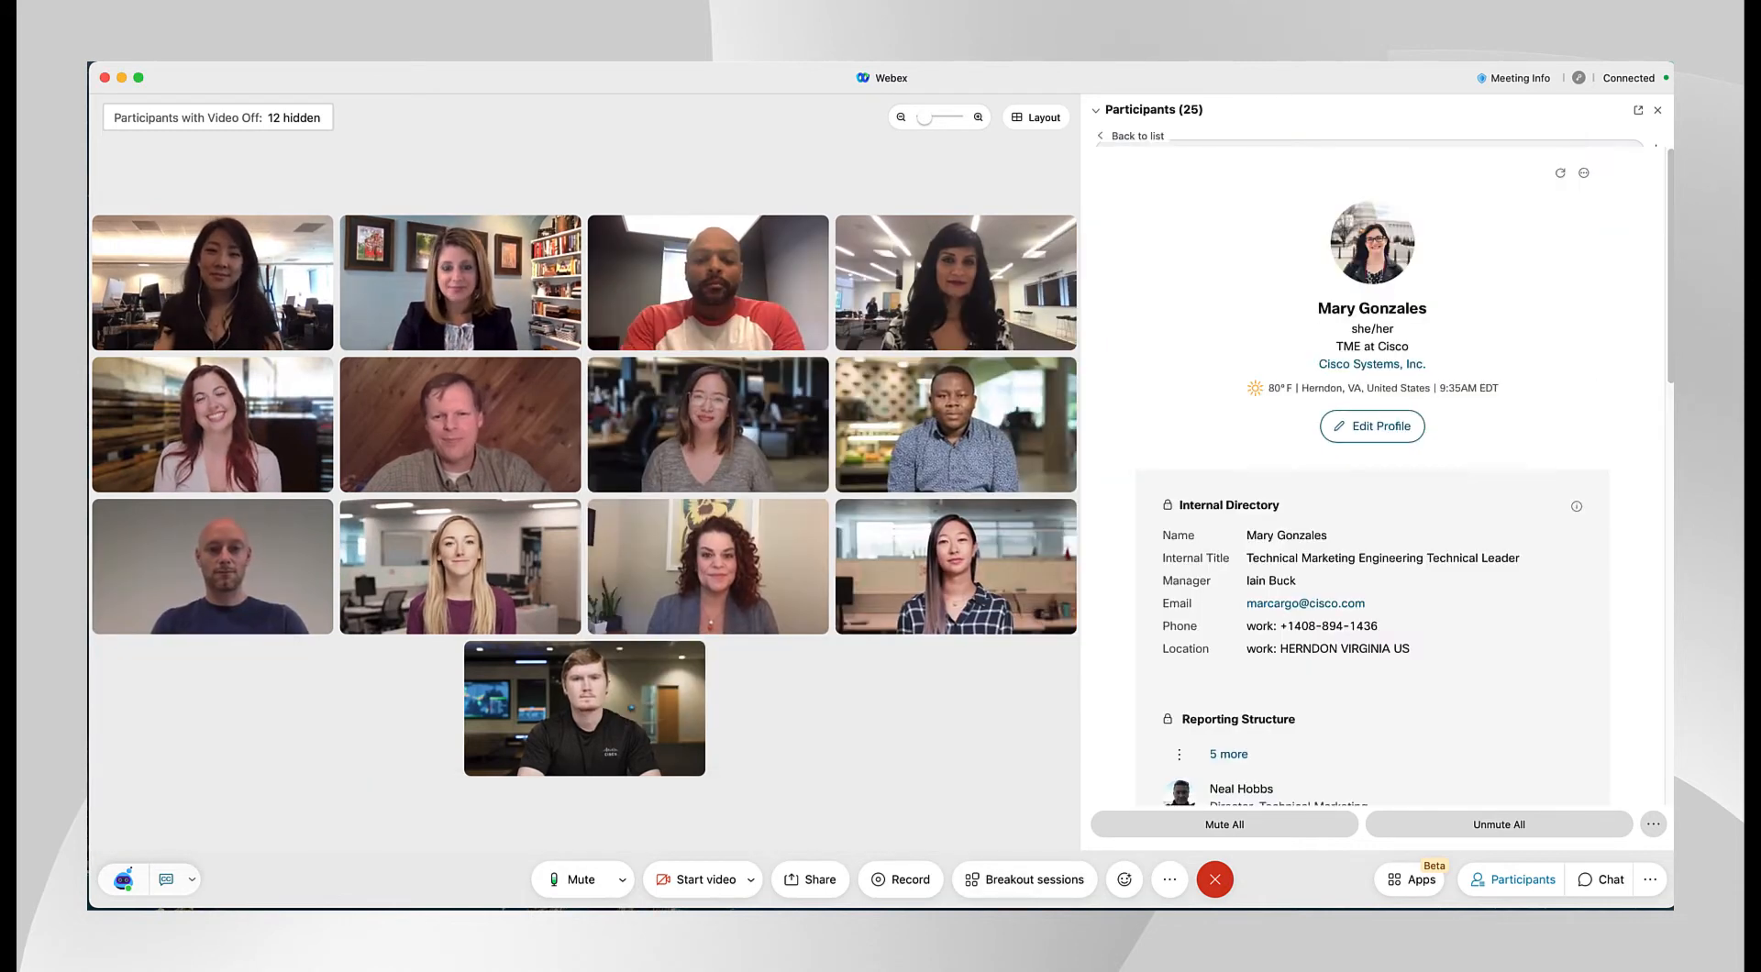
left_click(1034, 116)
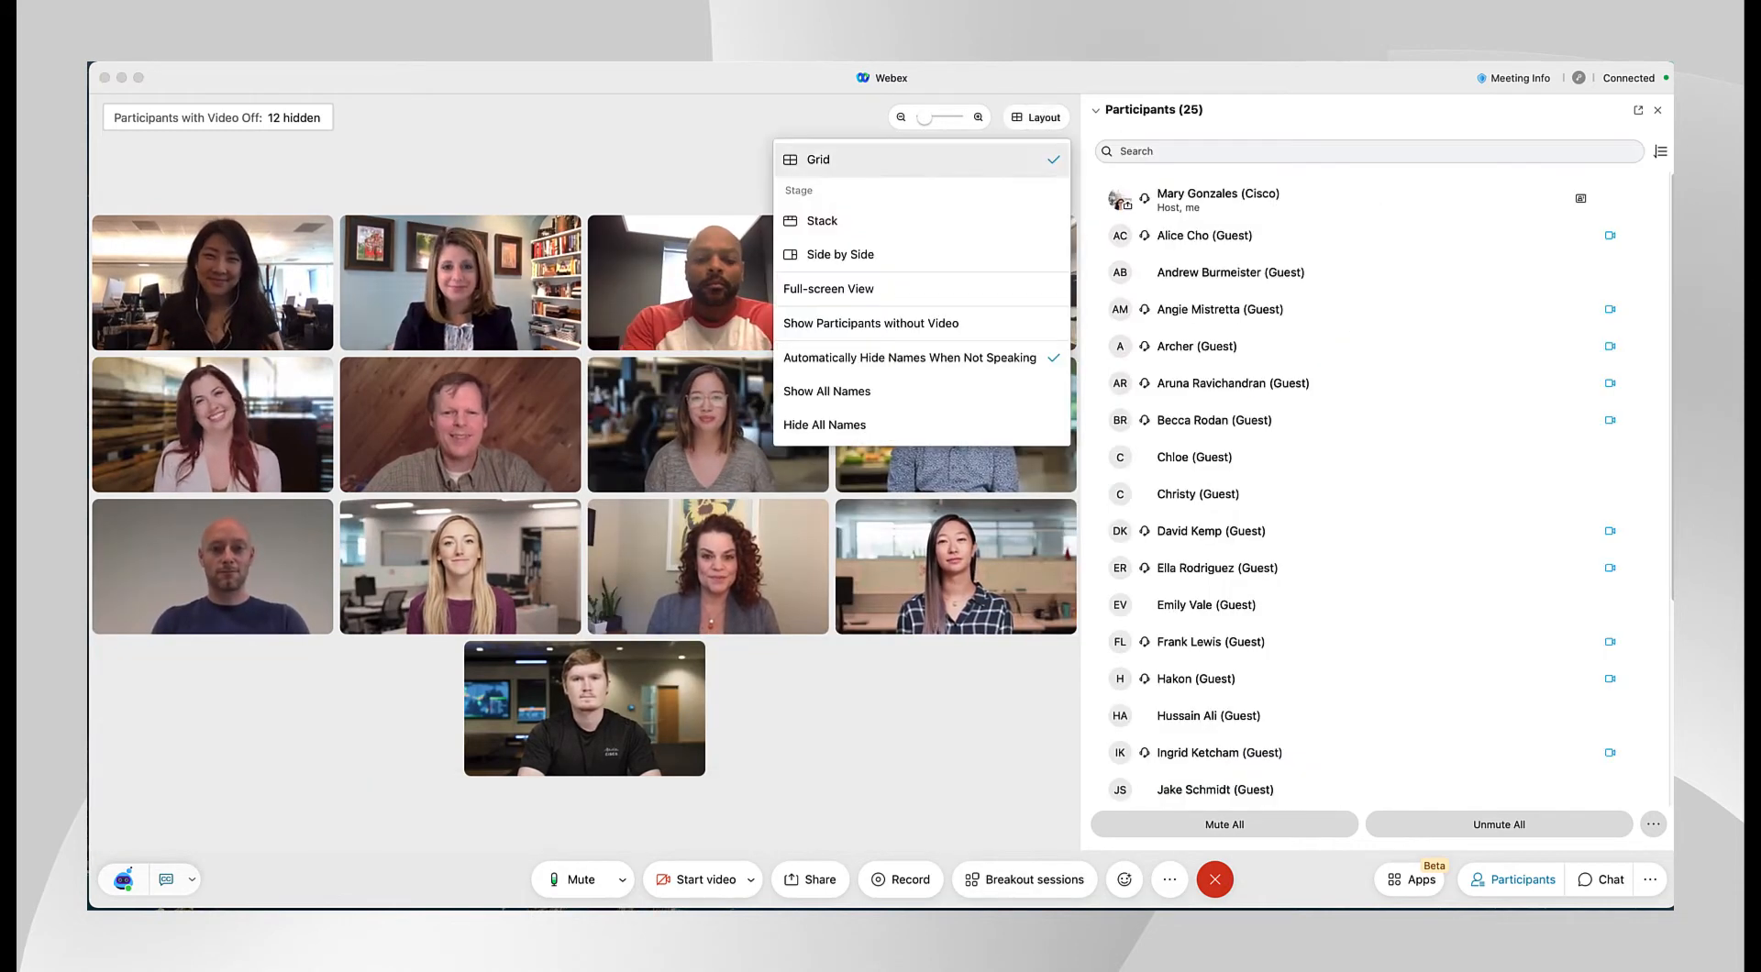
left_click(822, 220)
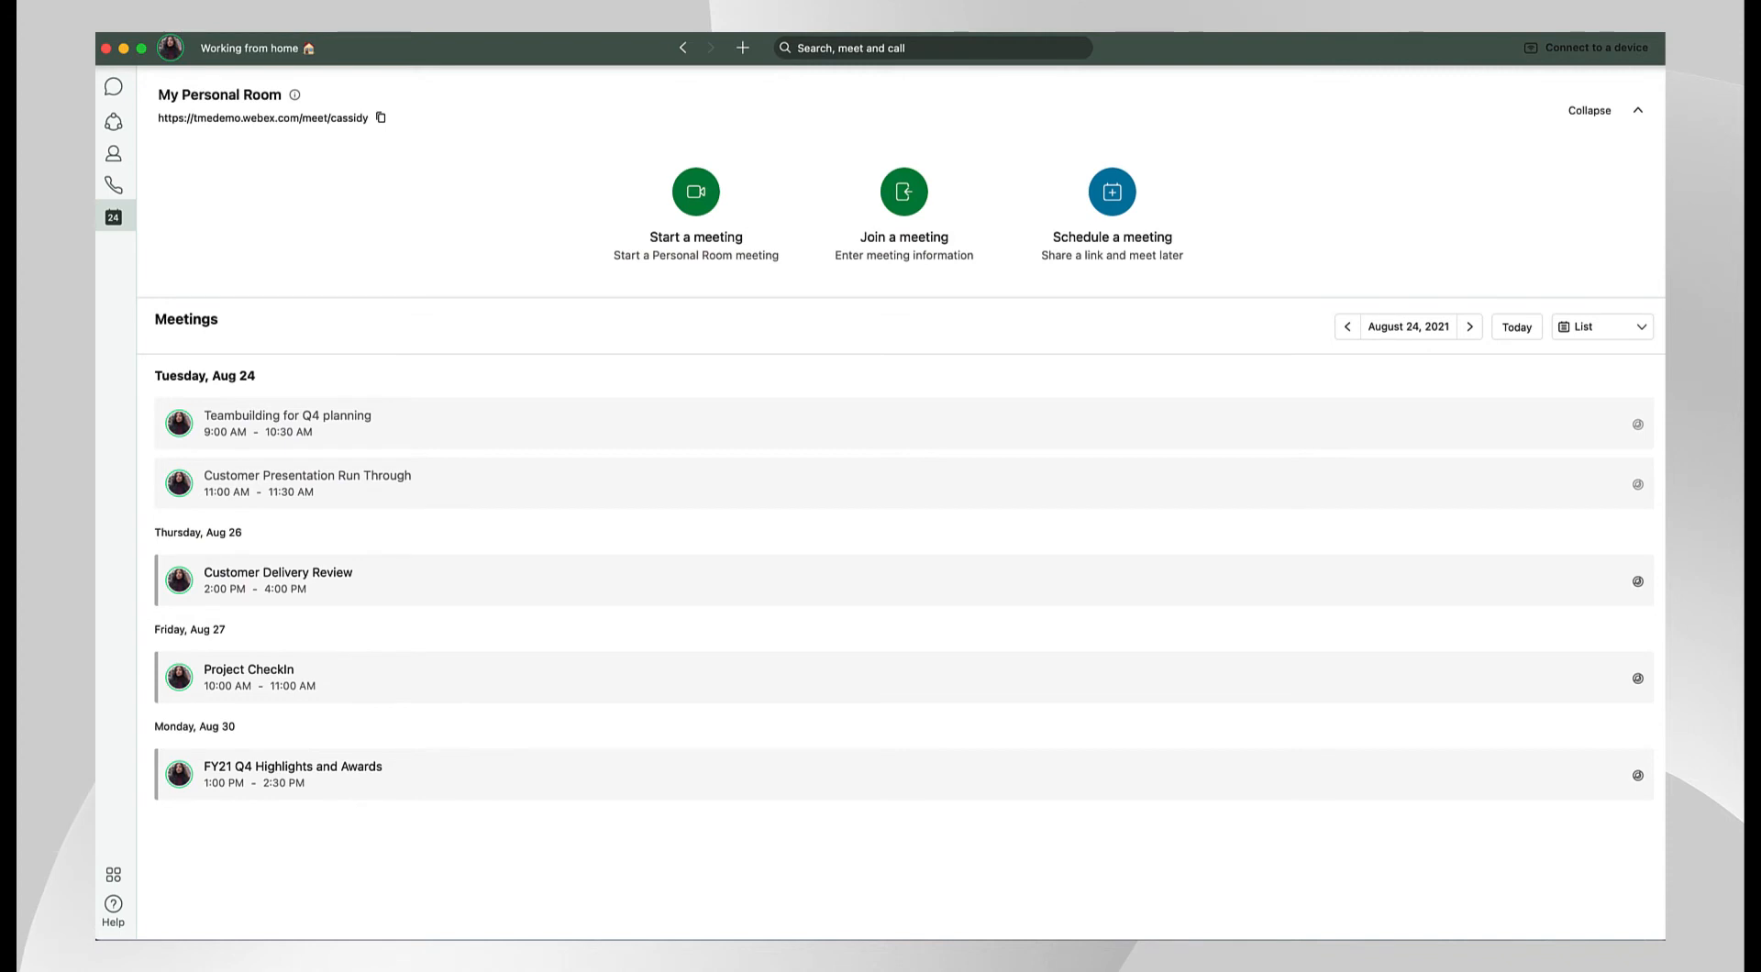
left_click(903, 191)
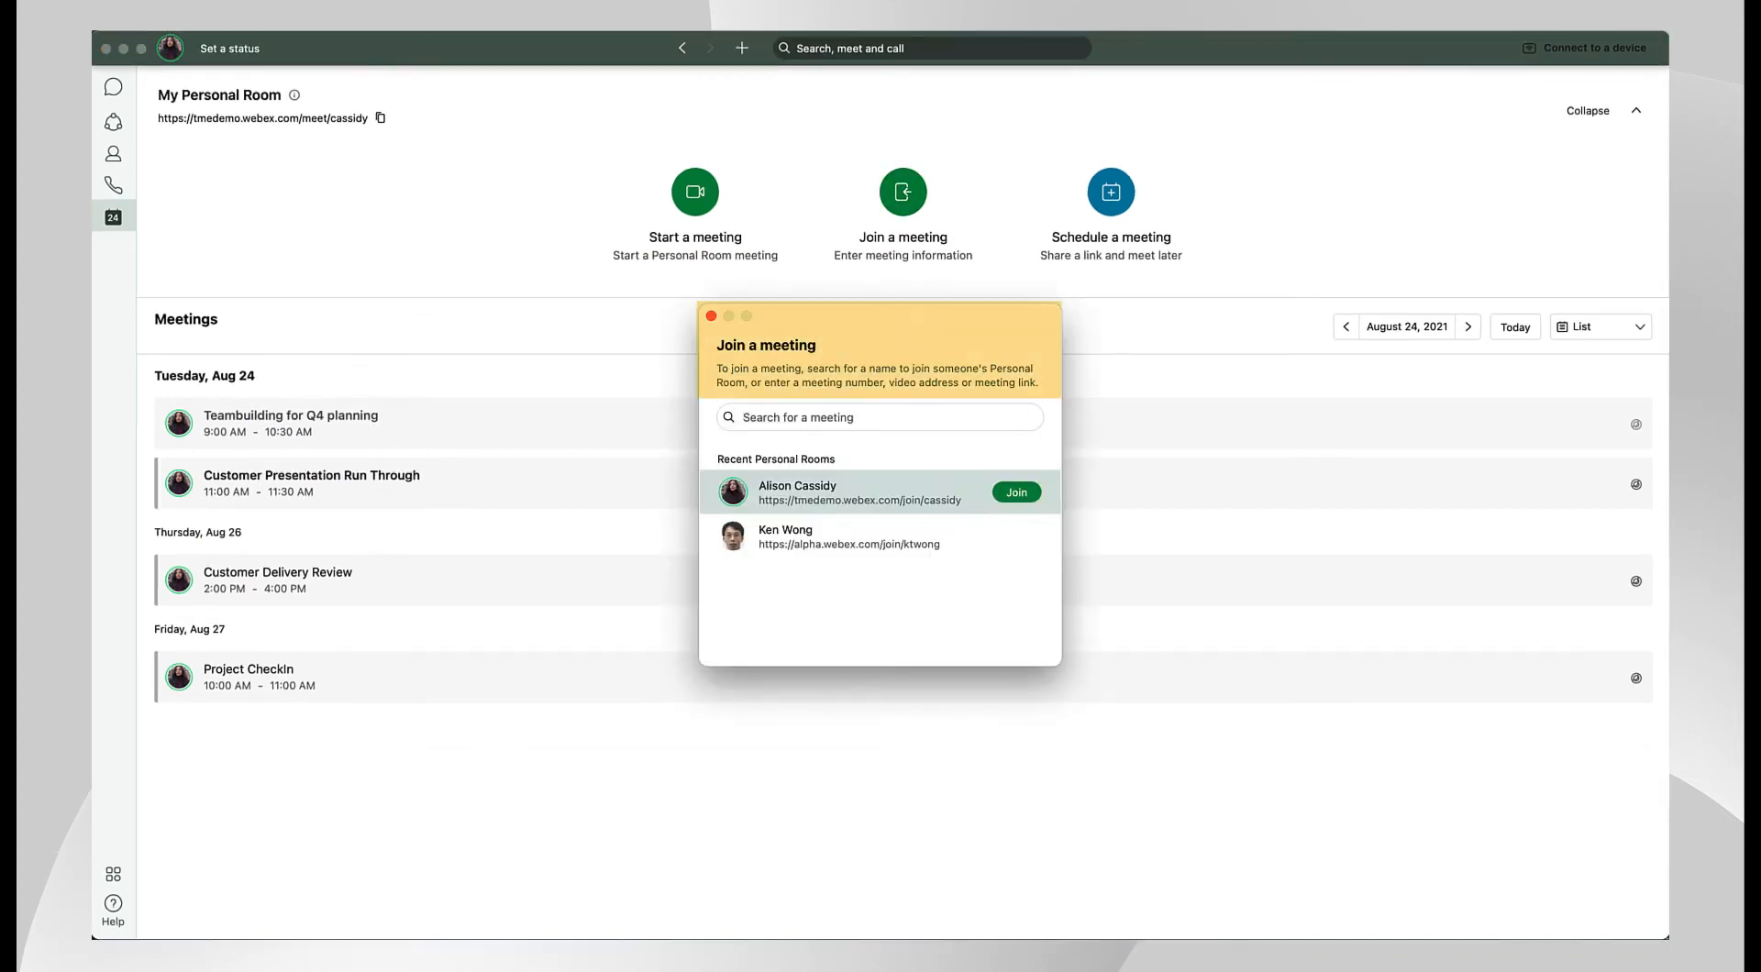
type("mar")
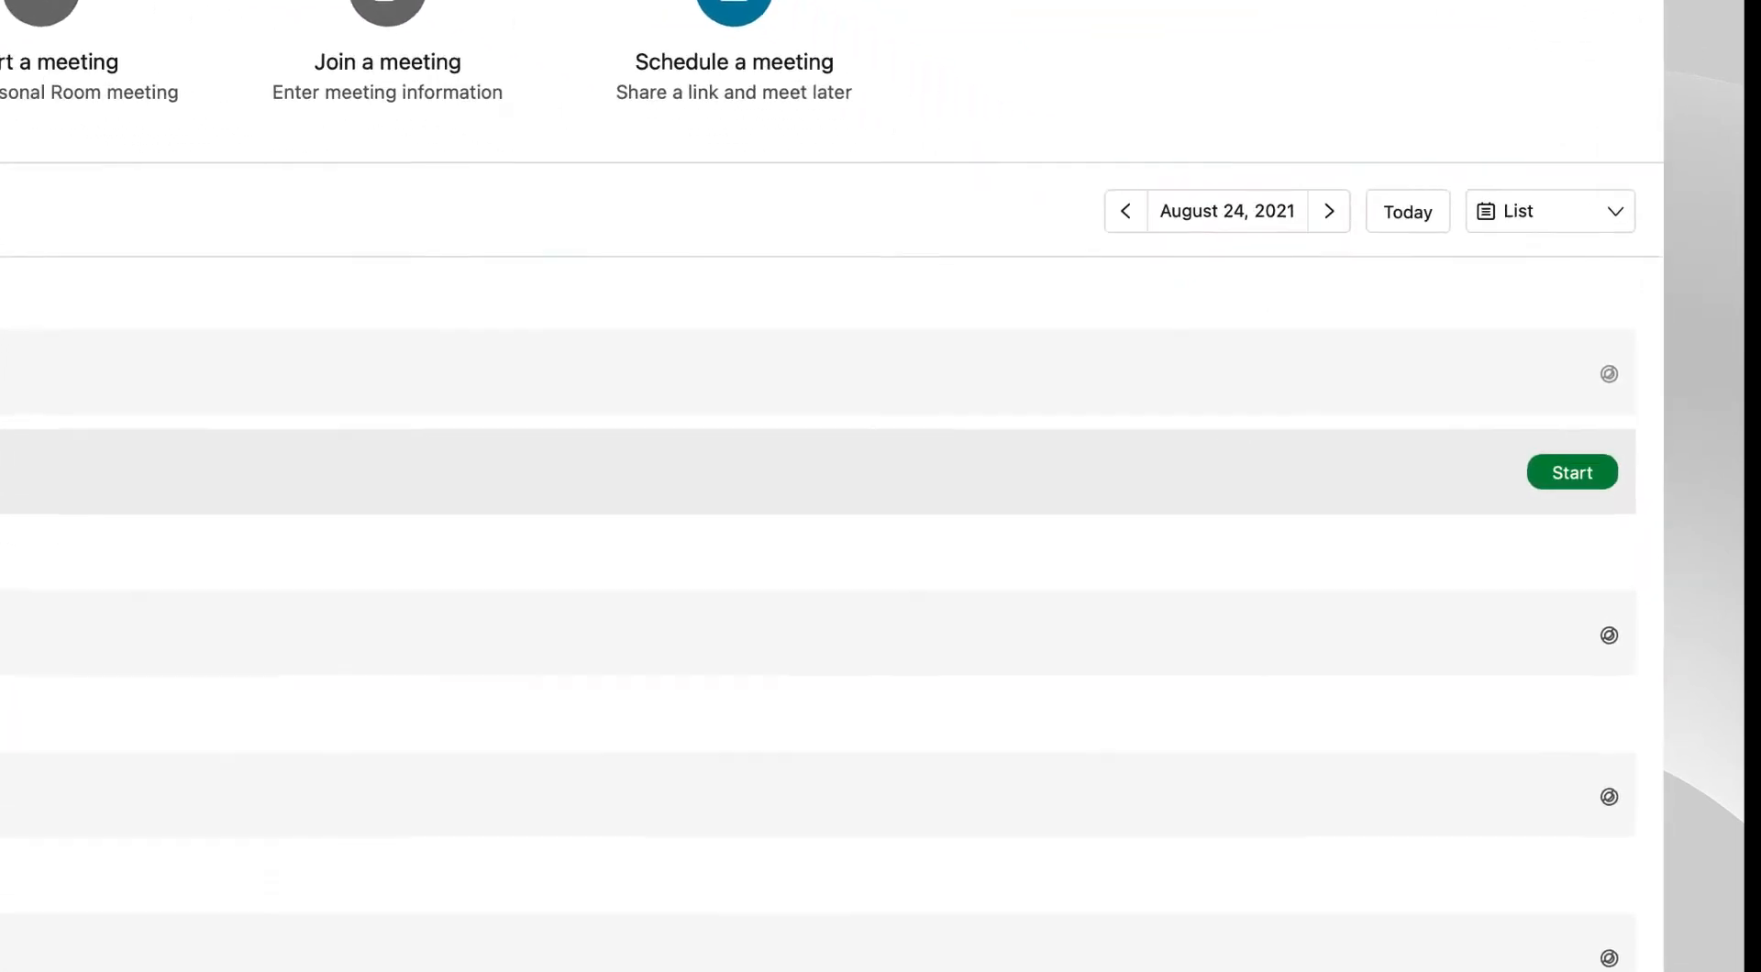
scroll("up", 3)
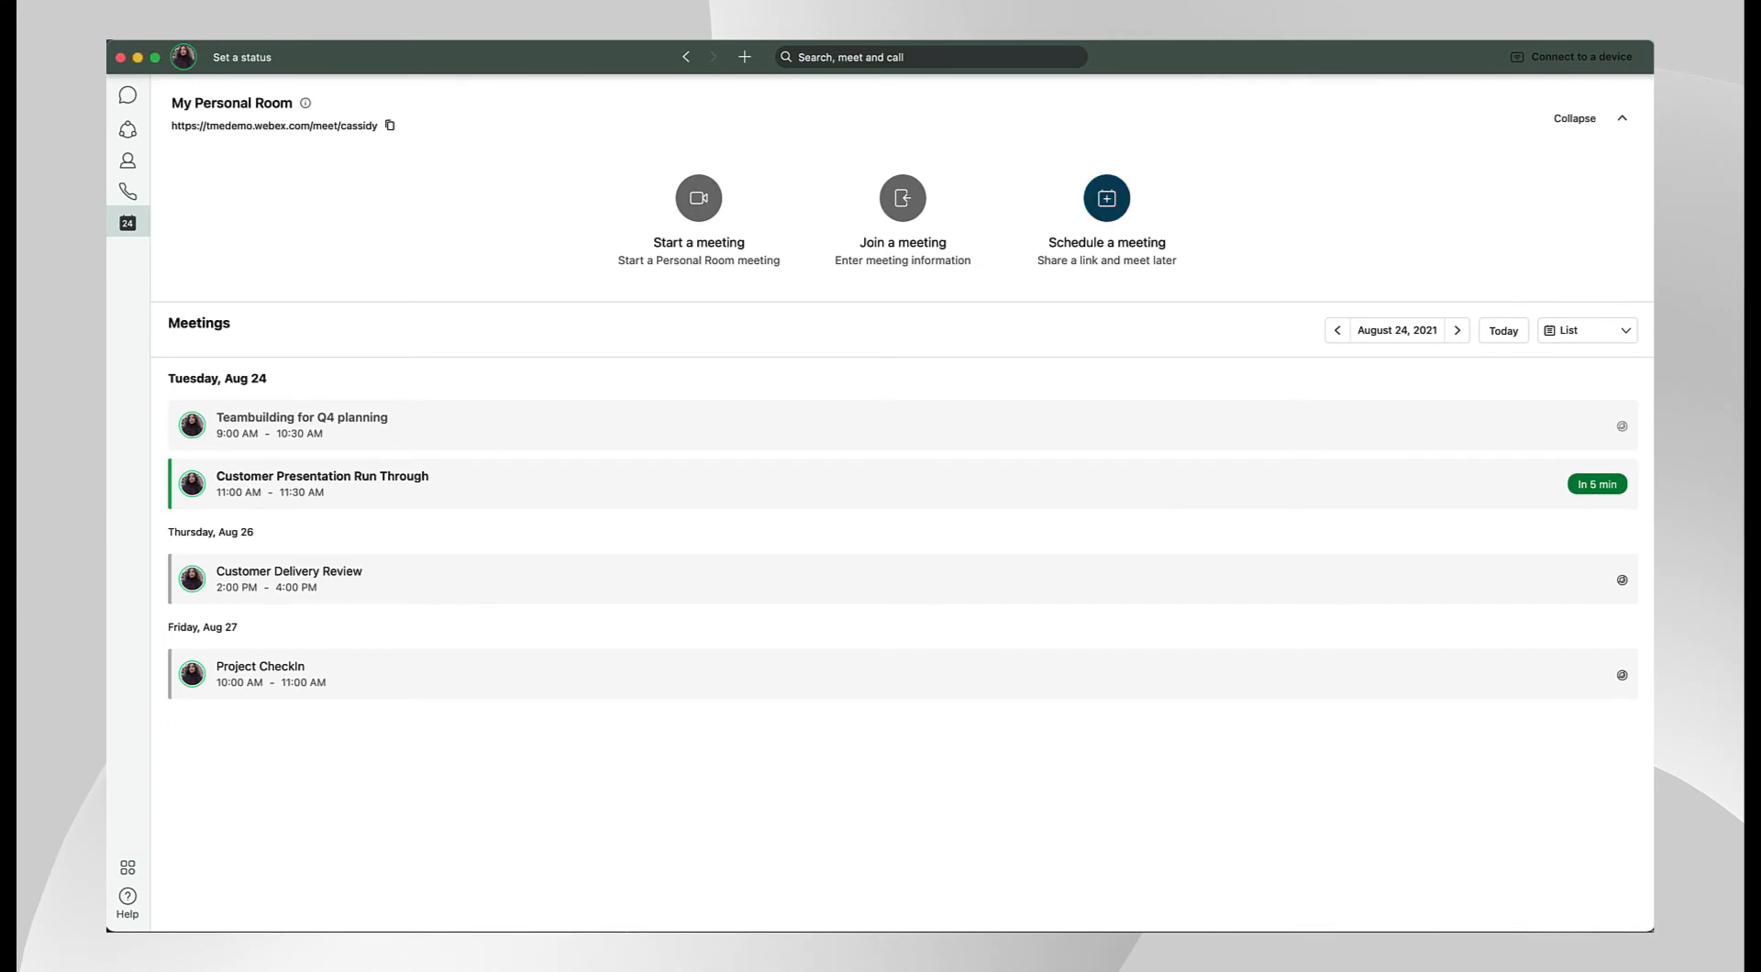
- Start scheduling a new meeting and review the meeting preferences
left_click(1105, 198)
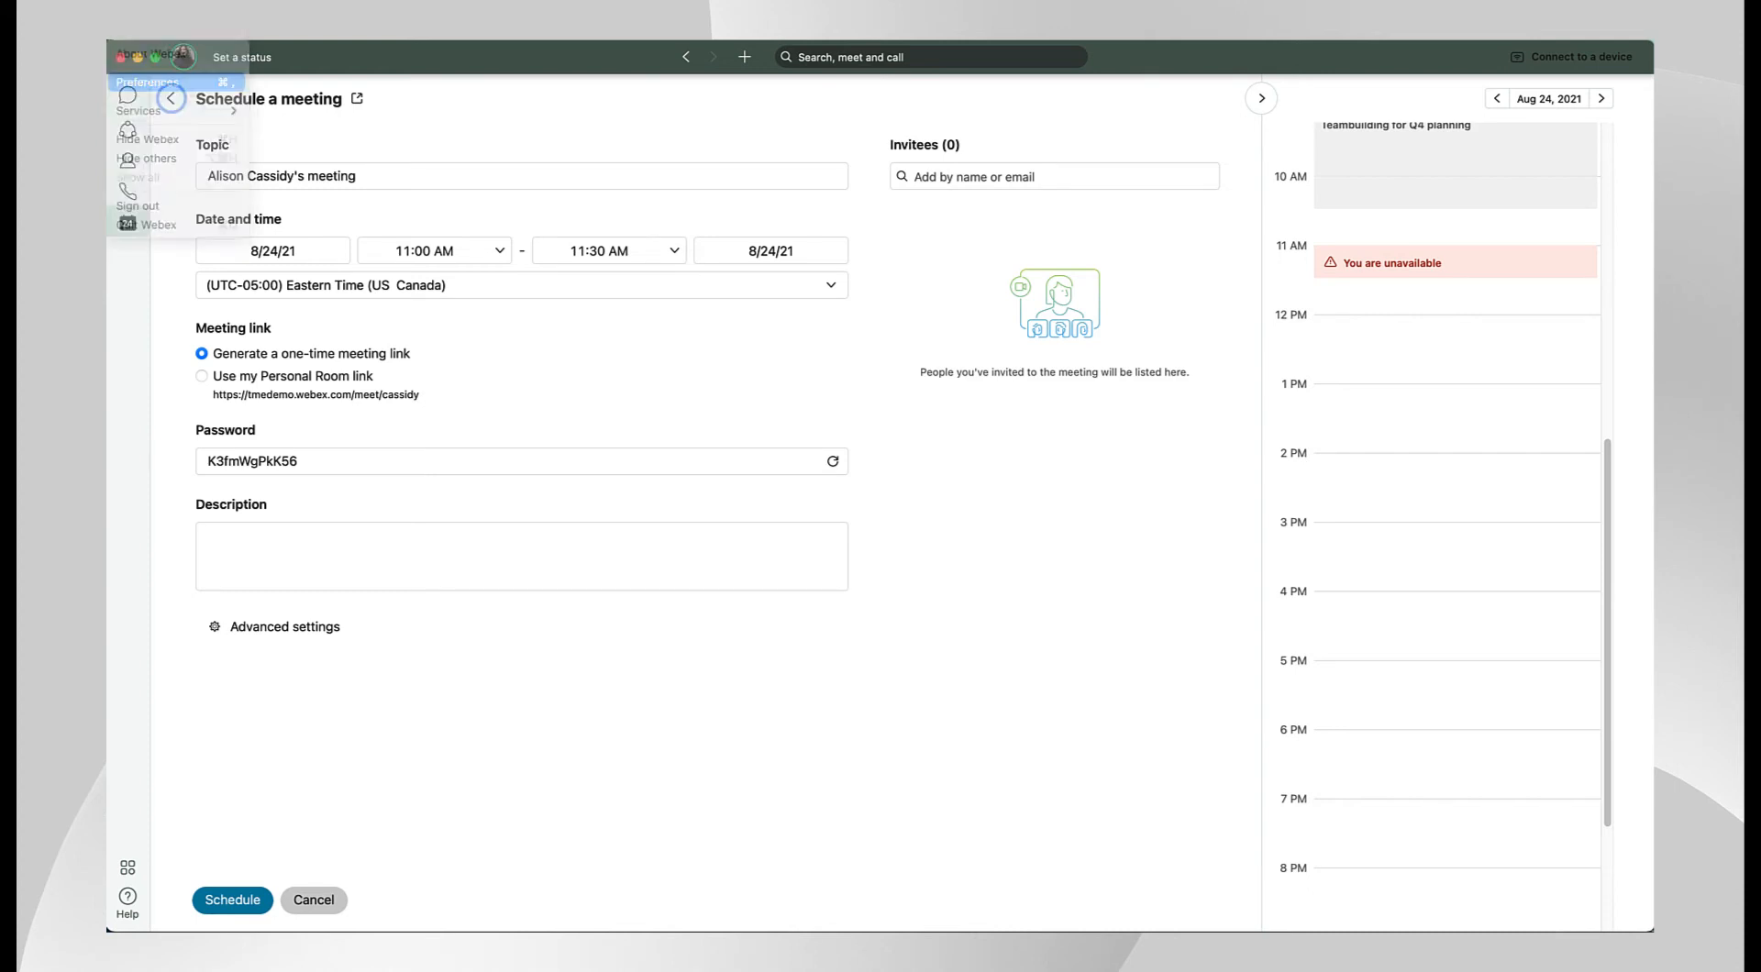
left_click(147, 81)
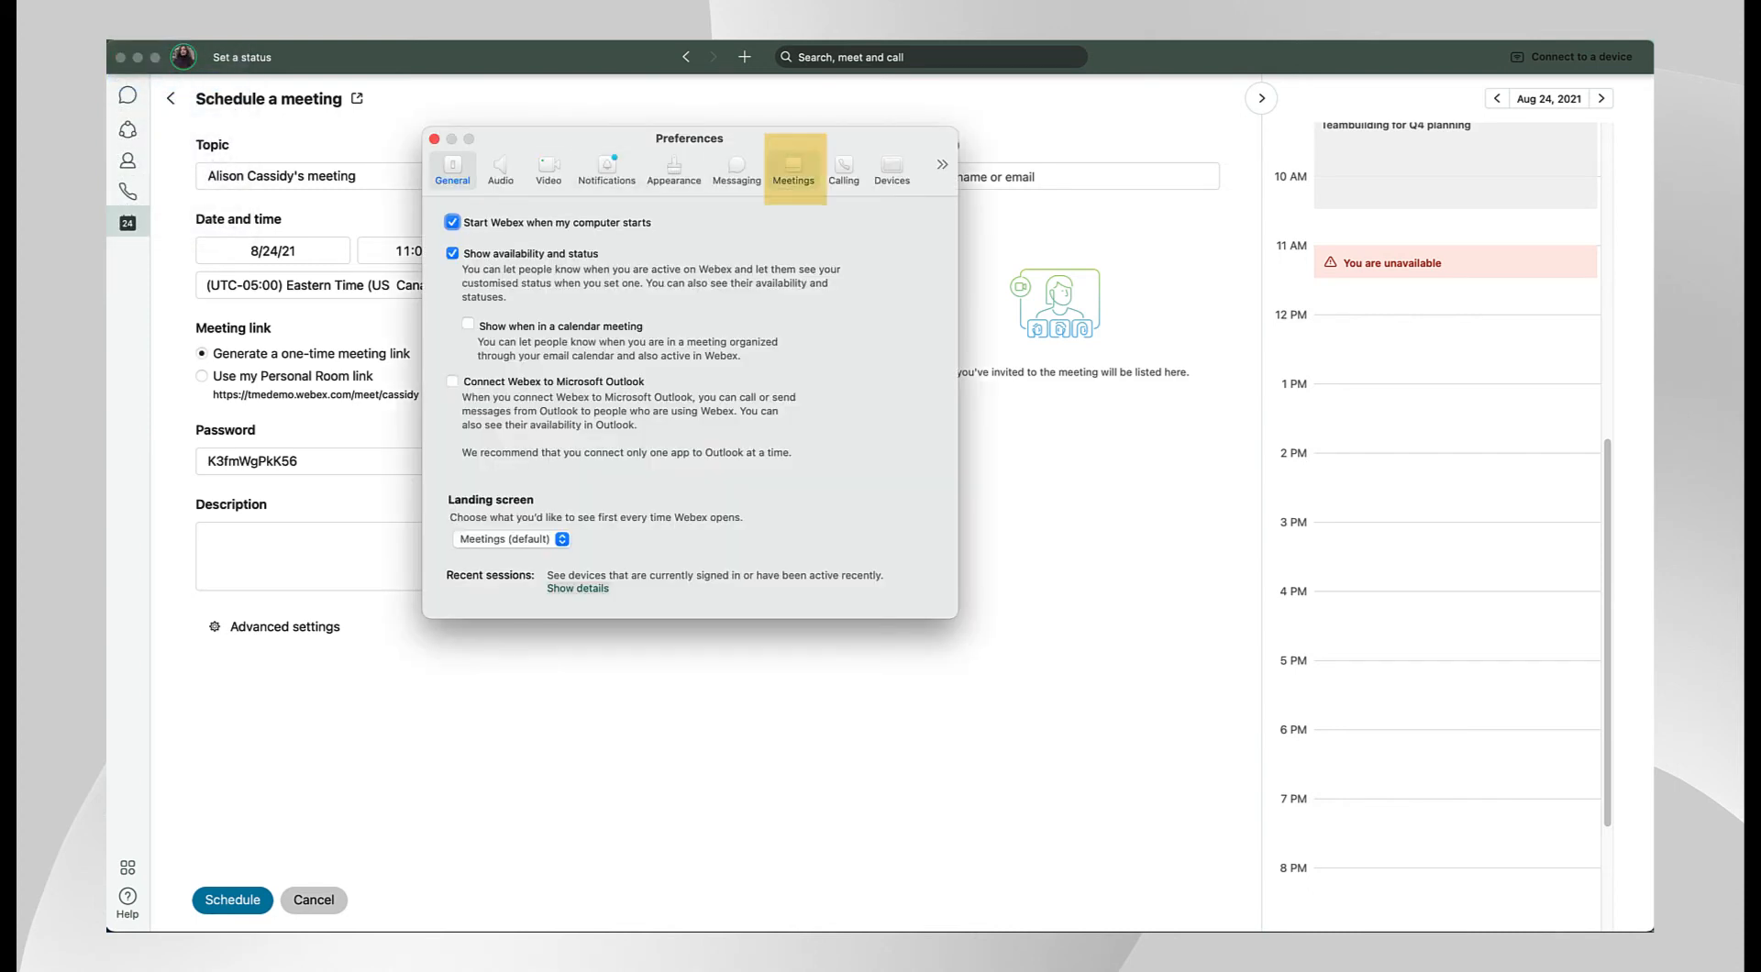
left_click(792, 169)
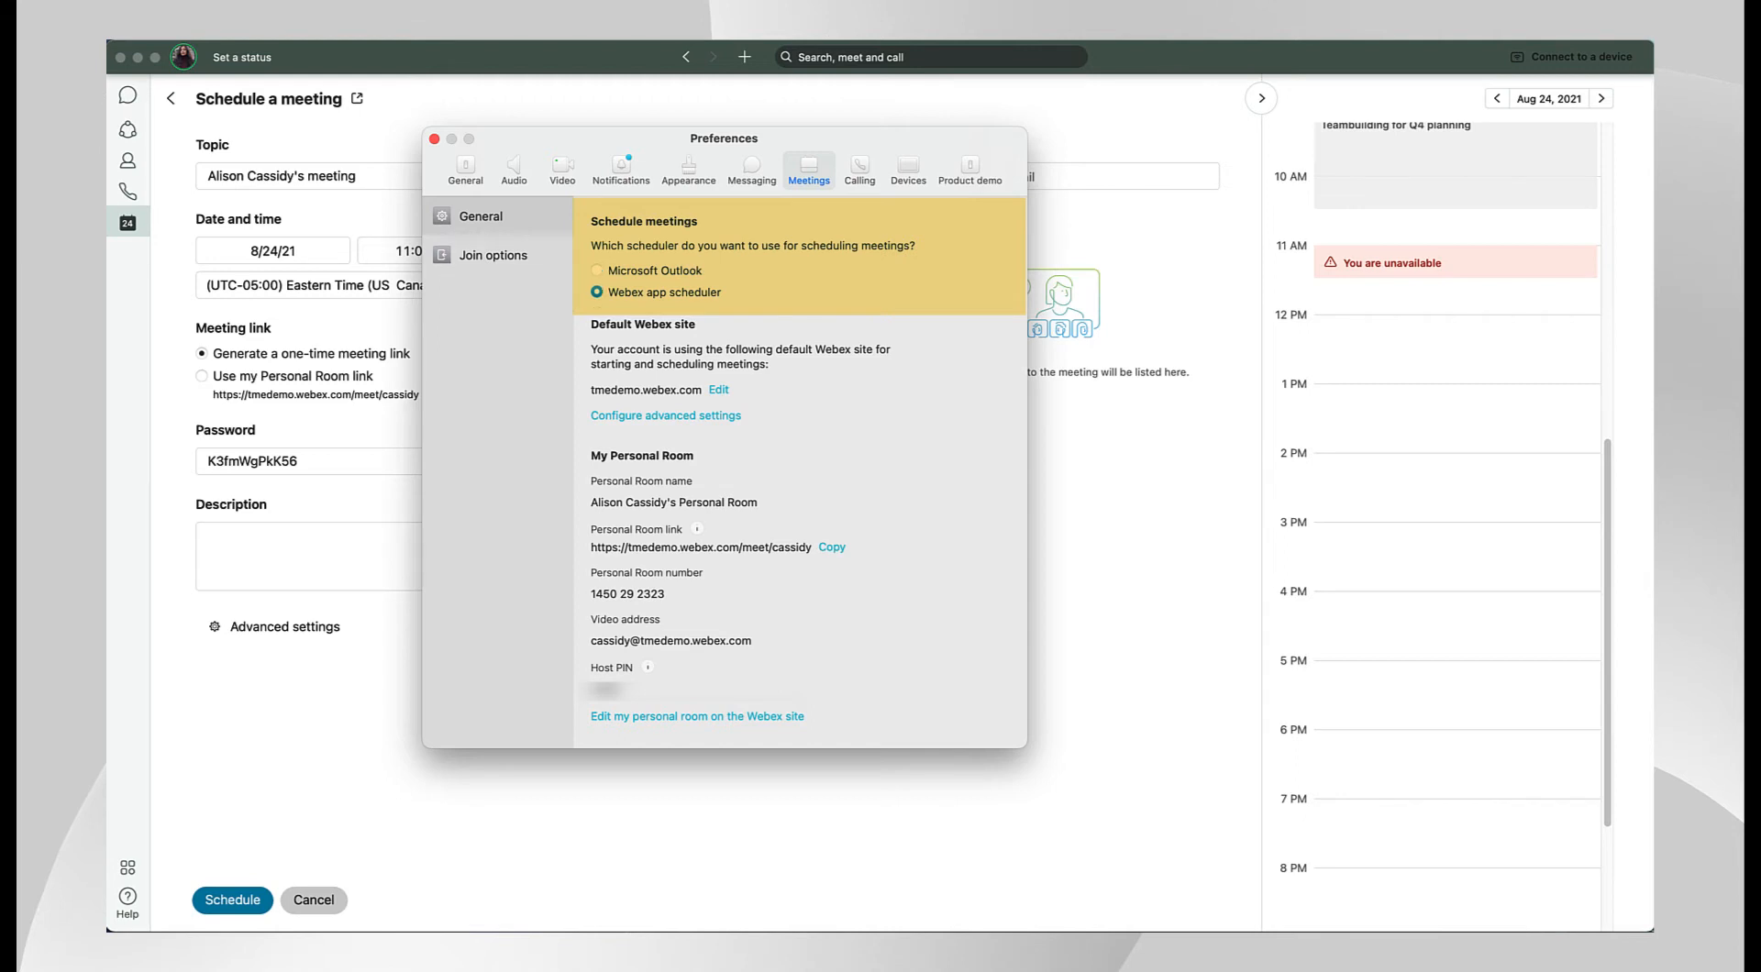
left_click(431, 140)
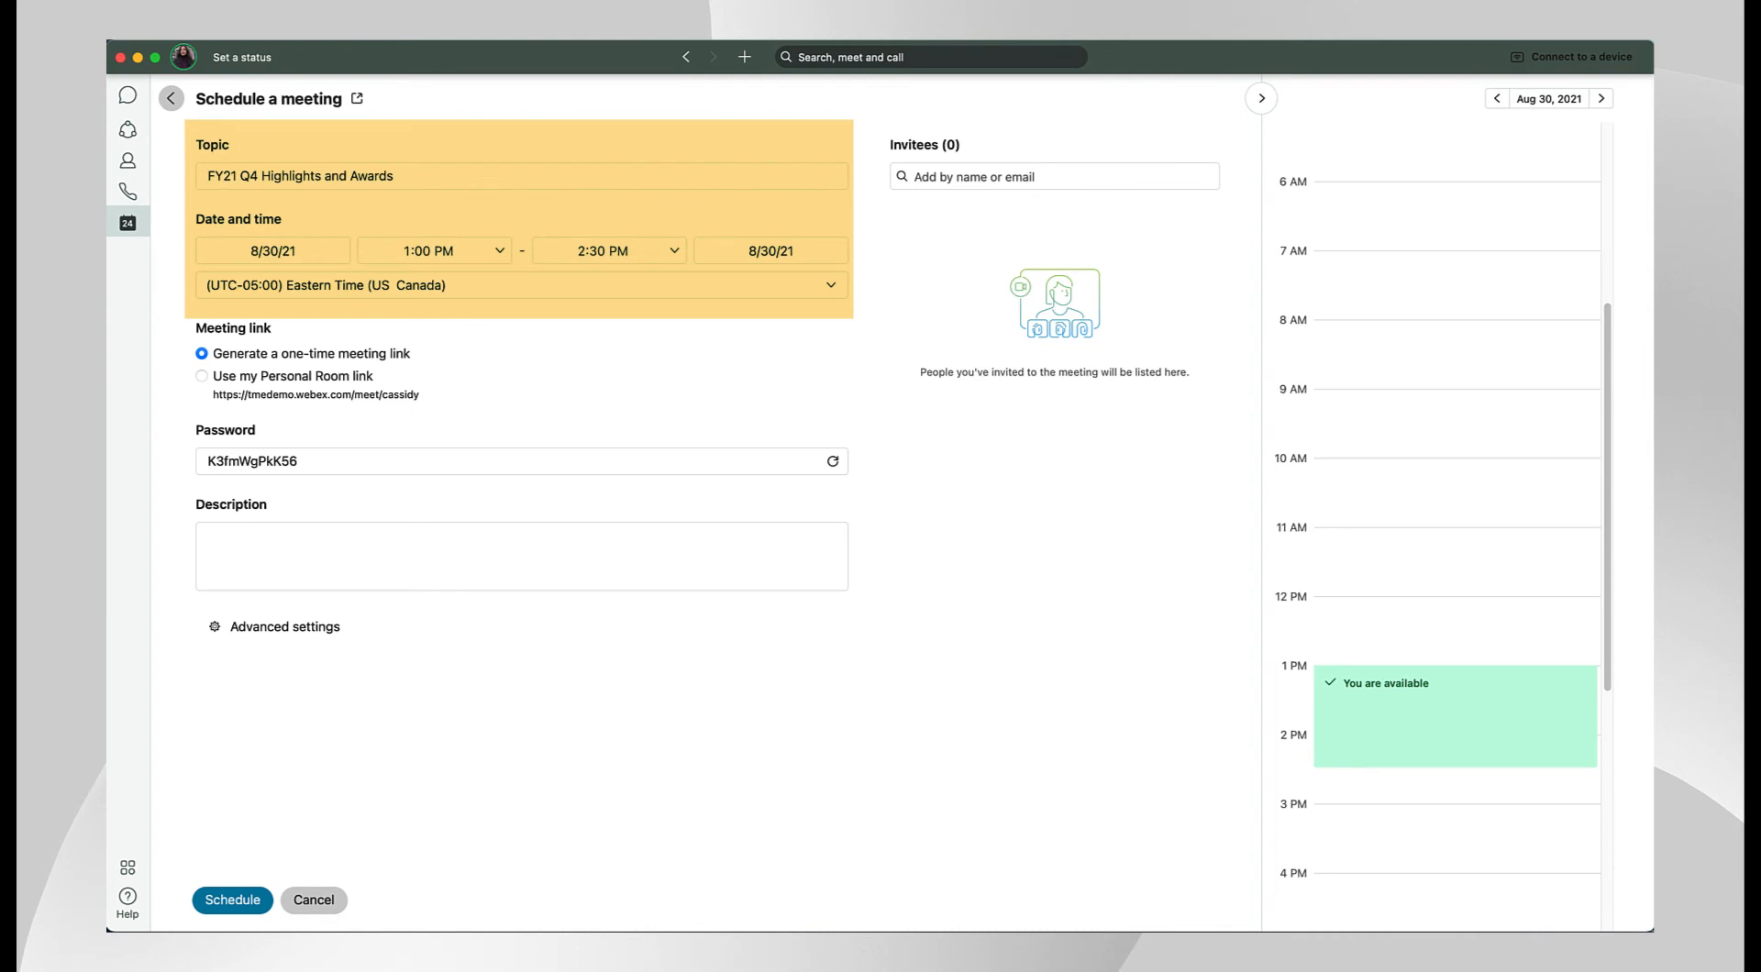
left_click(1054, 176)
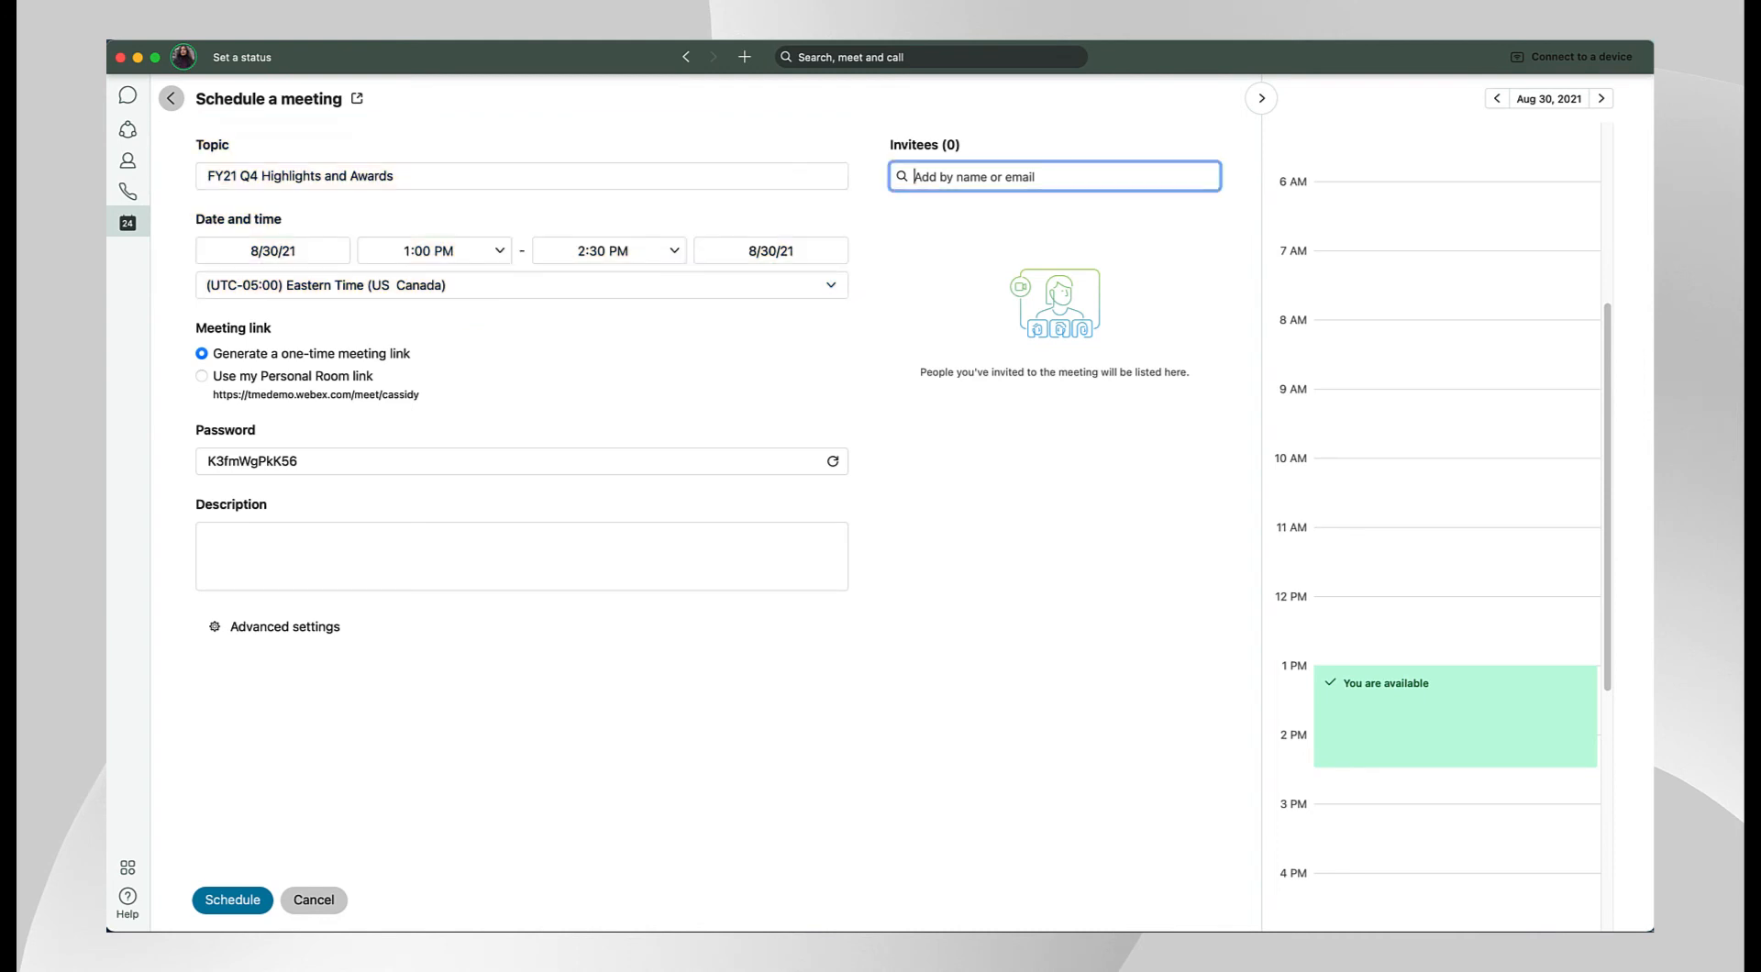
type("mary")
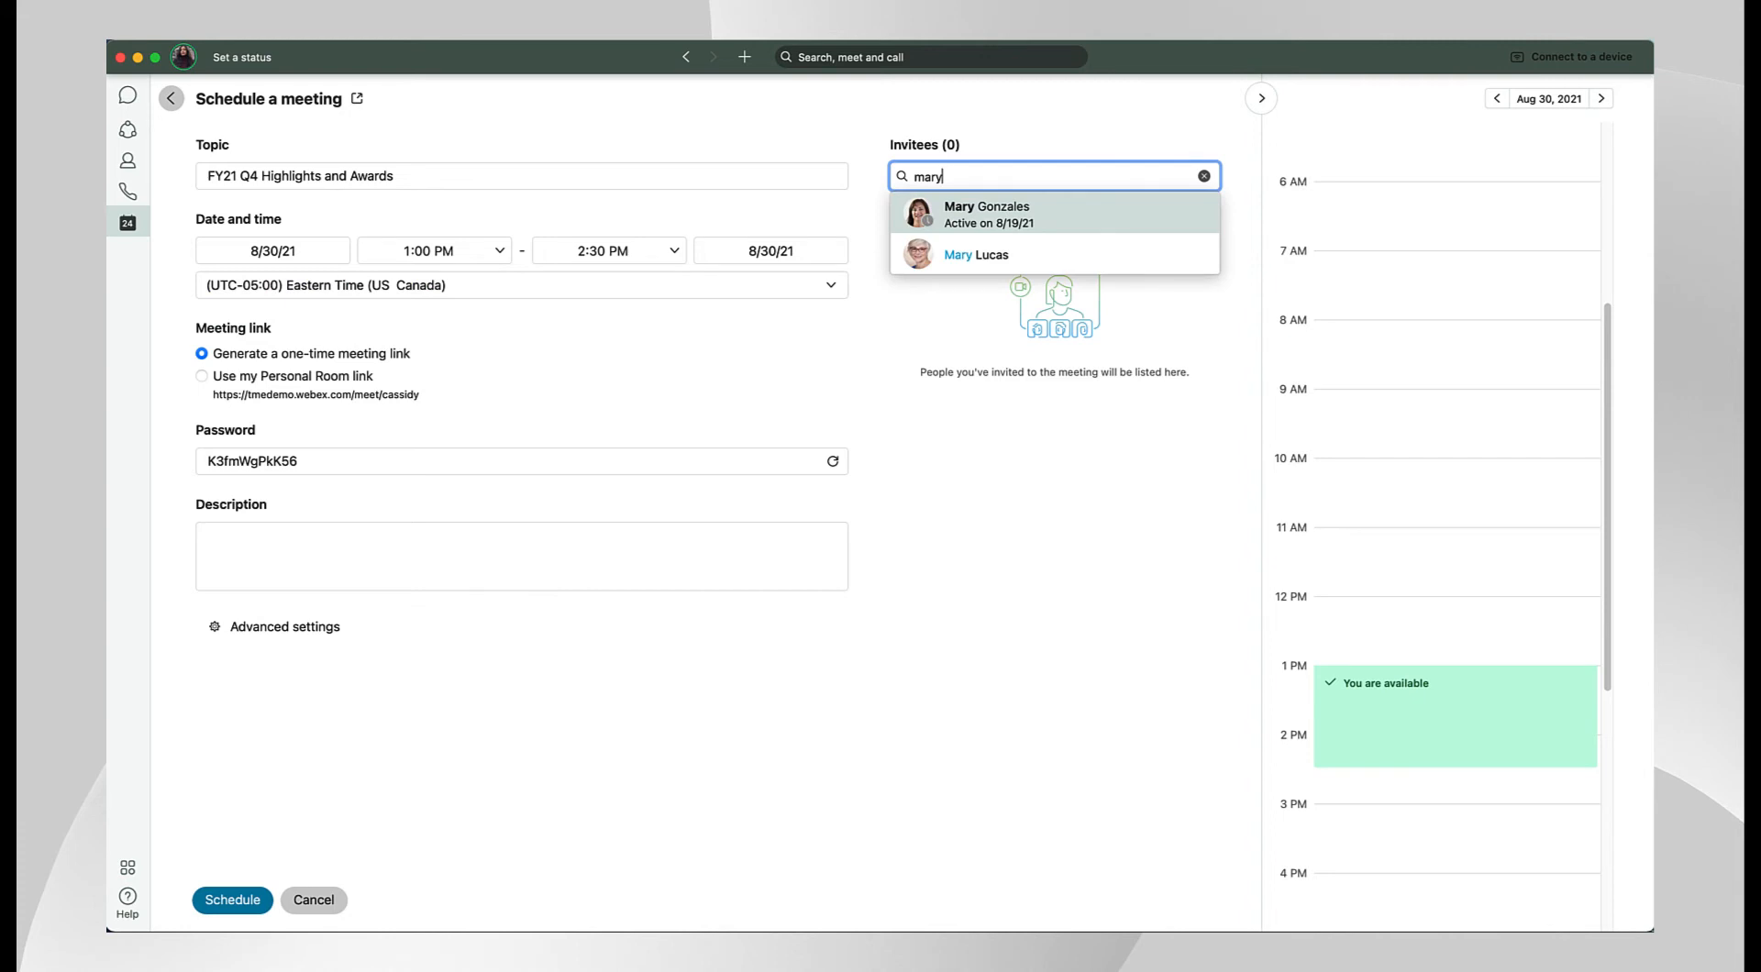
type("ke")
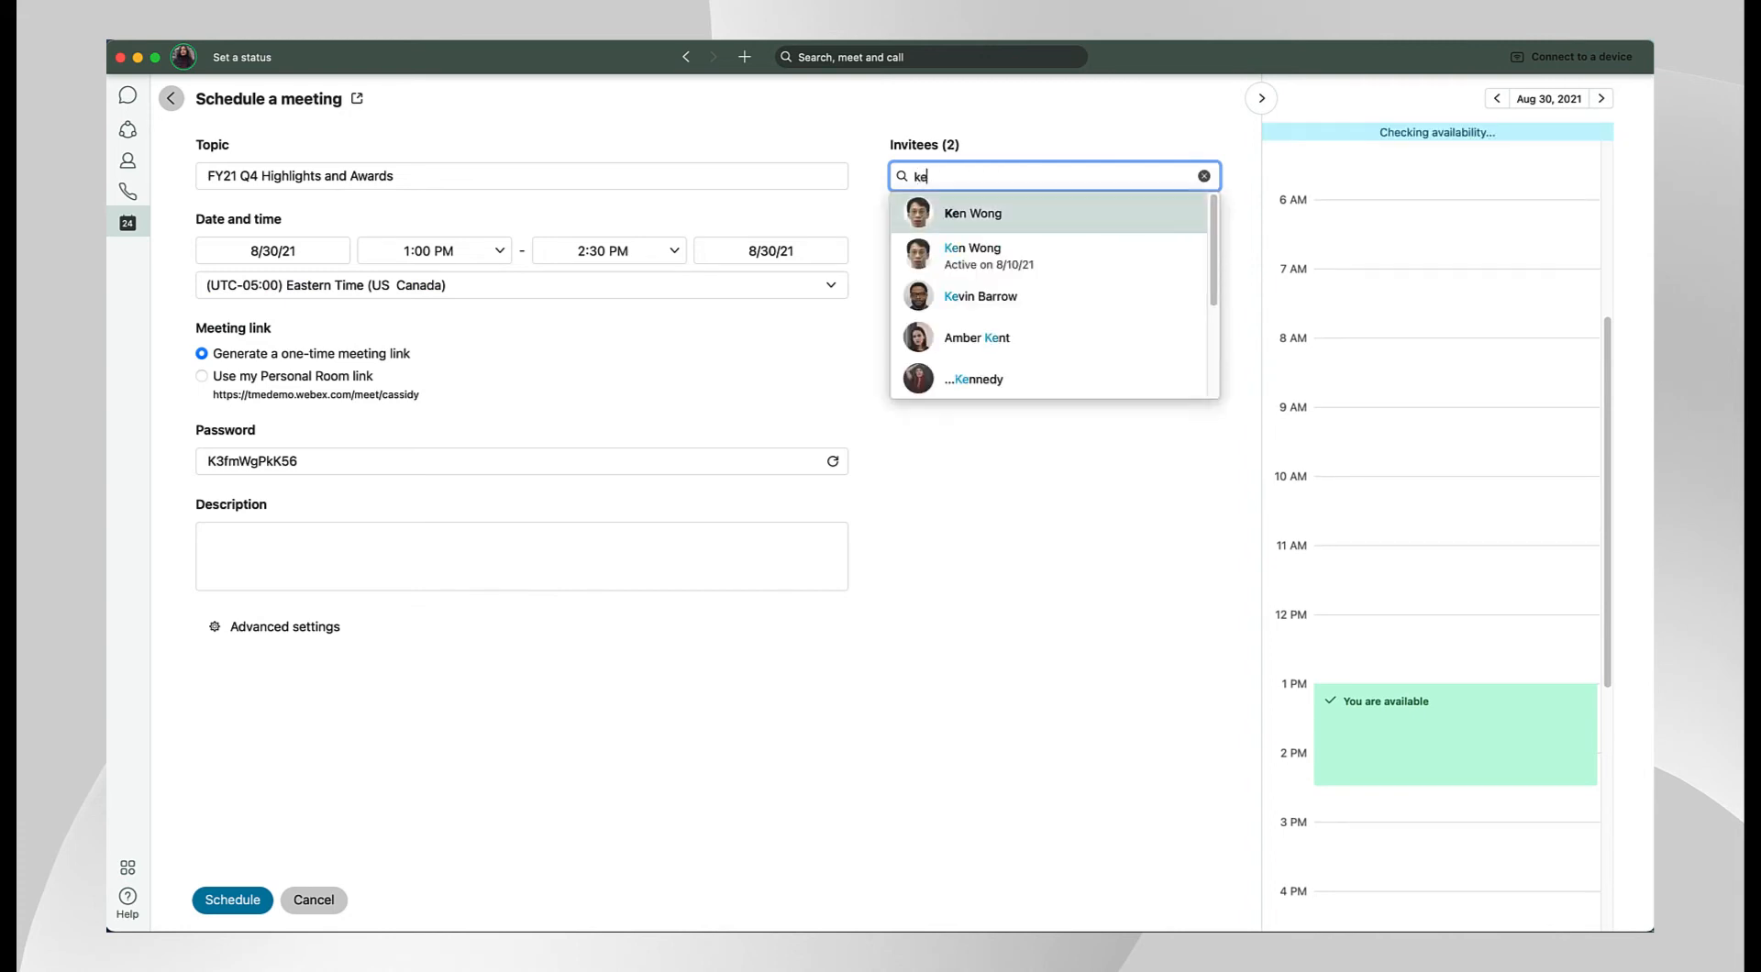
type("n")
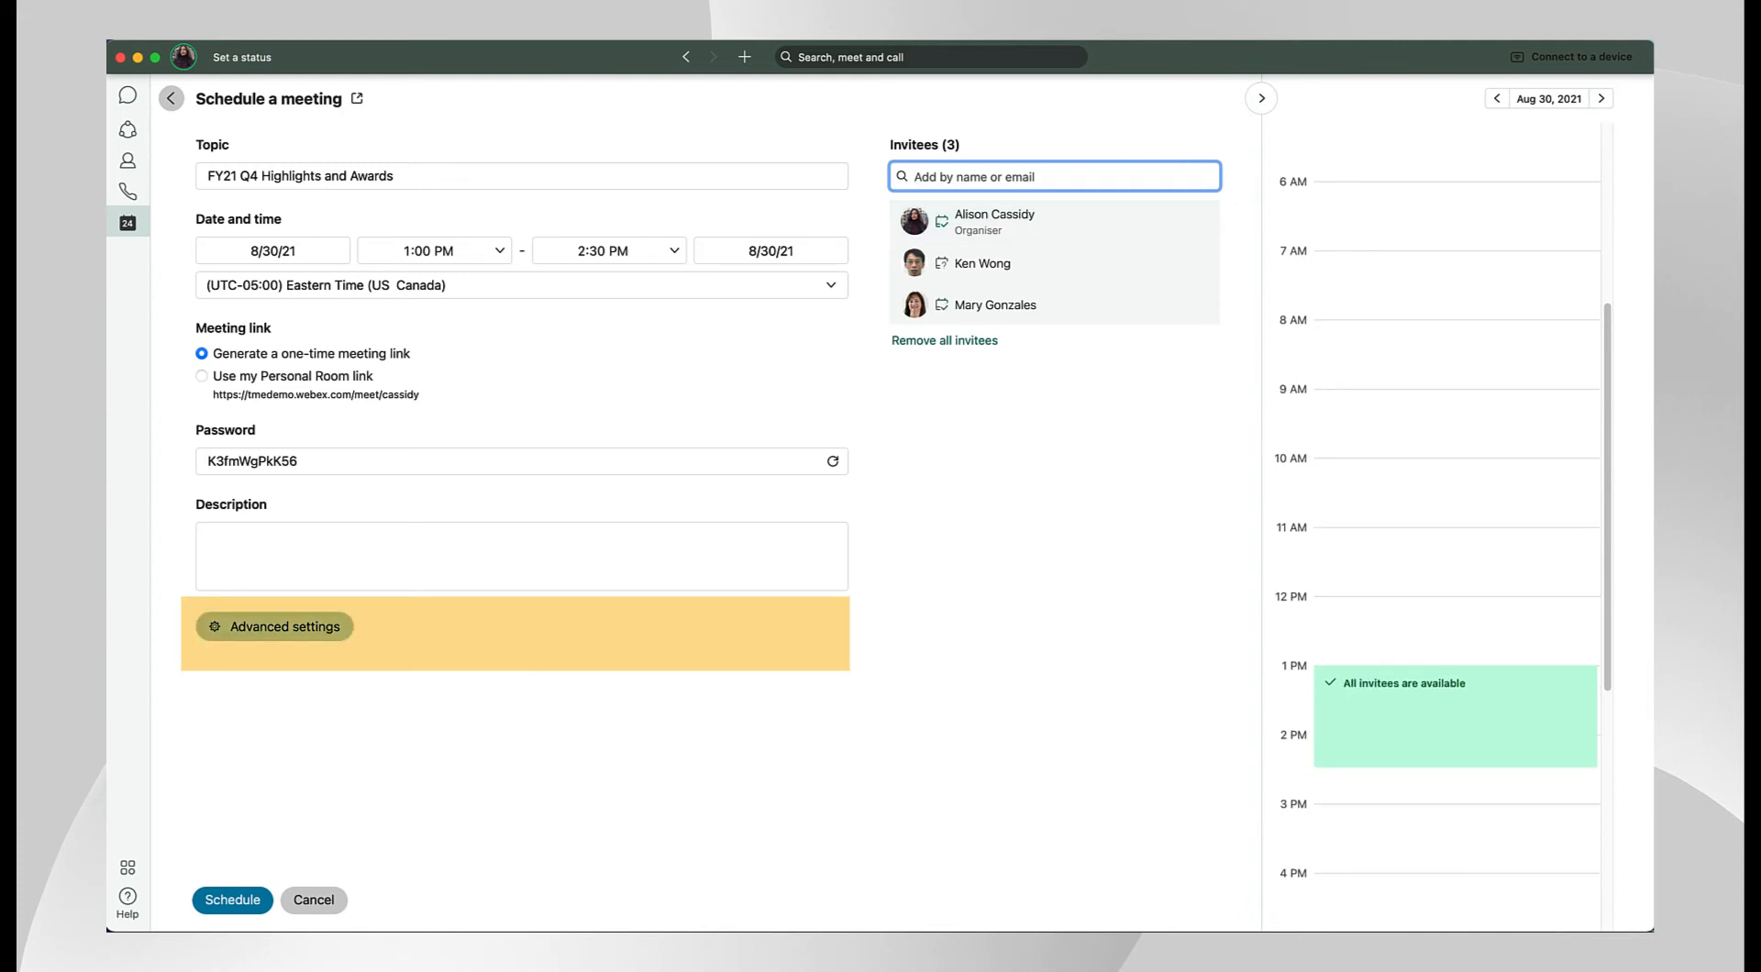
- In advanced settings, block attendee self-unmute, make first host-account joiner co-host, enable automatic lock
left_click(274, 627)
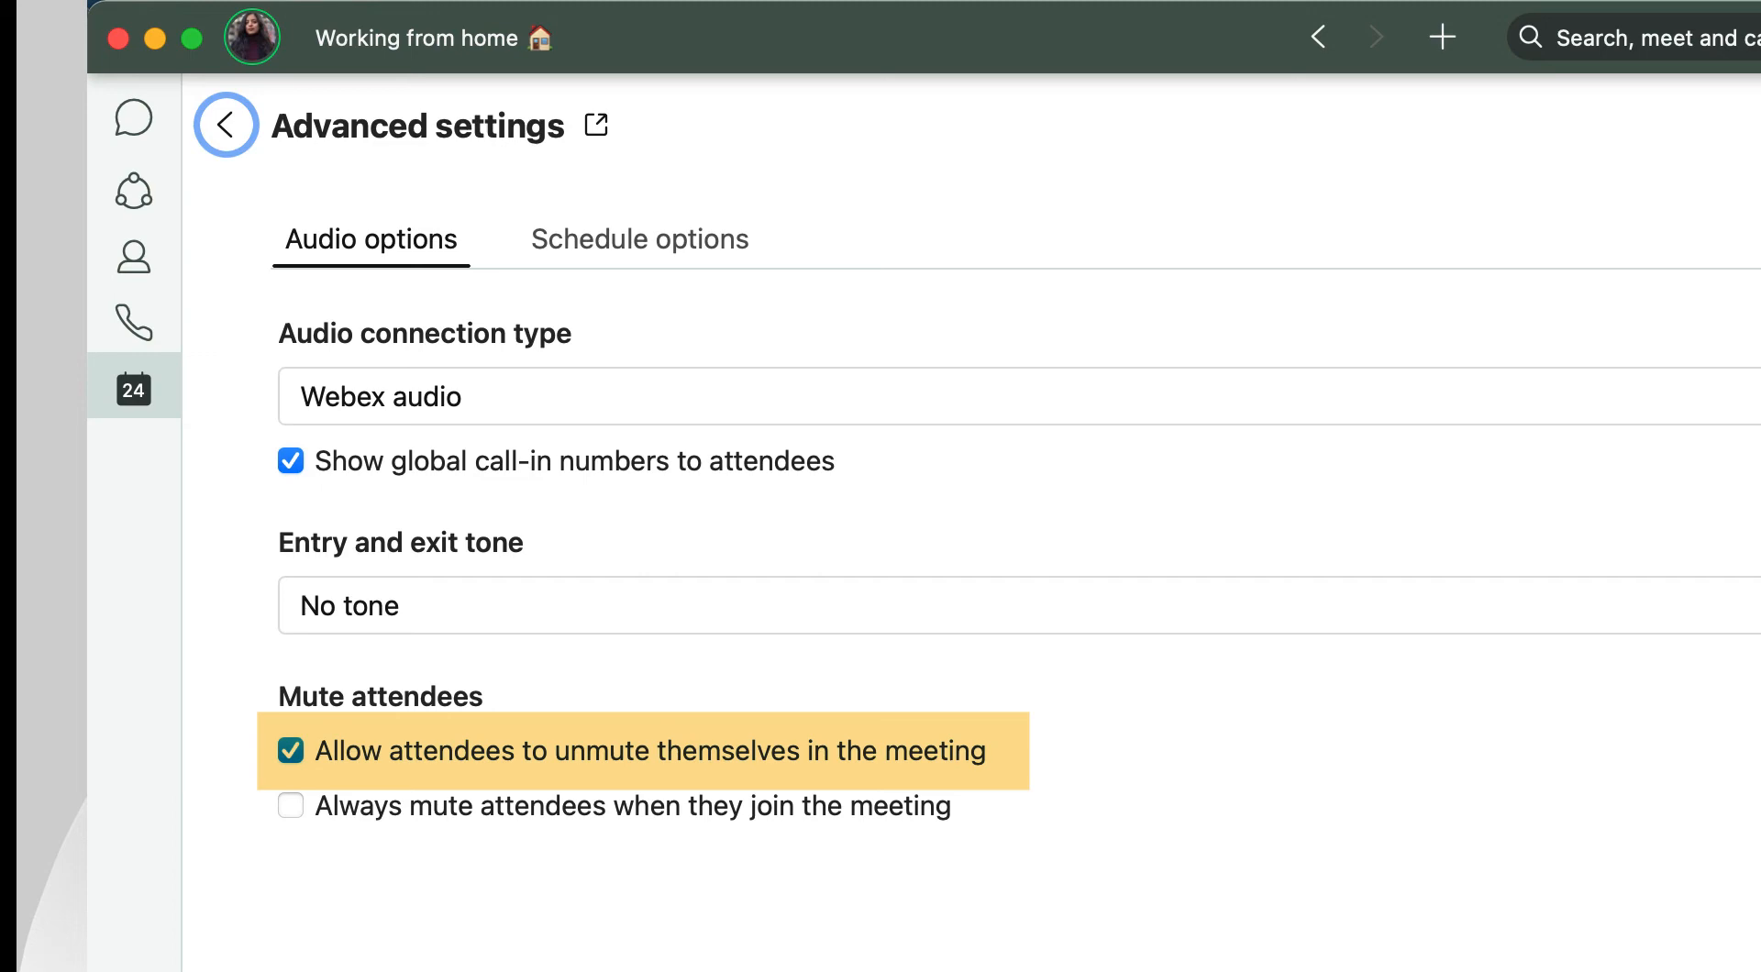
left_click(290, 751)
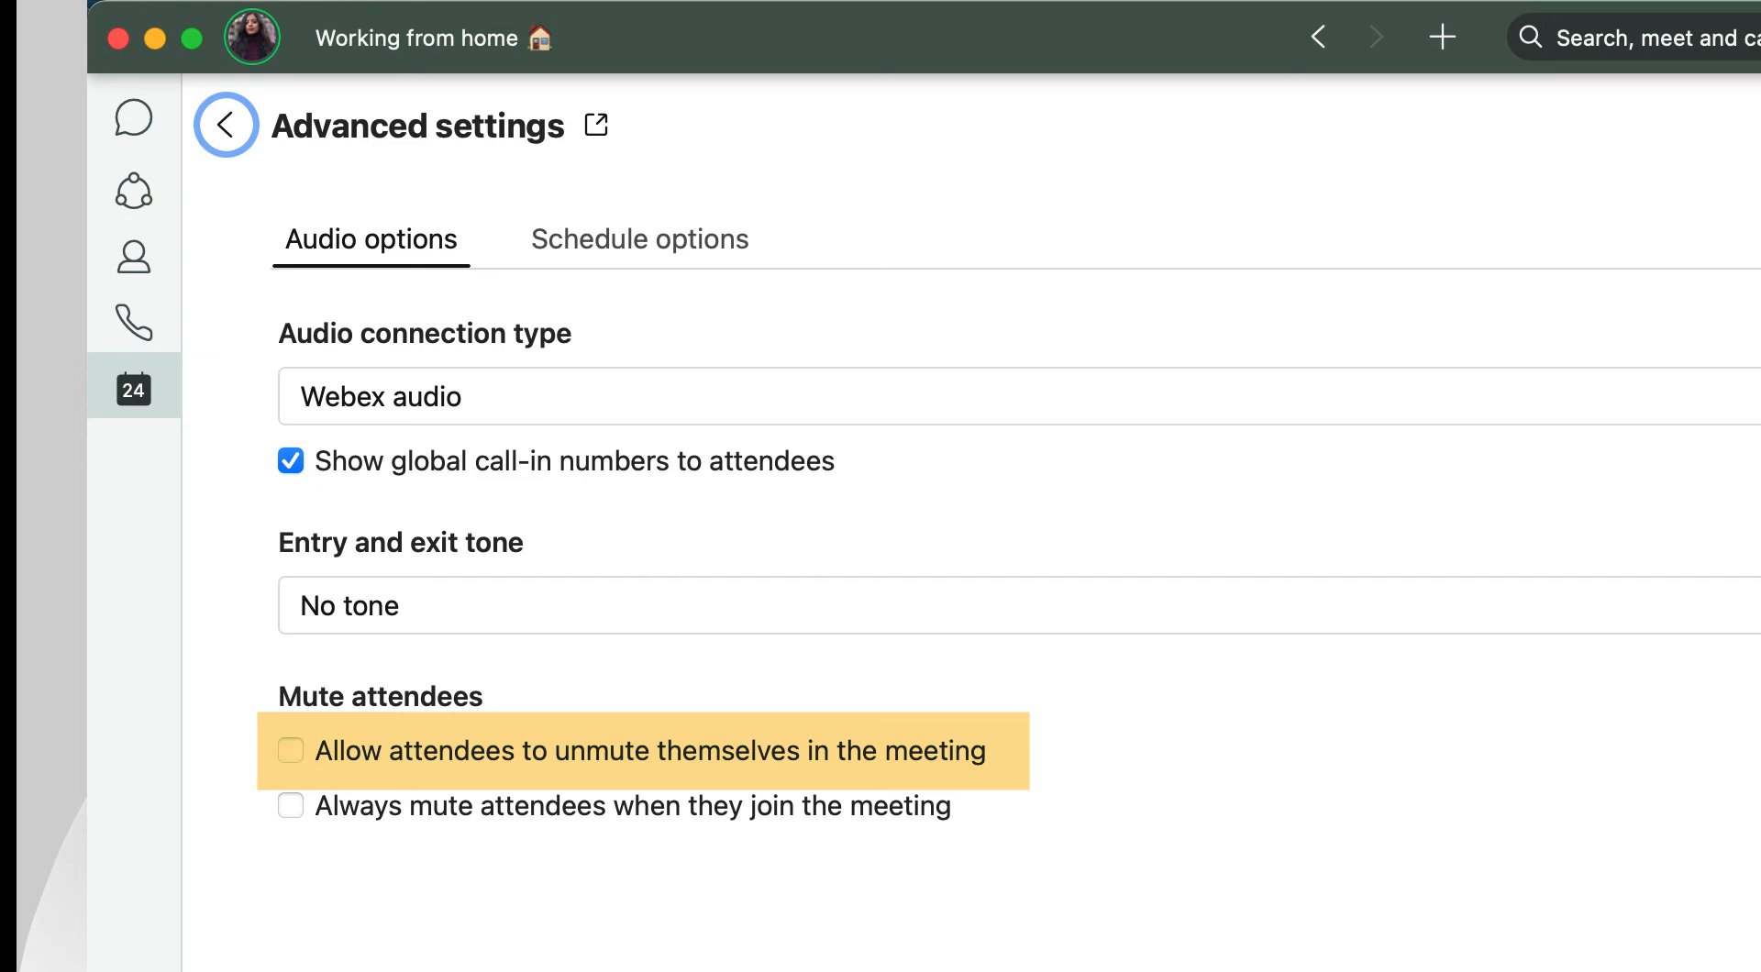
left_click(290, 807)
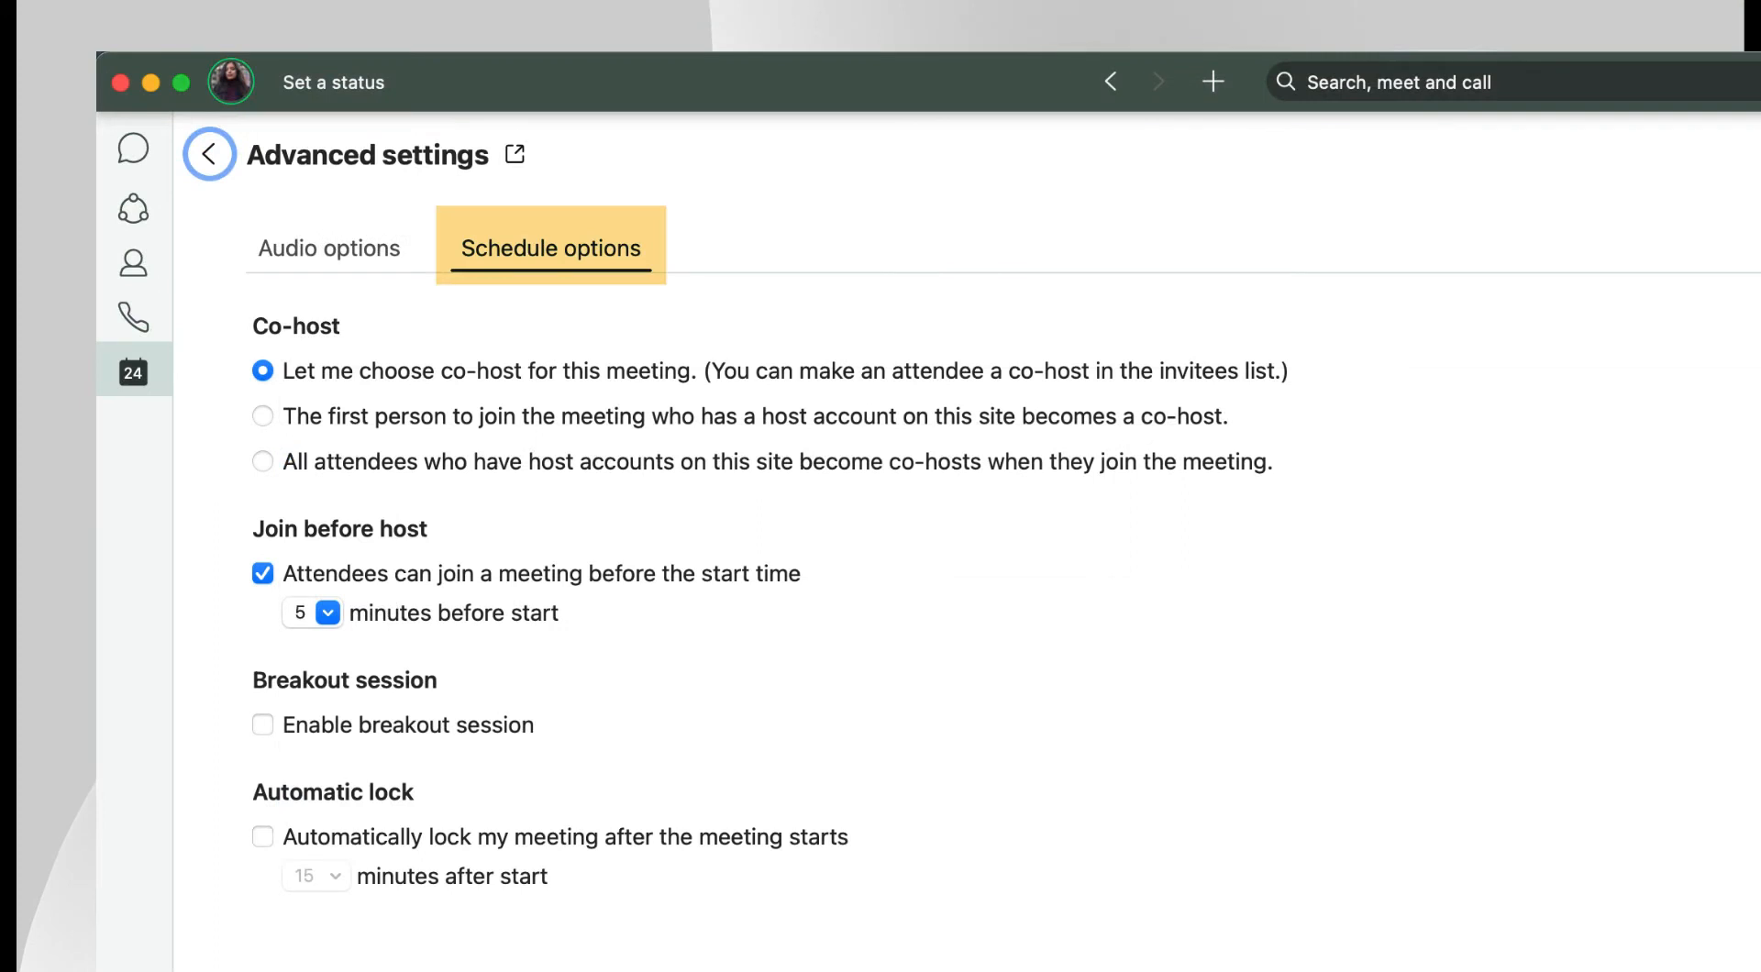
left_click(263, 416)
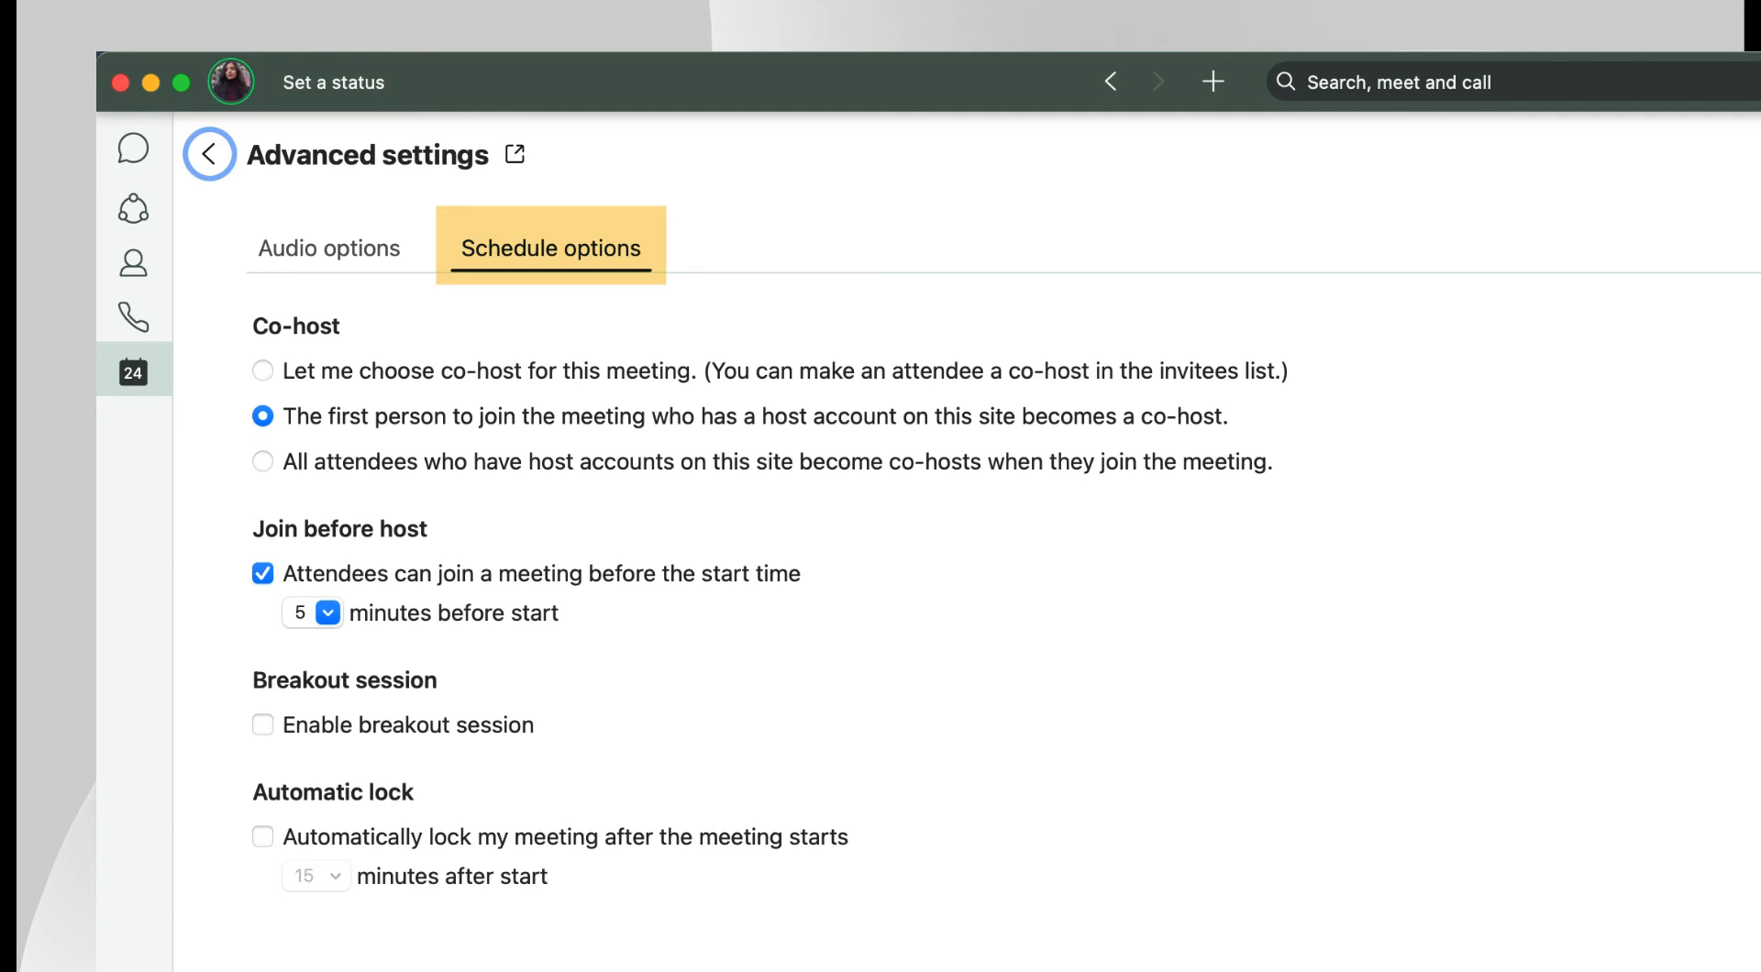
left_click(261, 836)
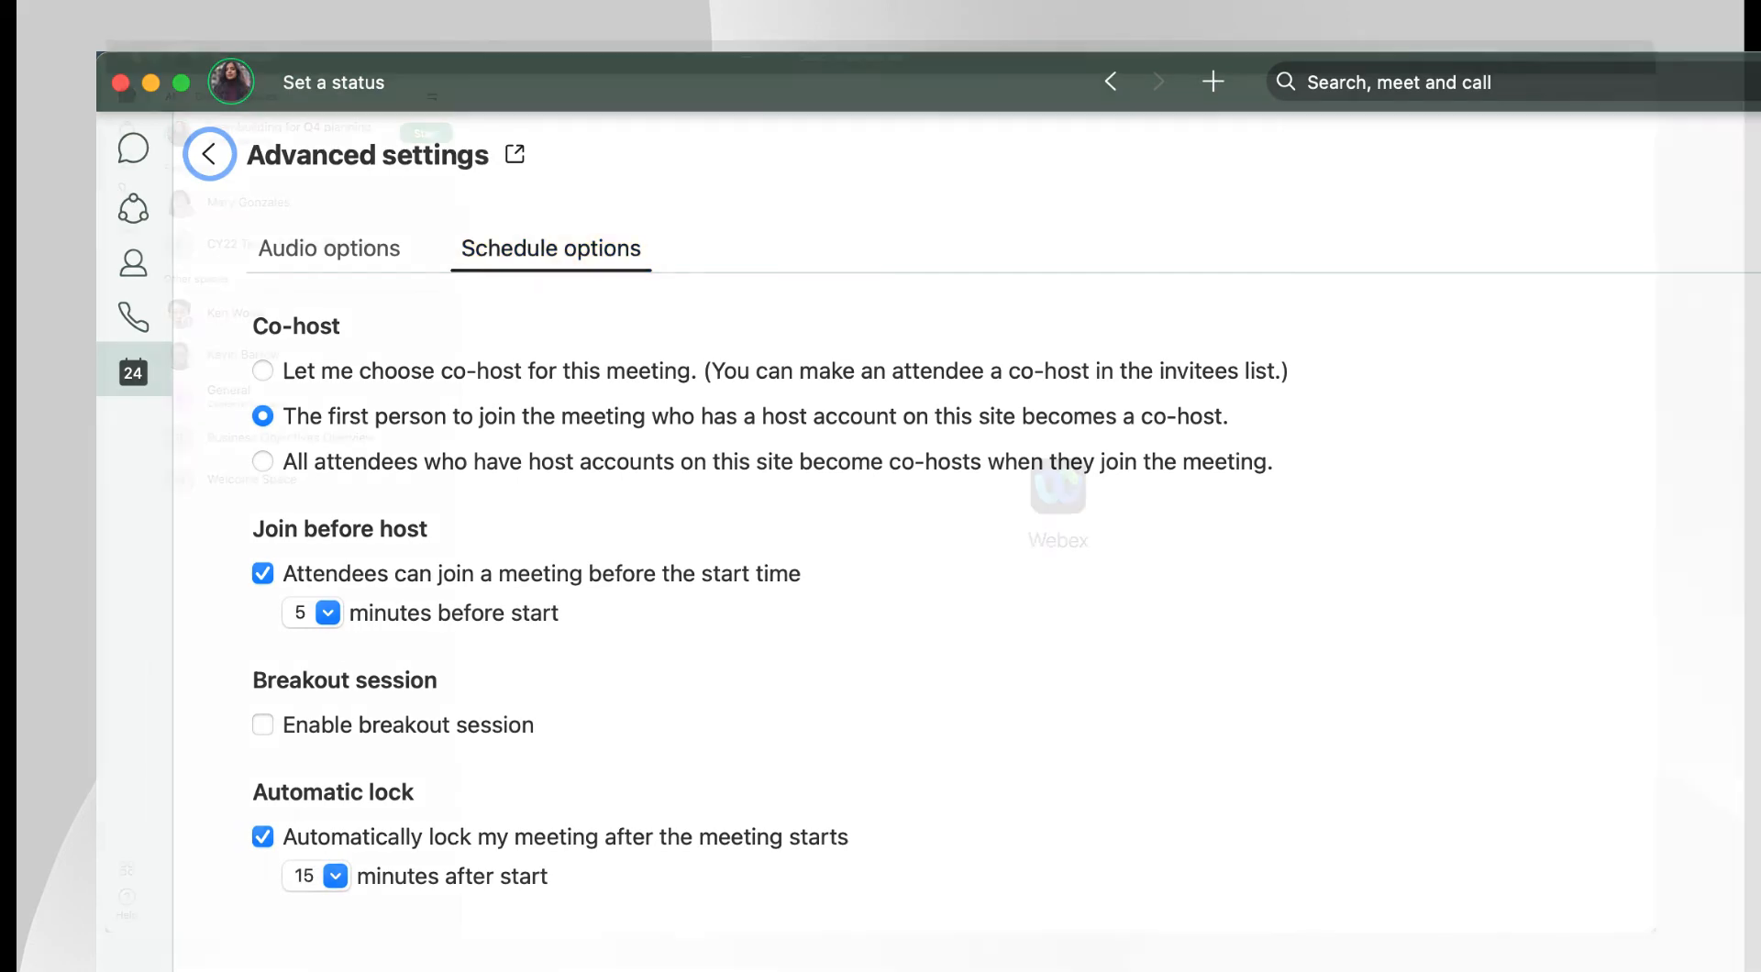
- Dismiss the profile menu, glance at the meetings list, and return to messaging
left_click(209, 154)
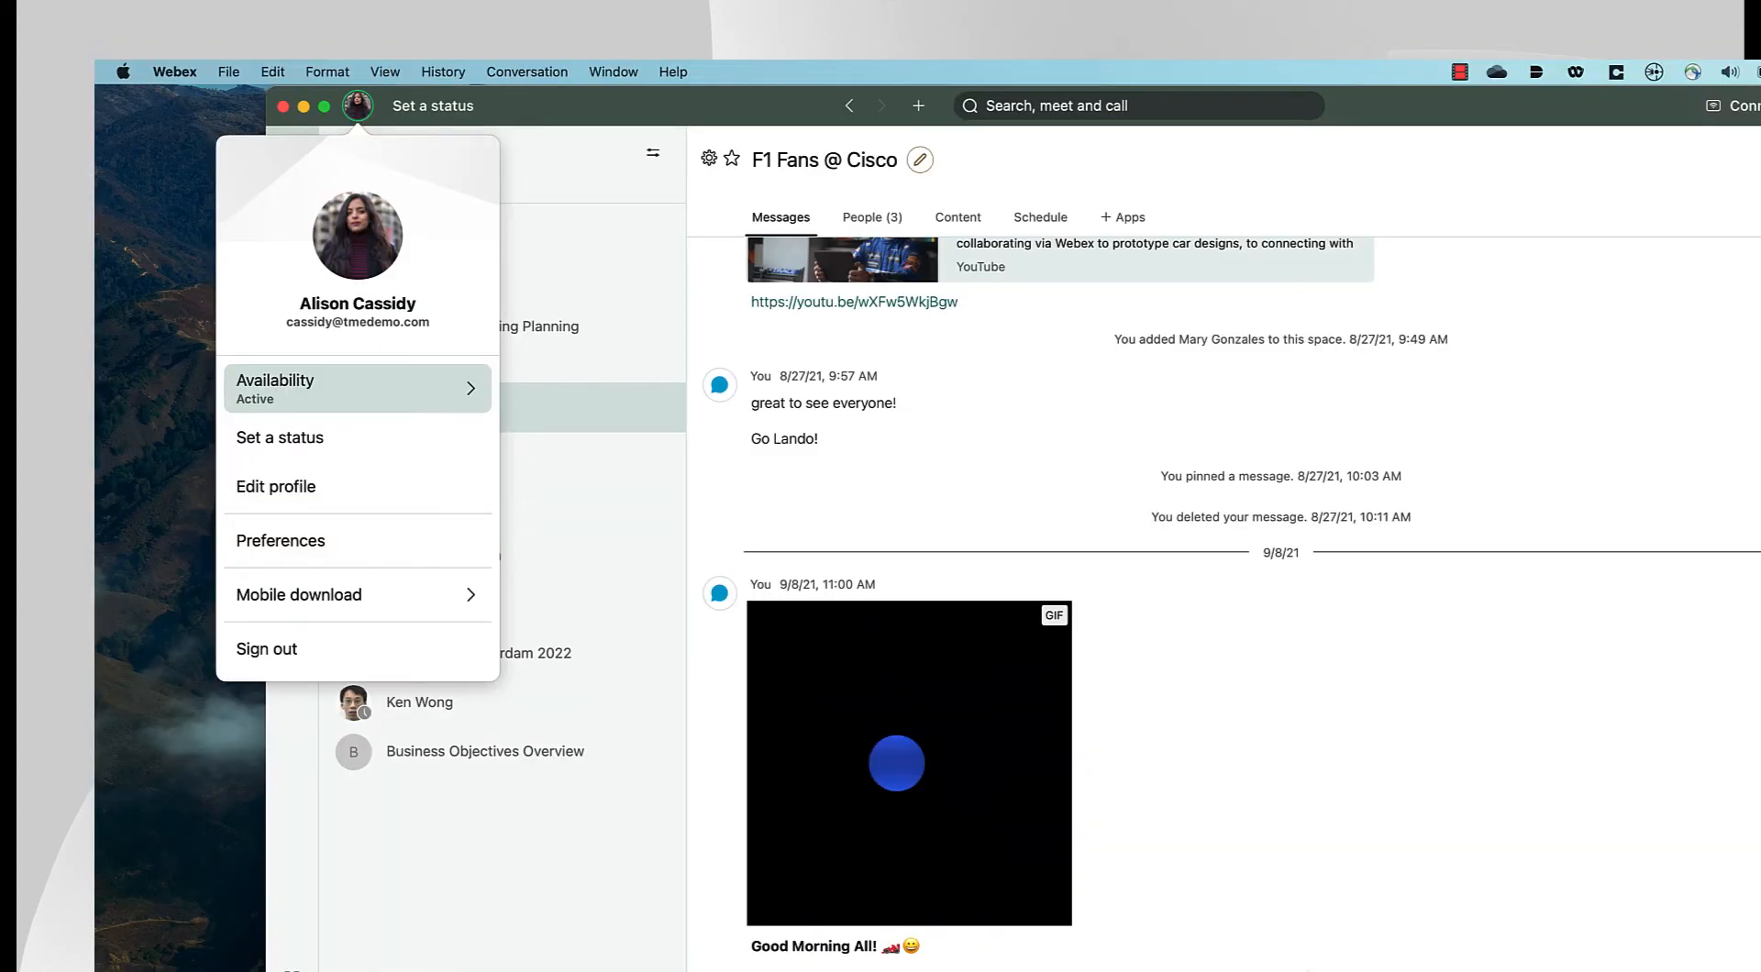
left_click(356, 387)
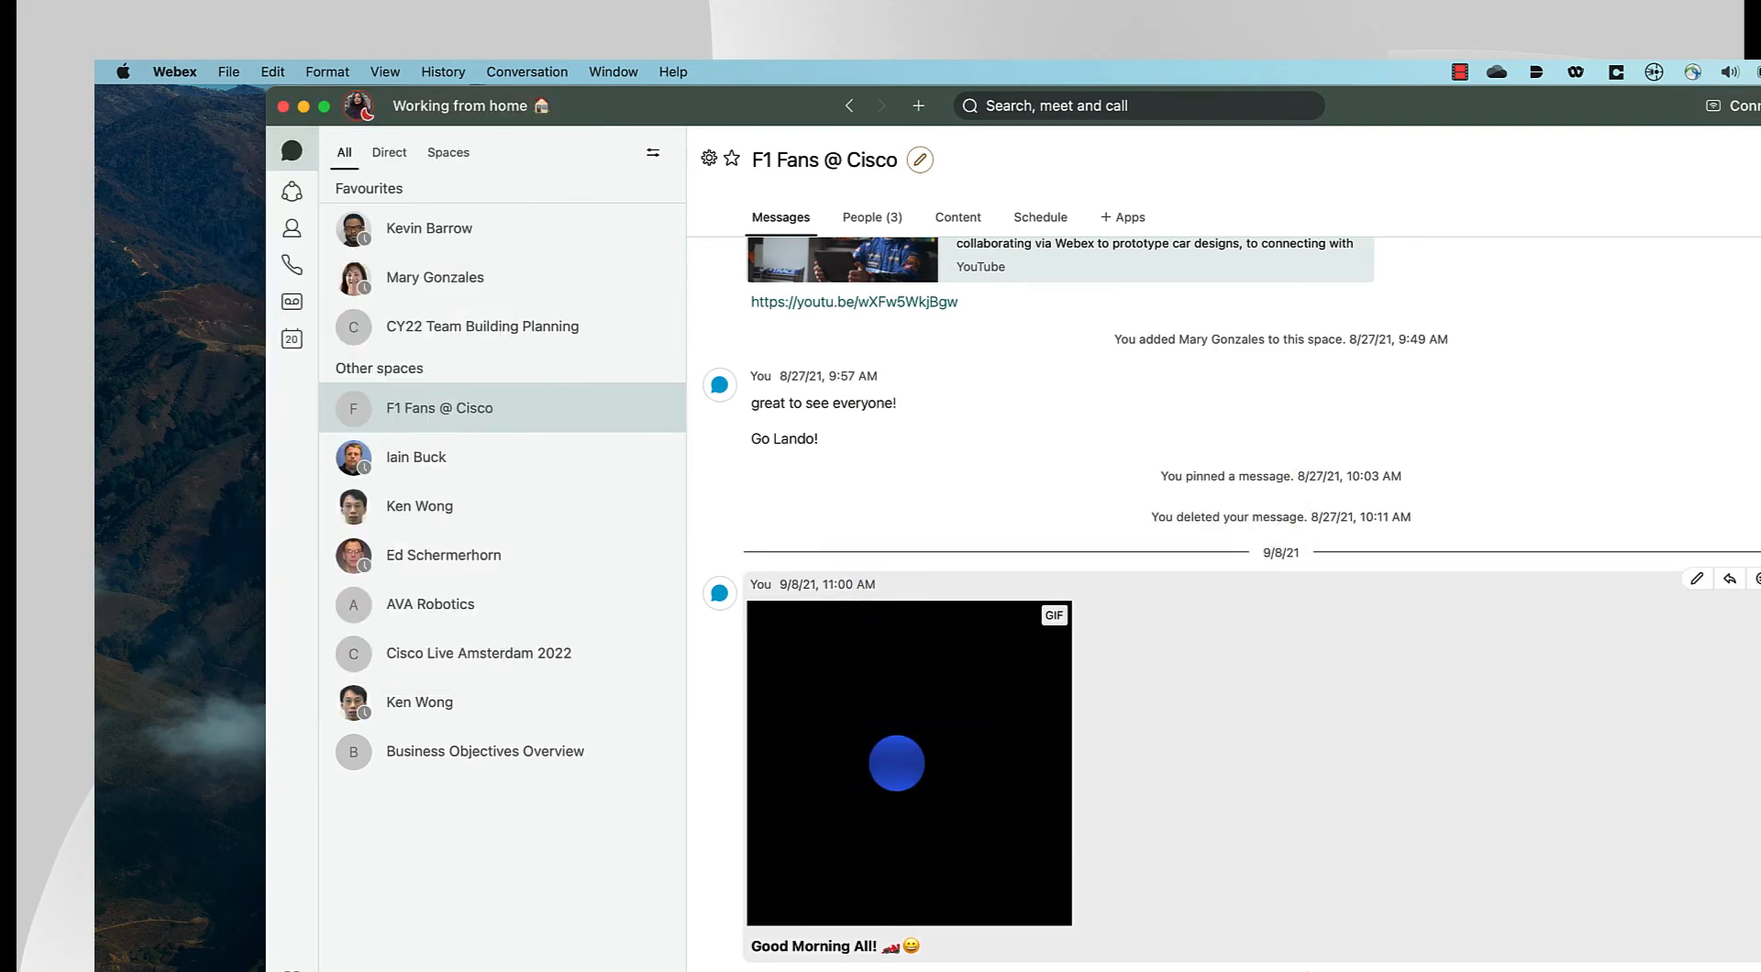
left_click(291, 337)
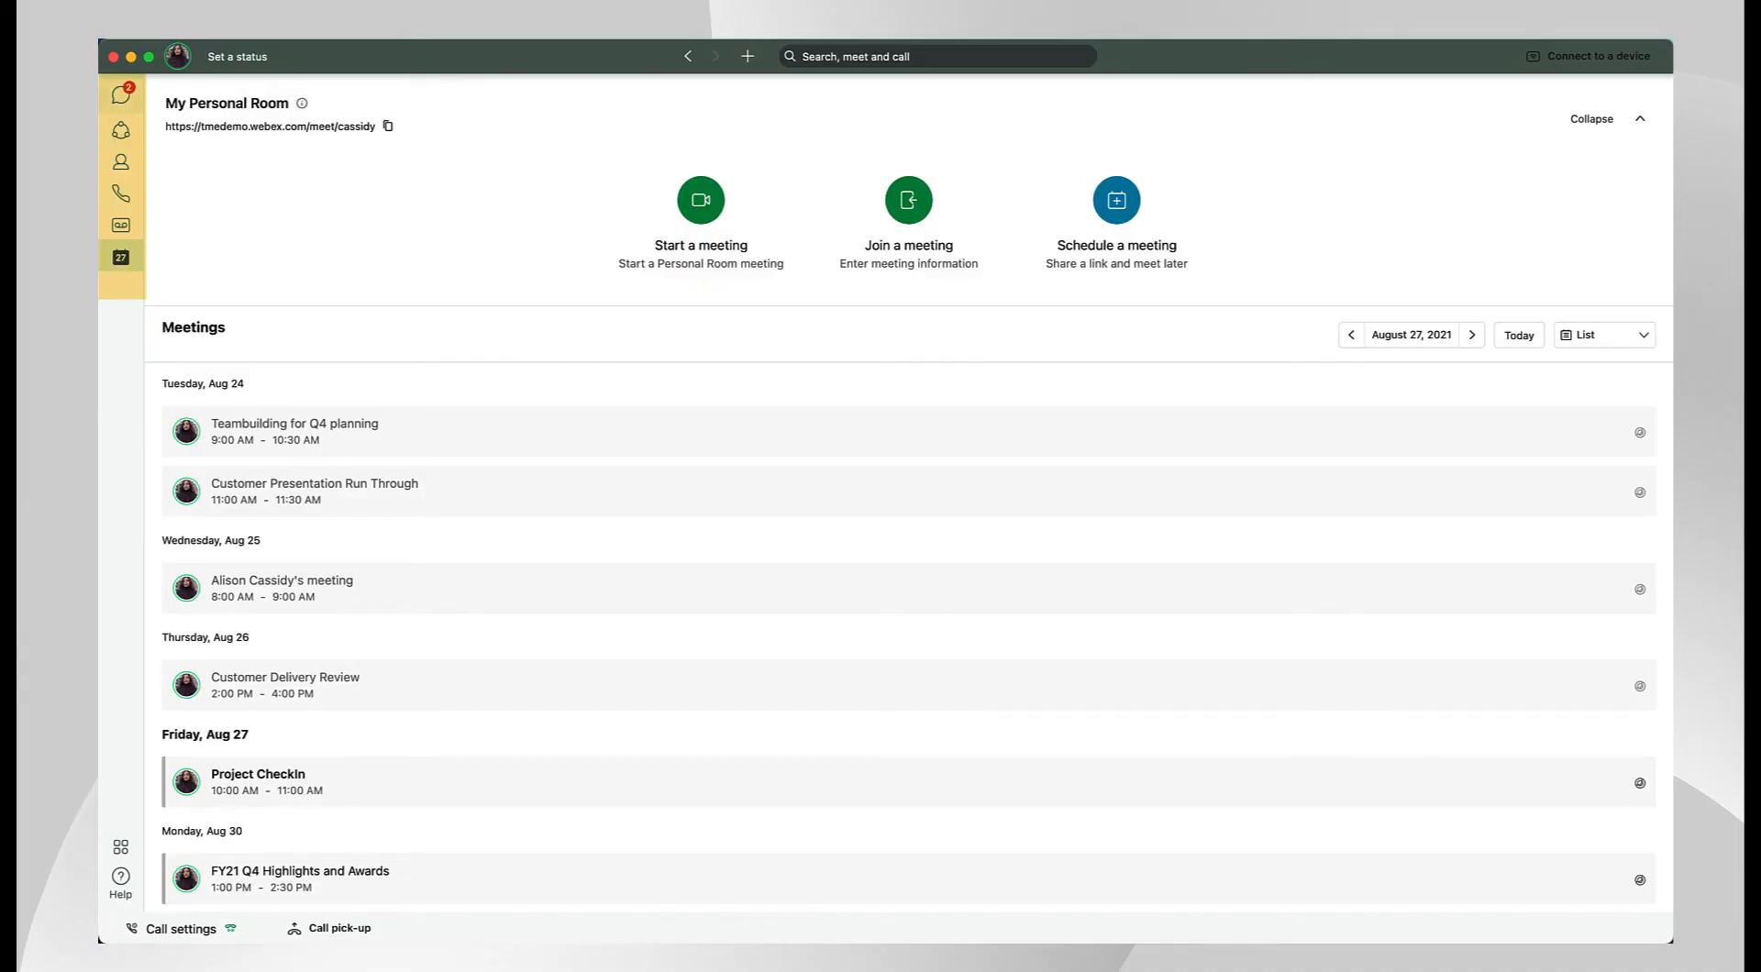
left_click(120, 95)
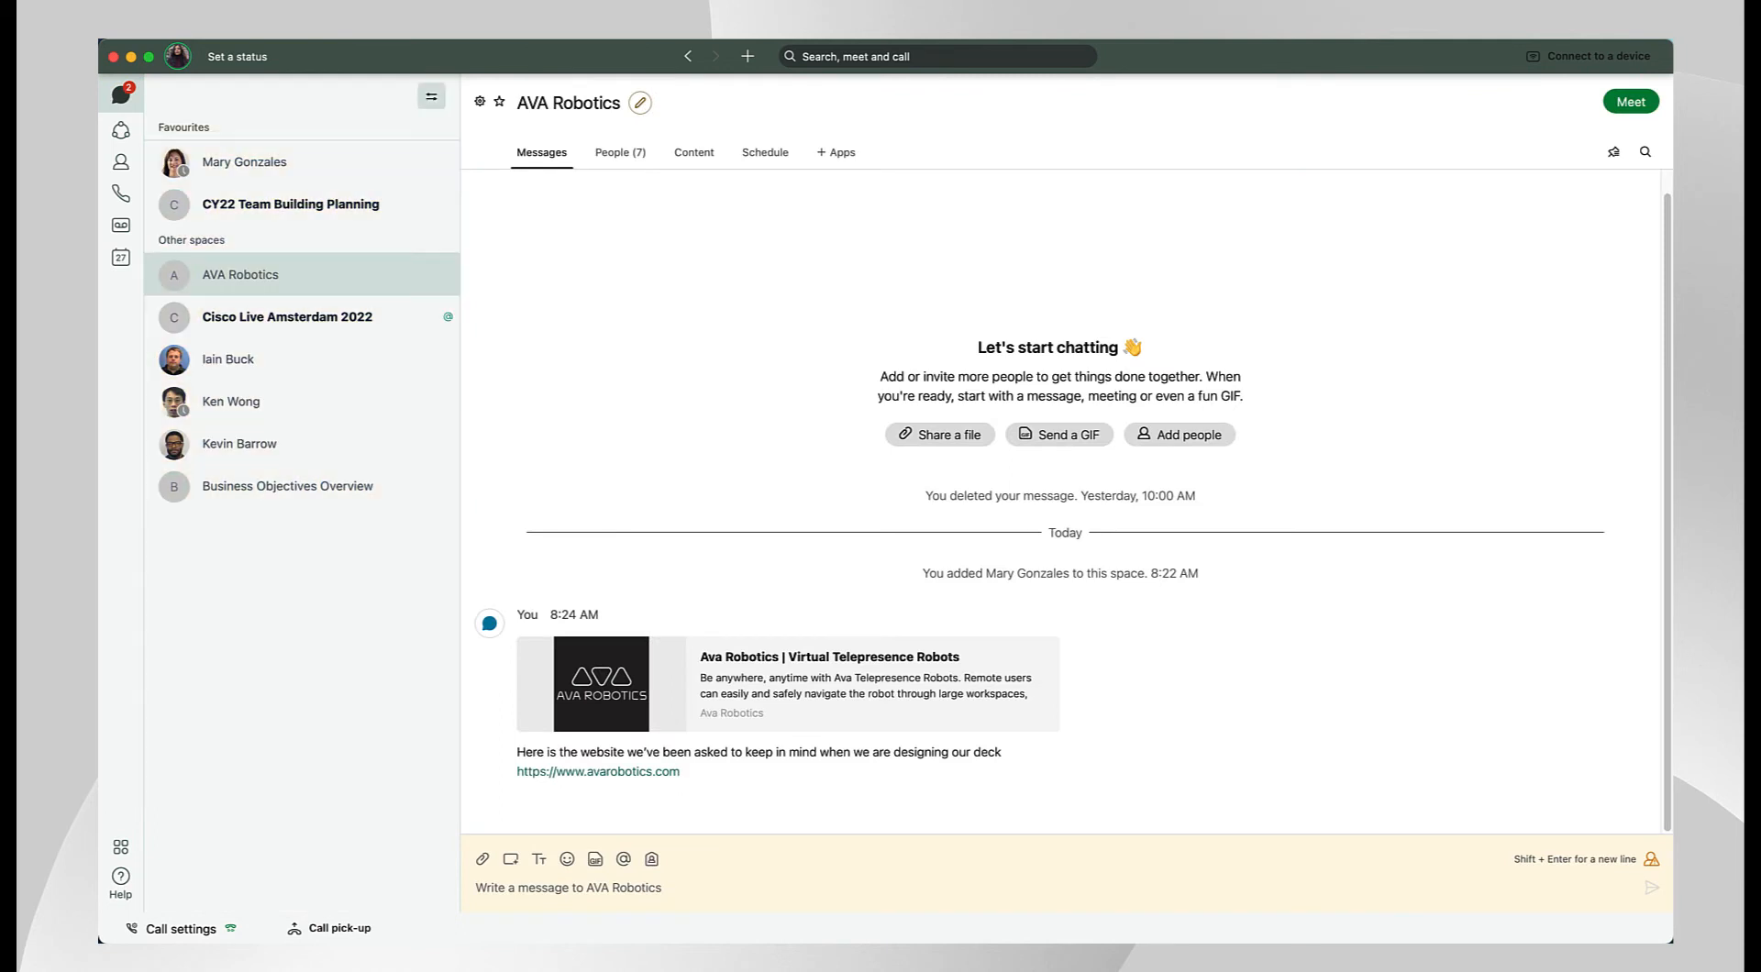
- Separate direct messages from spaces, view Direct conversations, then show all again
left_click(431, 96)
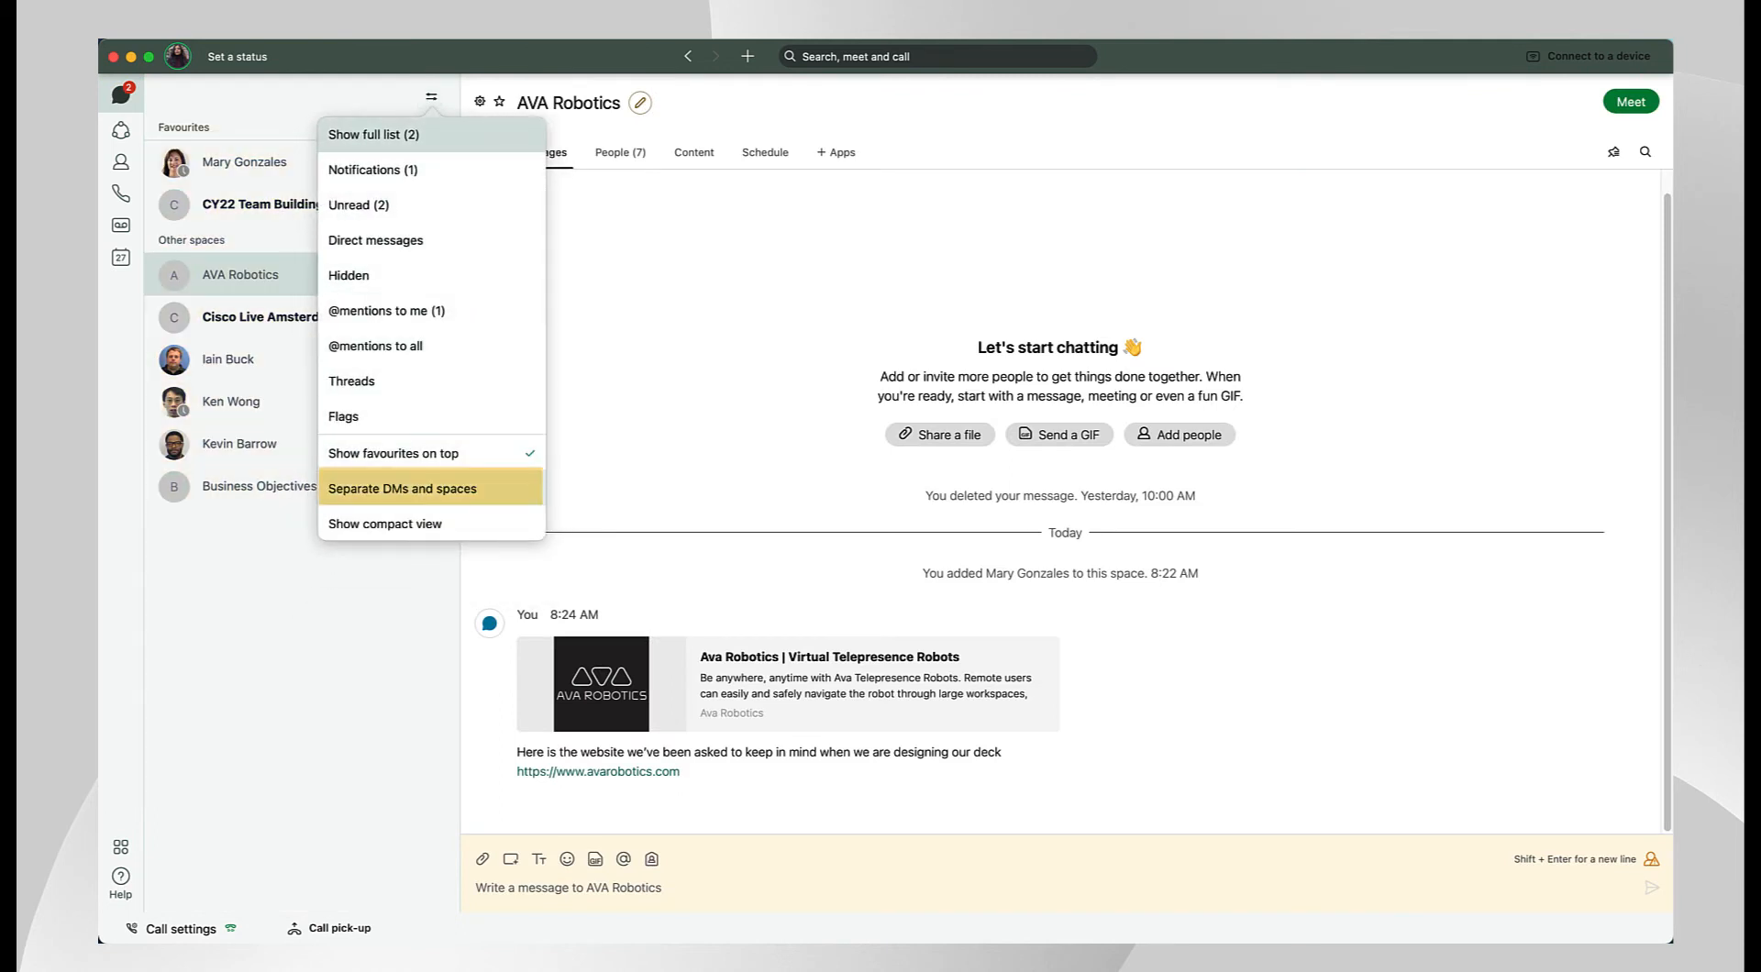
left_click(402, 488)
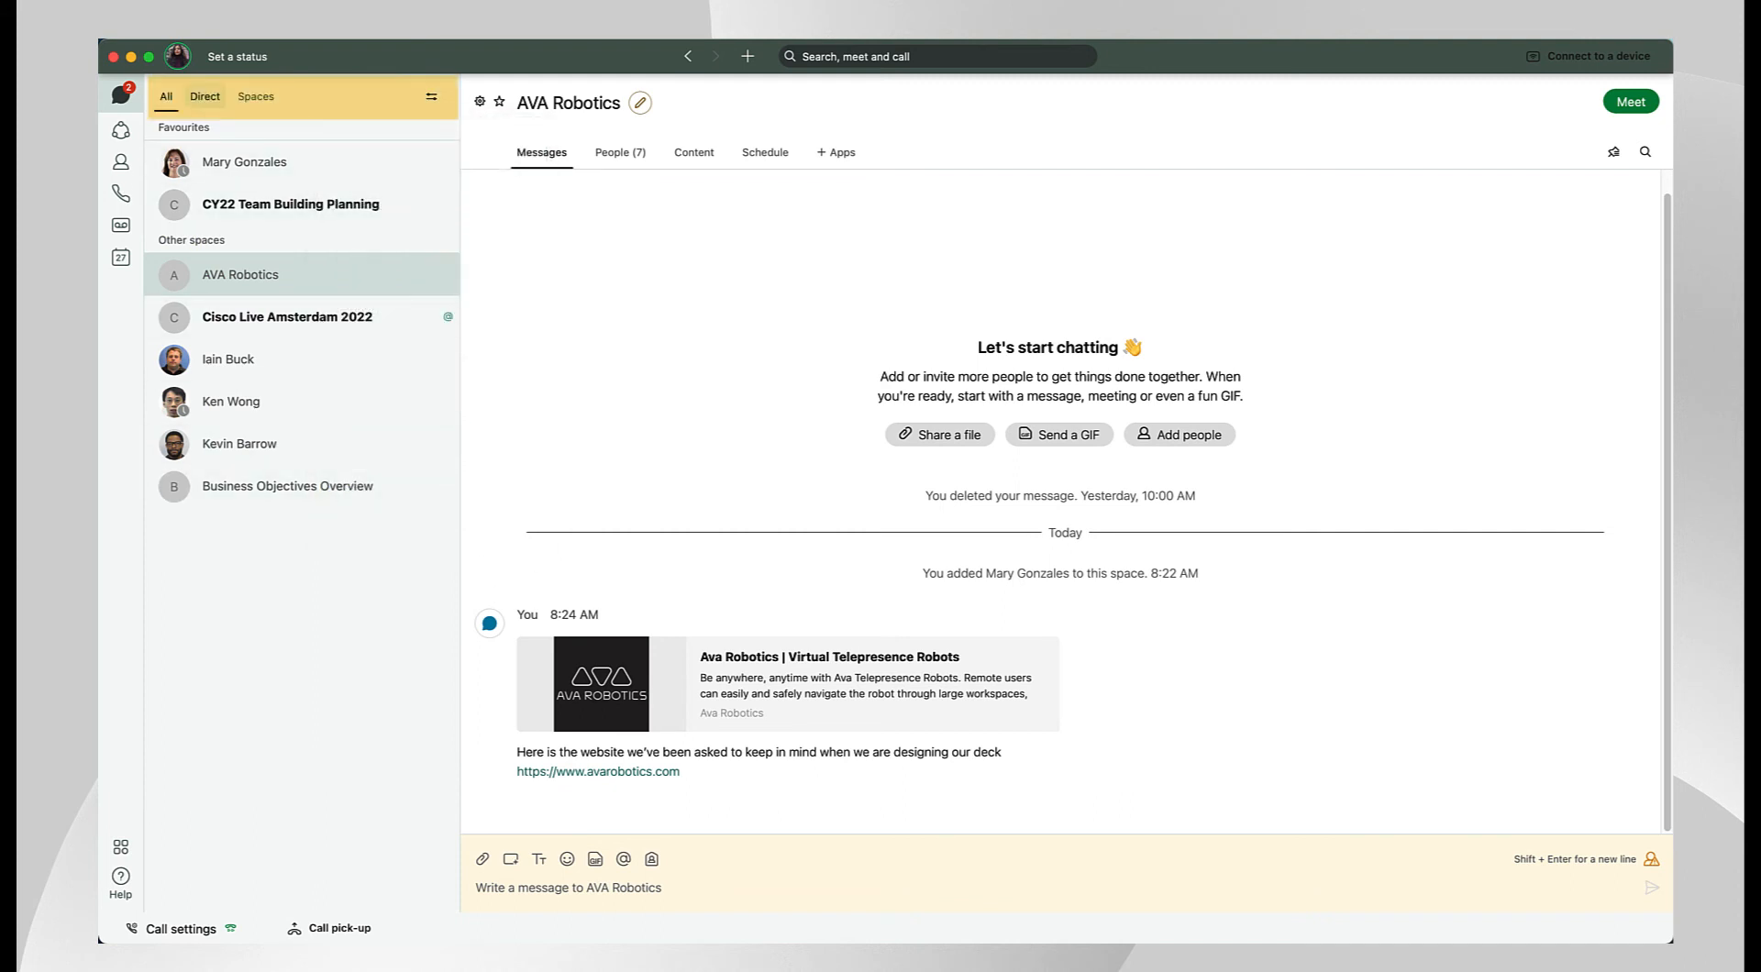
left_click(204, 96)
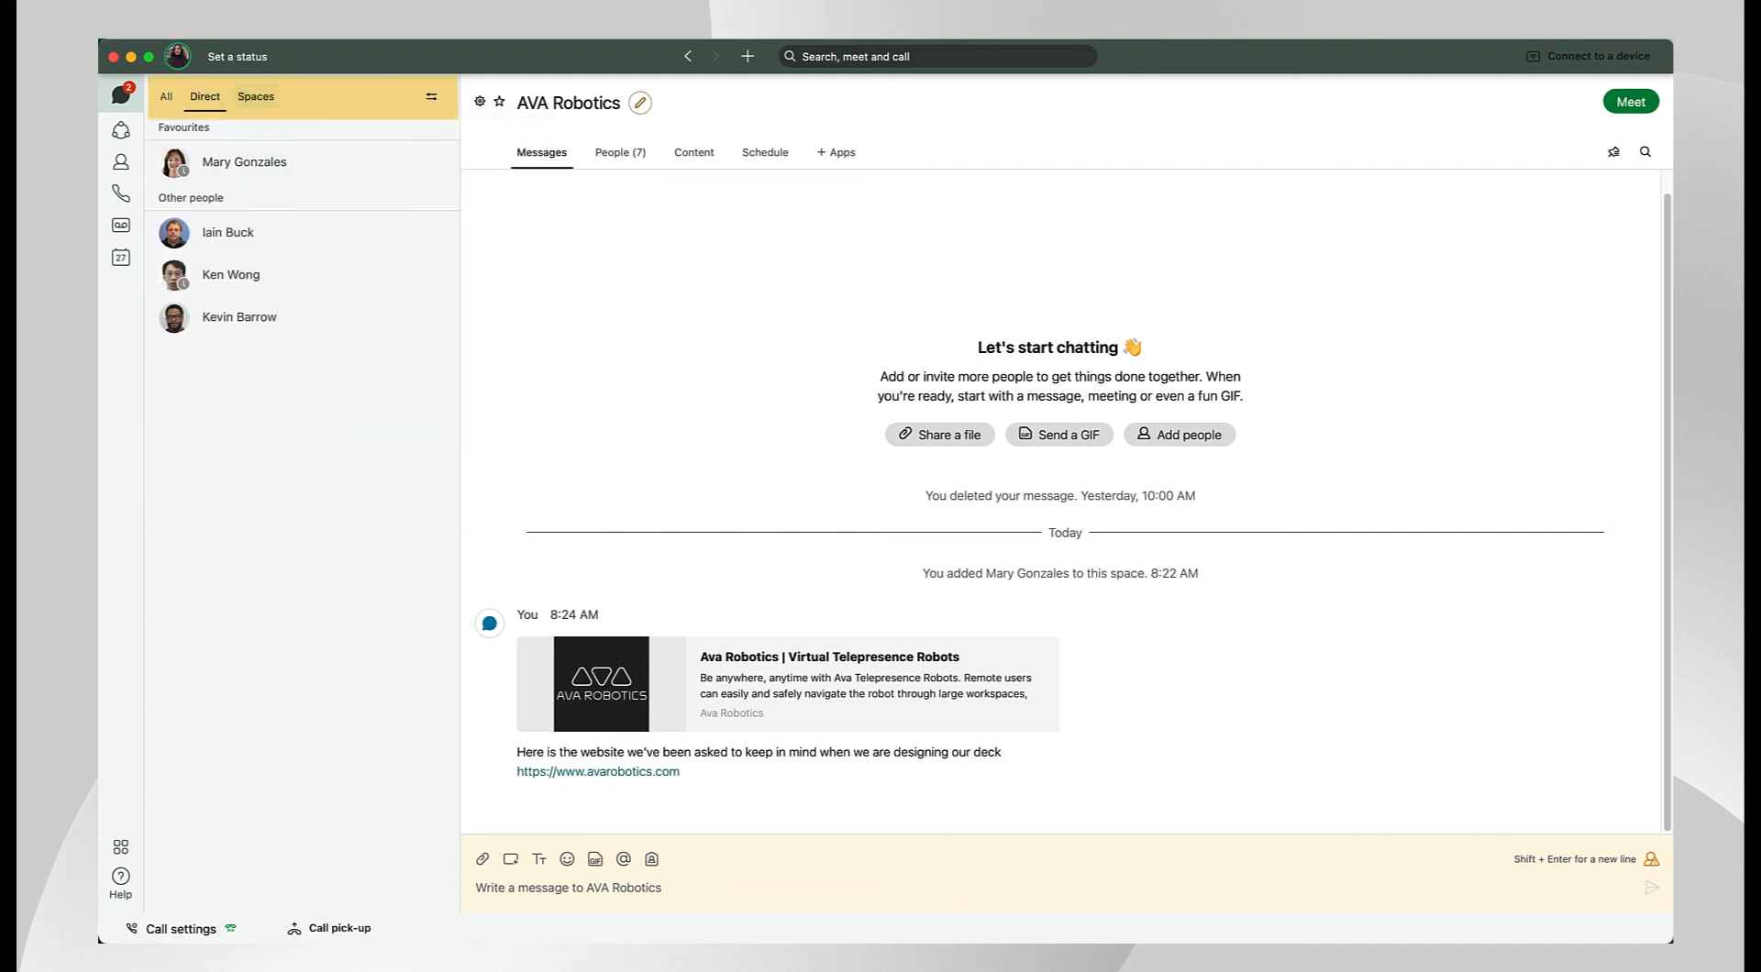
left_click(262, 326)
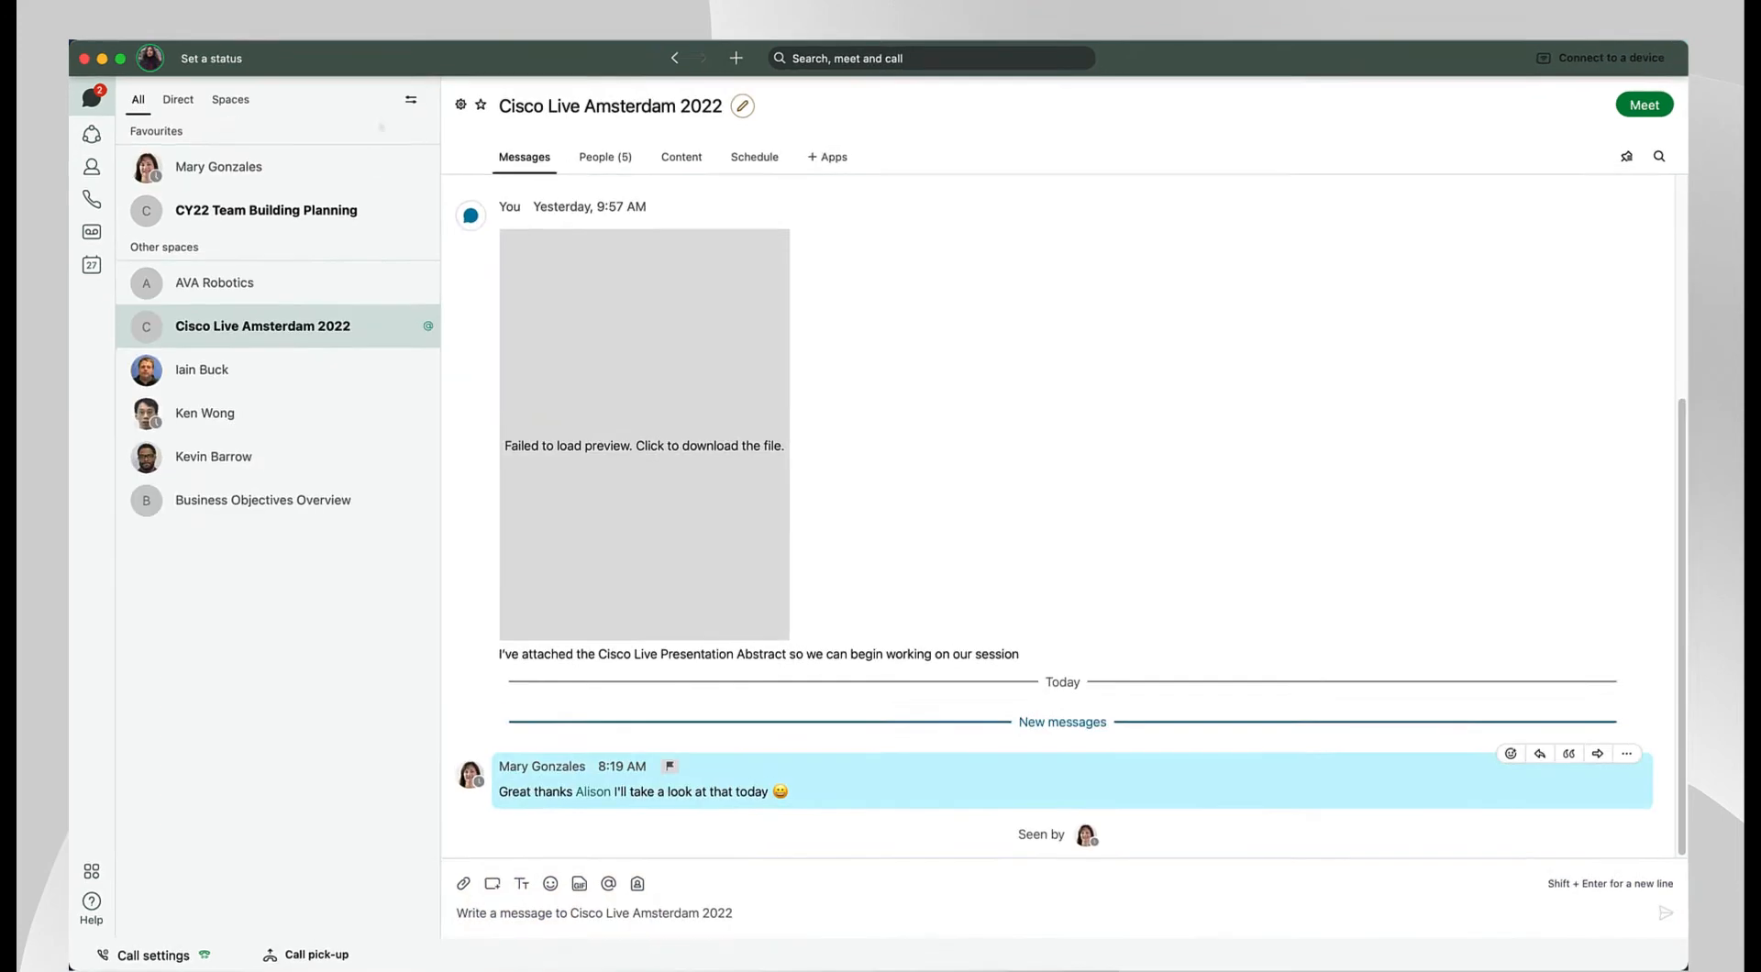
left_click(411, 100)
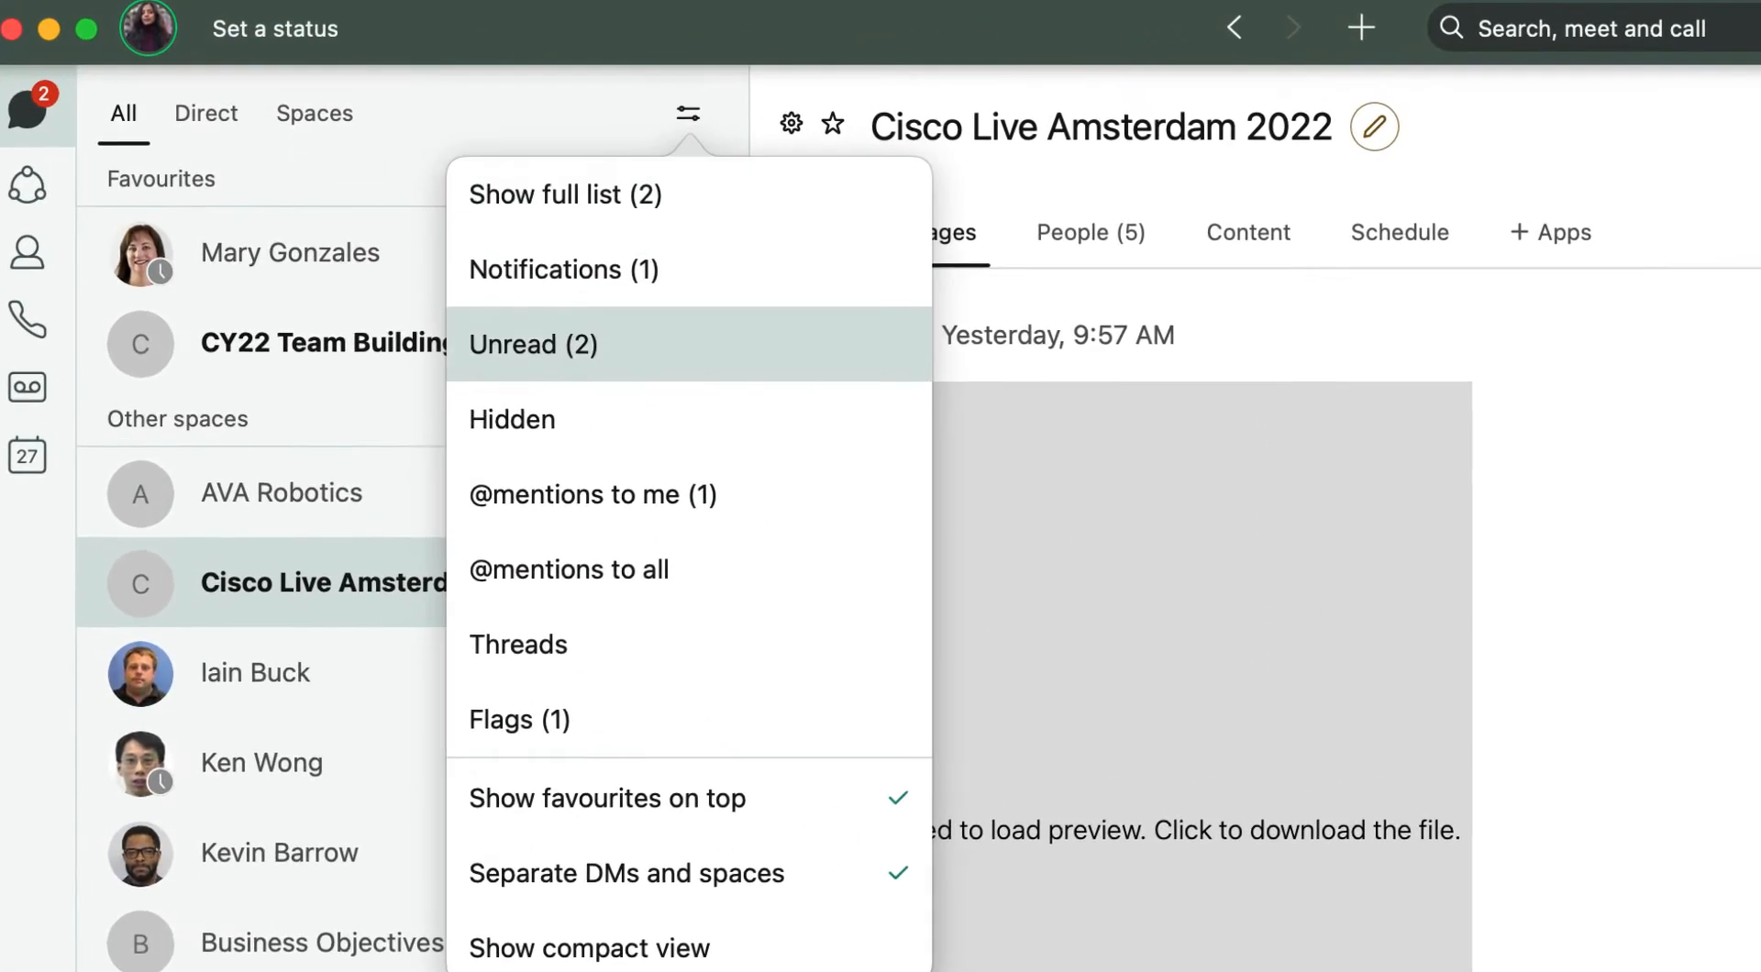
left_click(547, 269)
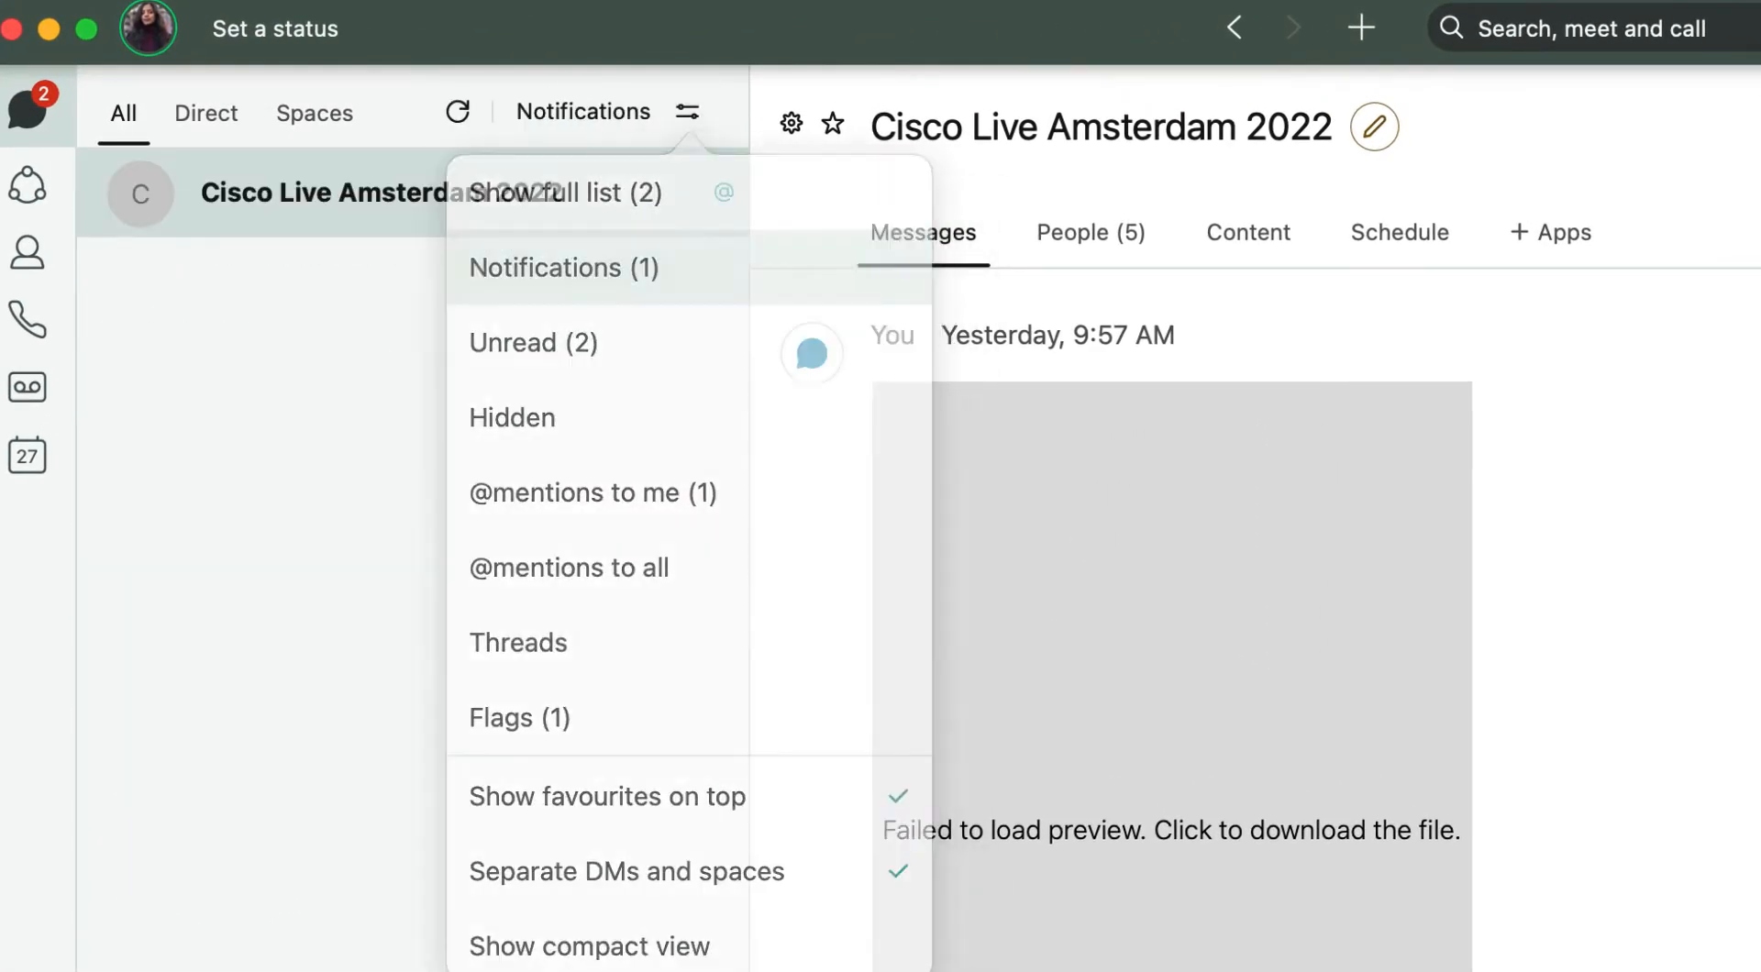
mouse_move(590, 492)
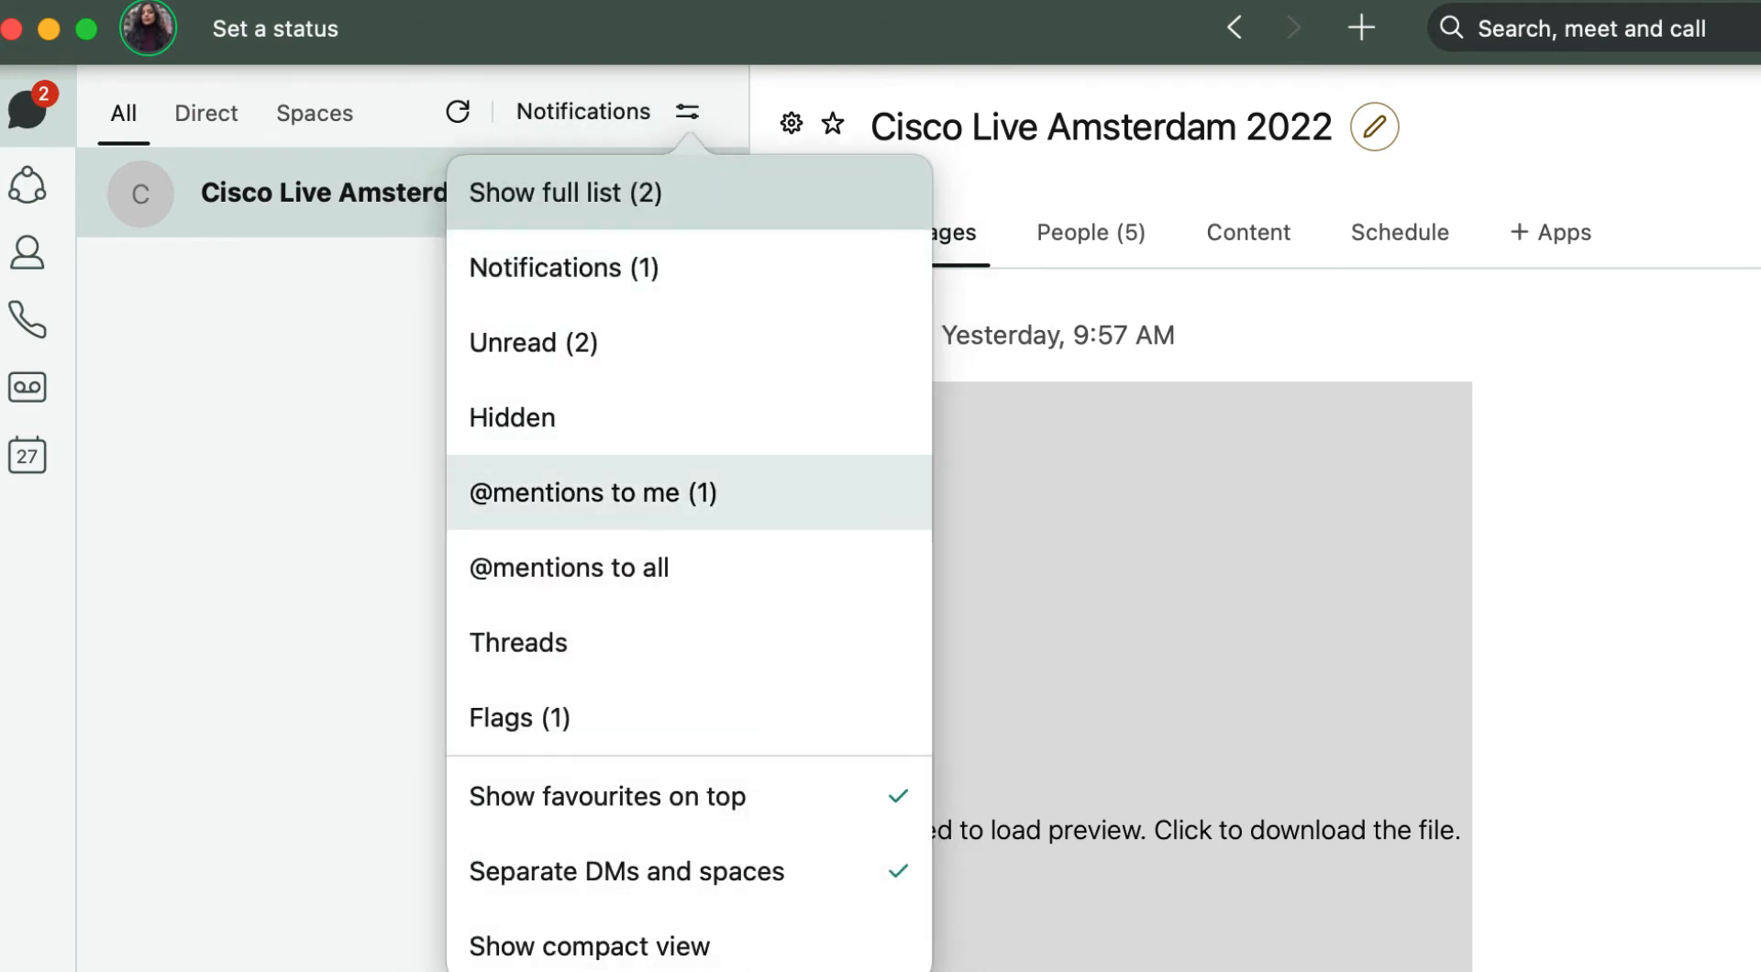
left_click(589, 492)
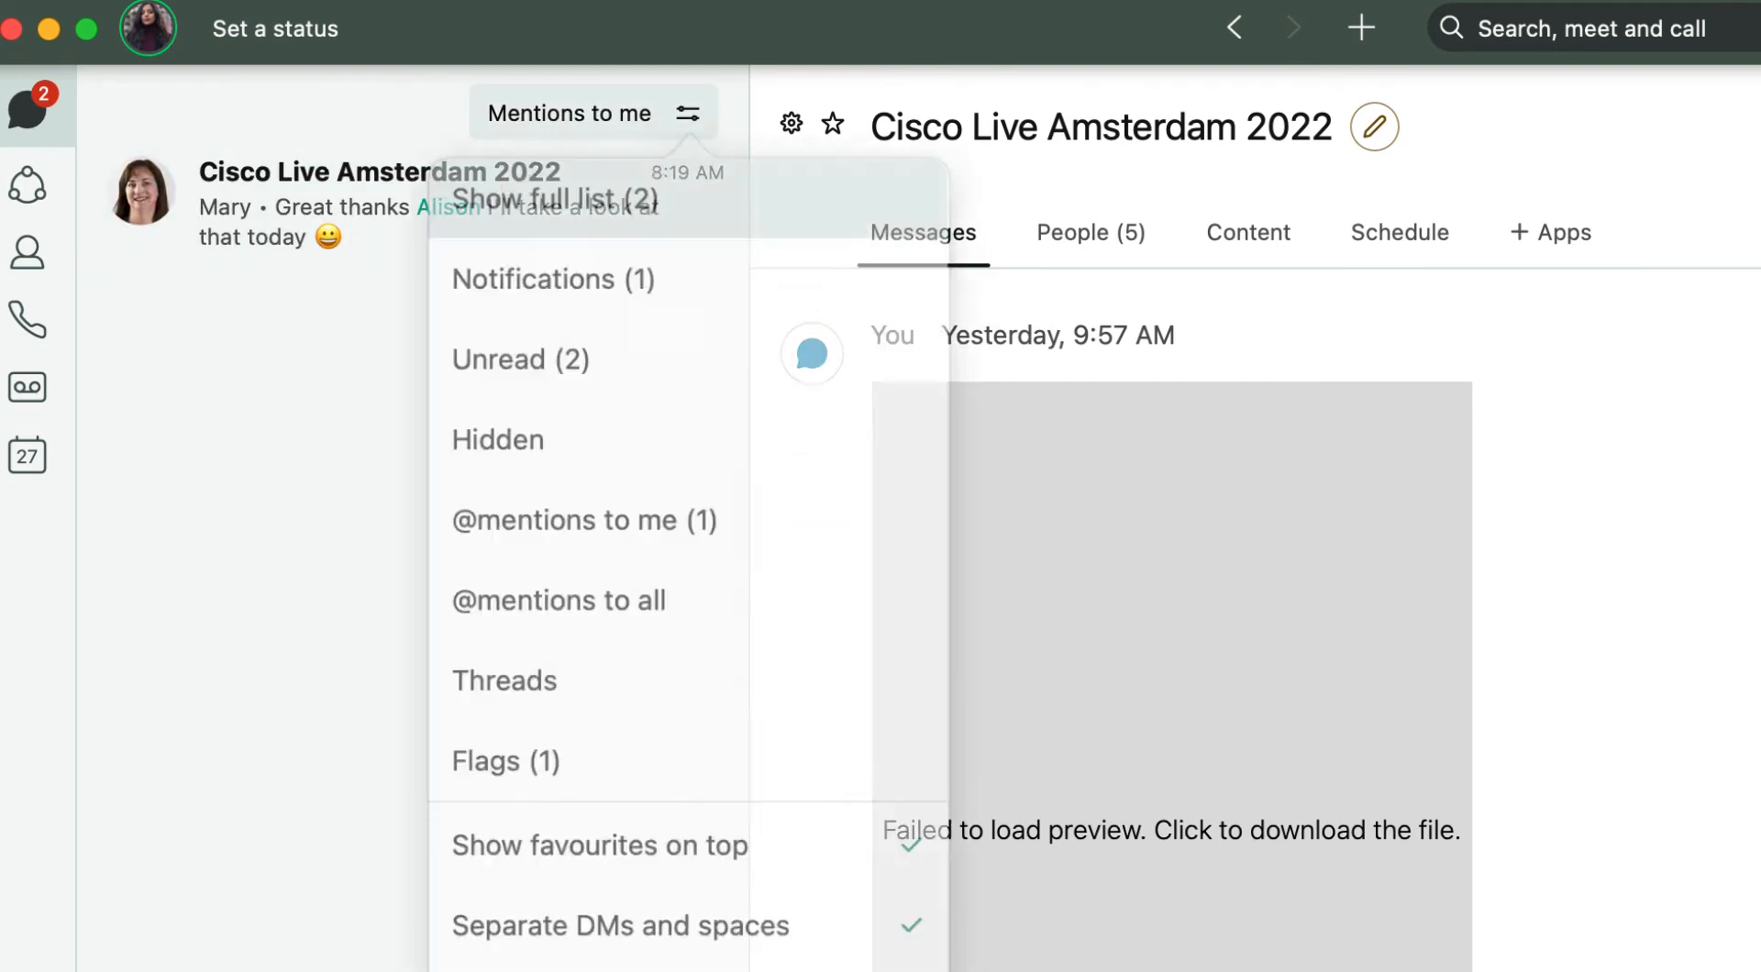
left_click(504, 760)
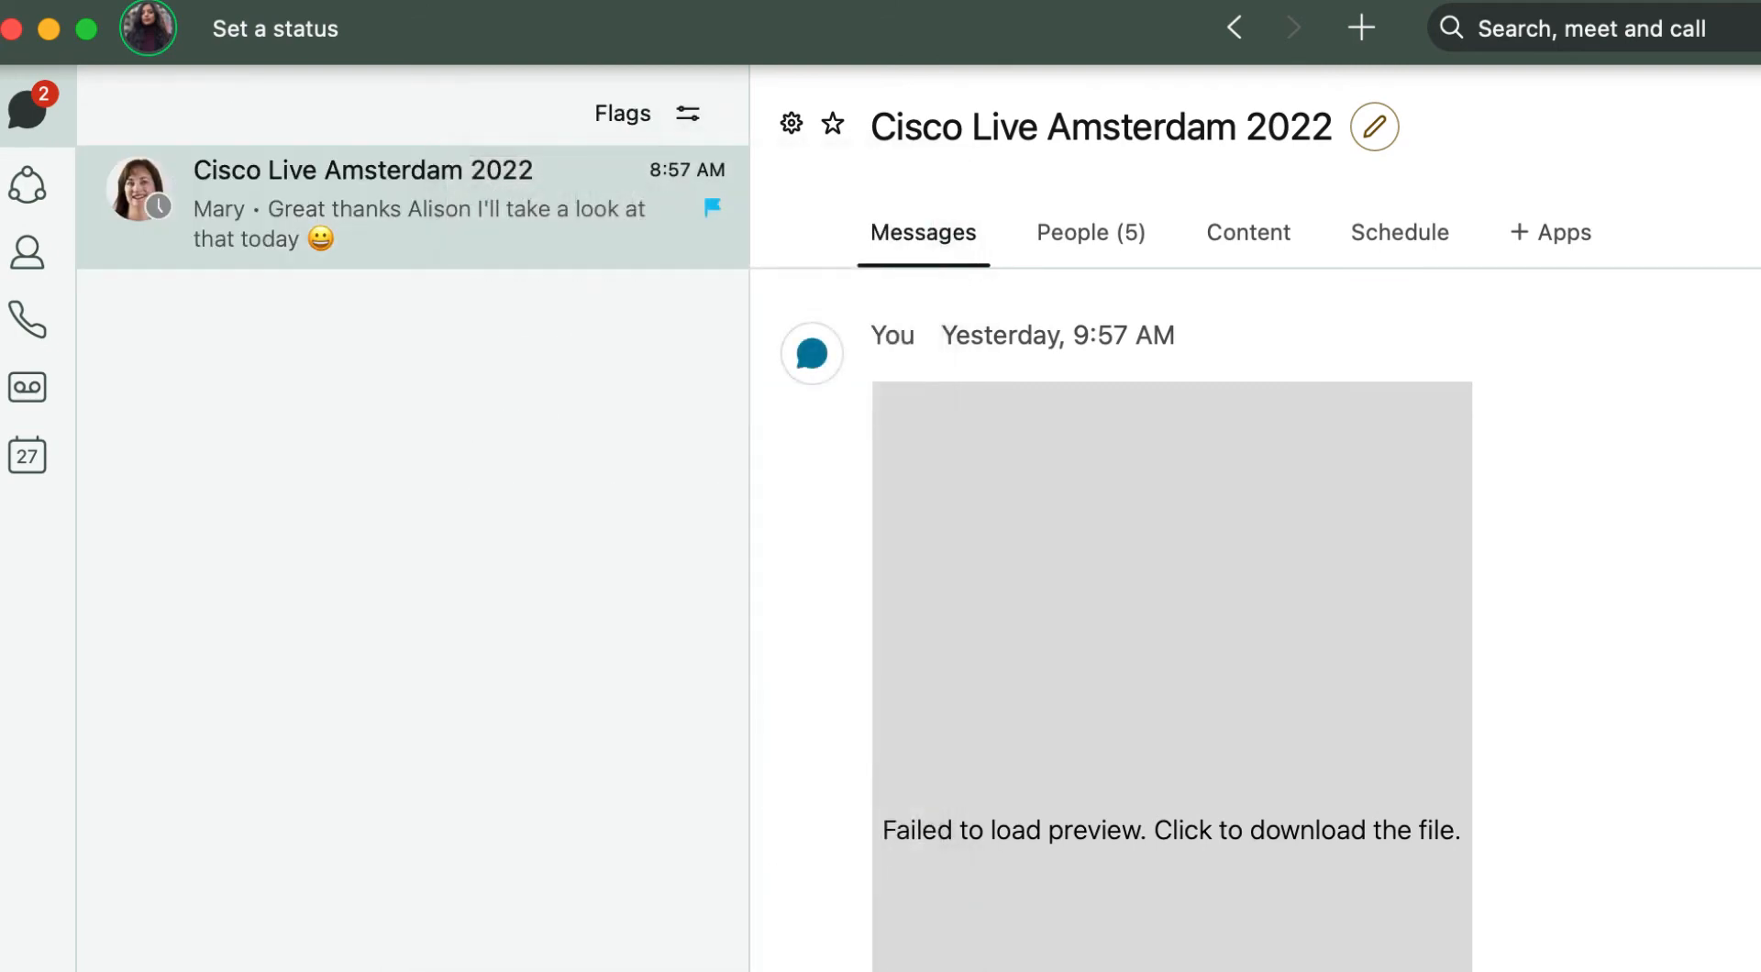
left_click(687, 114)
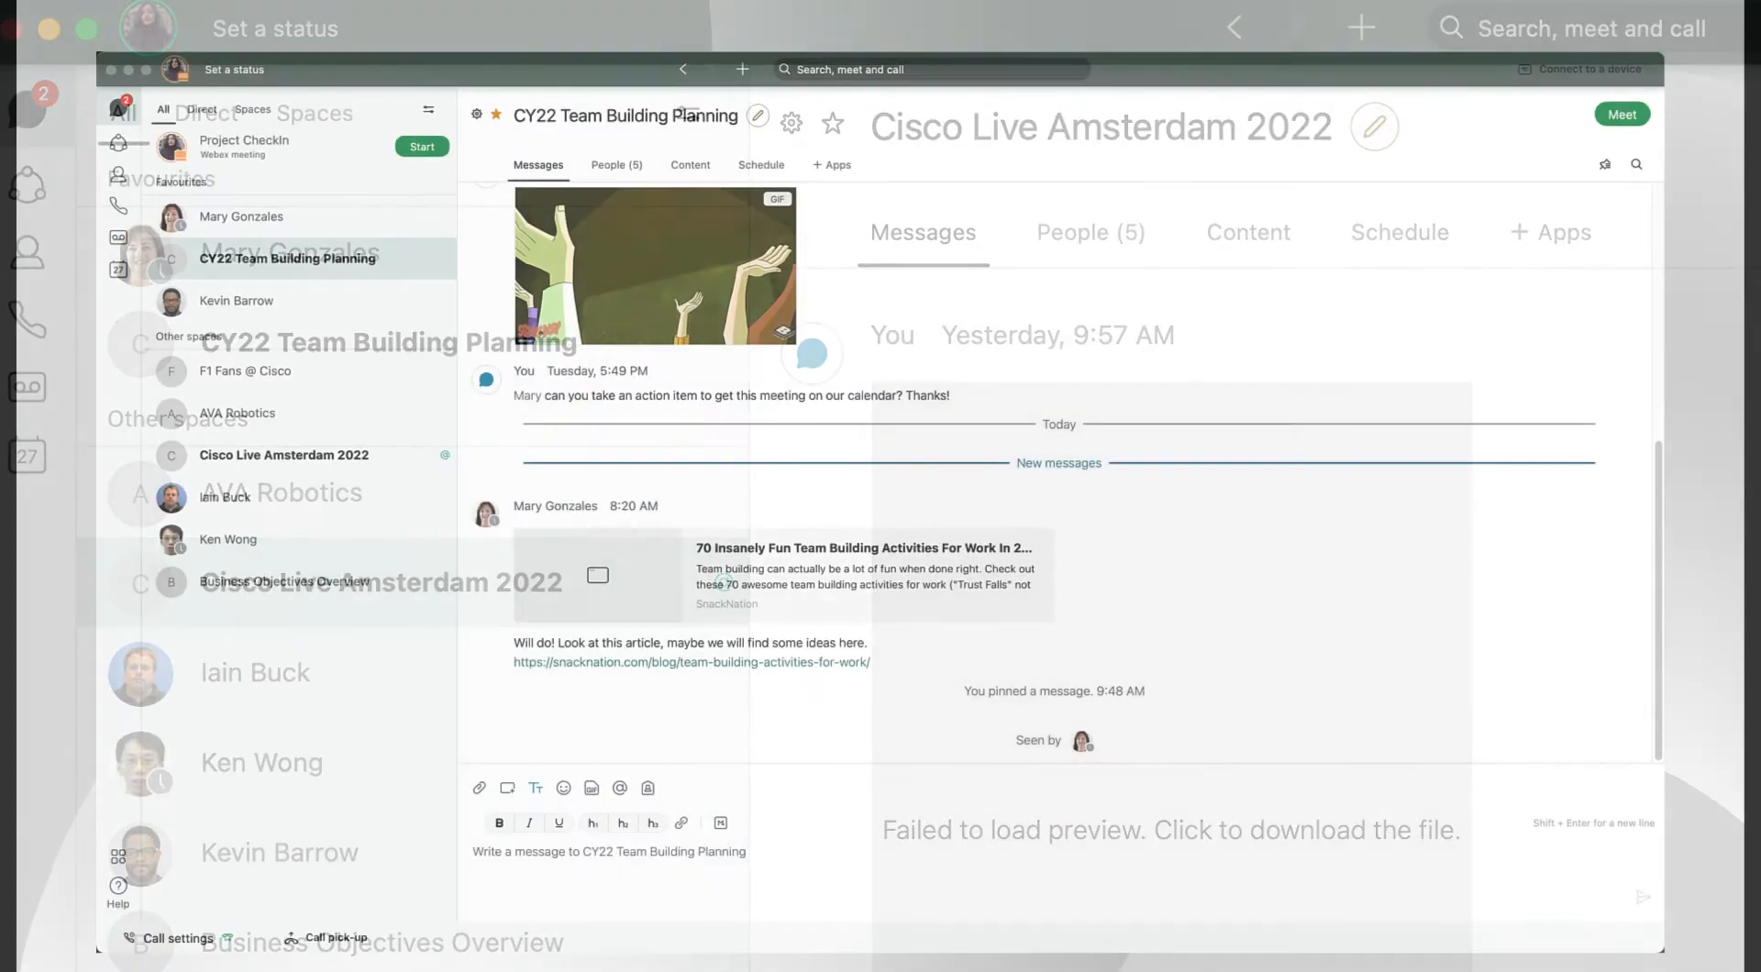
- Mark CY22 Team Building Planning as read and close its notification settings
right_click(286, 259)
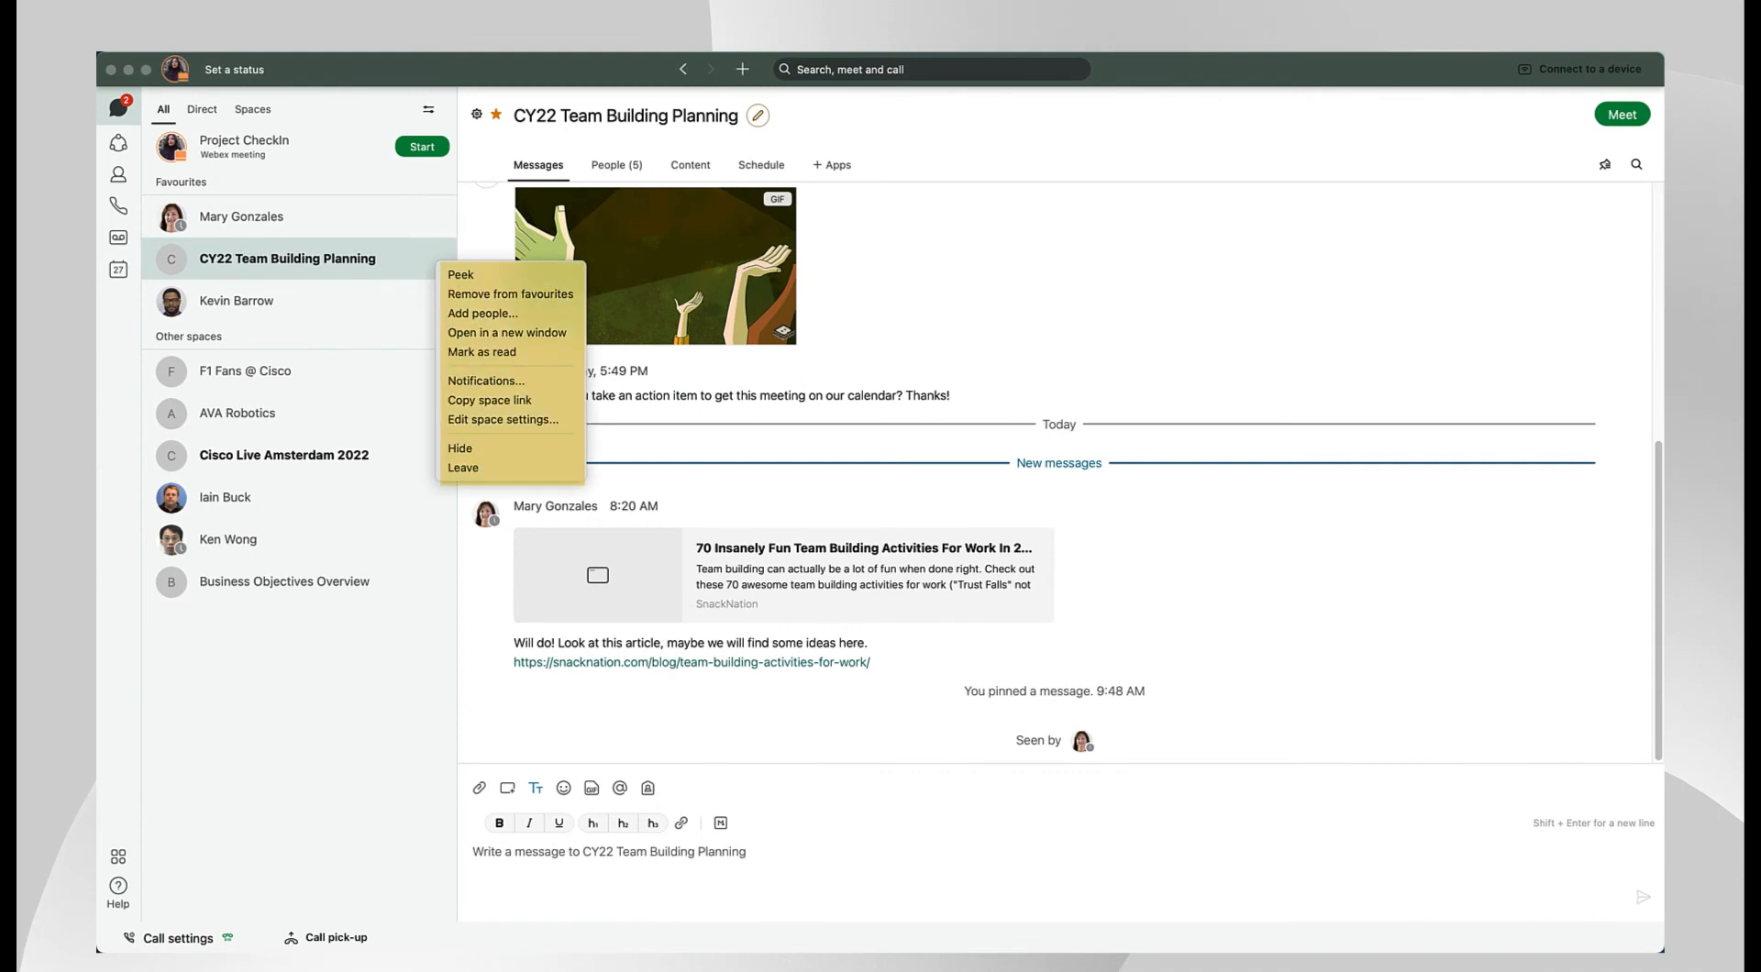
mouse_move(511, 294)
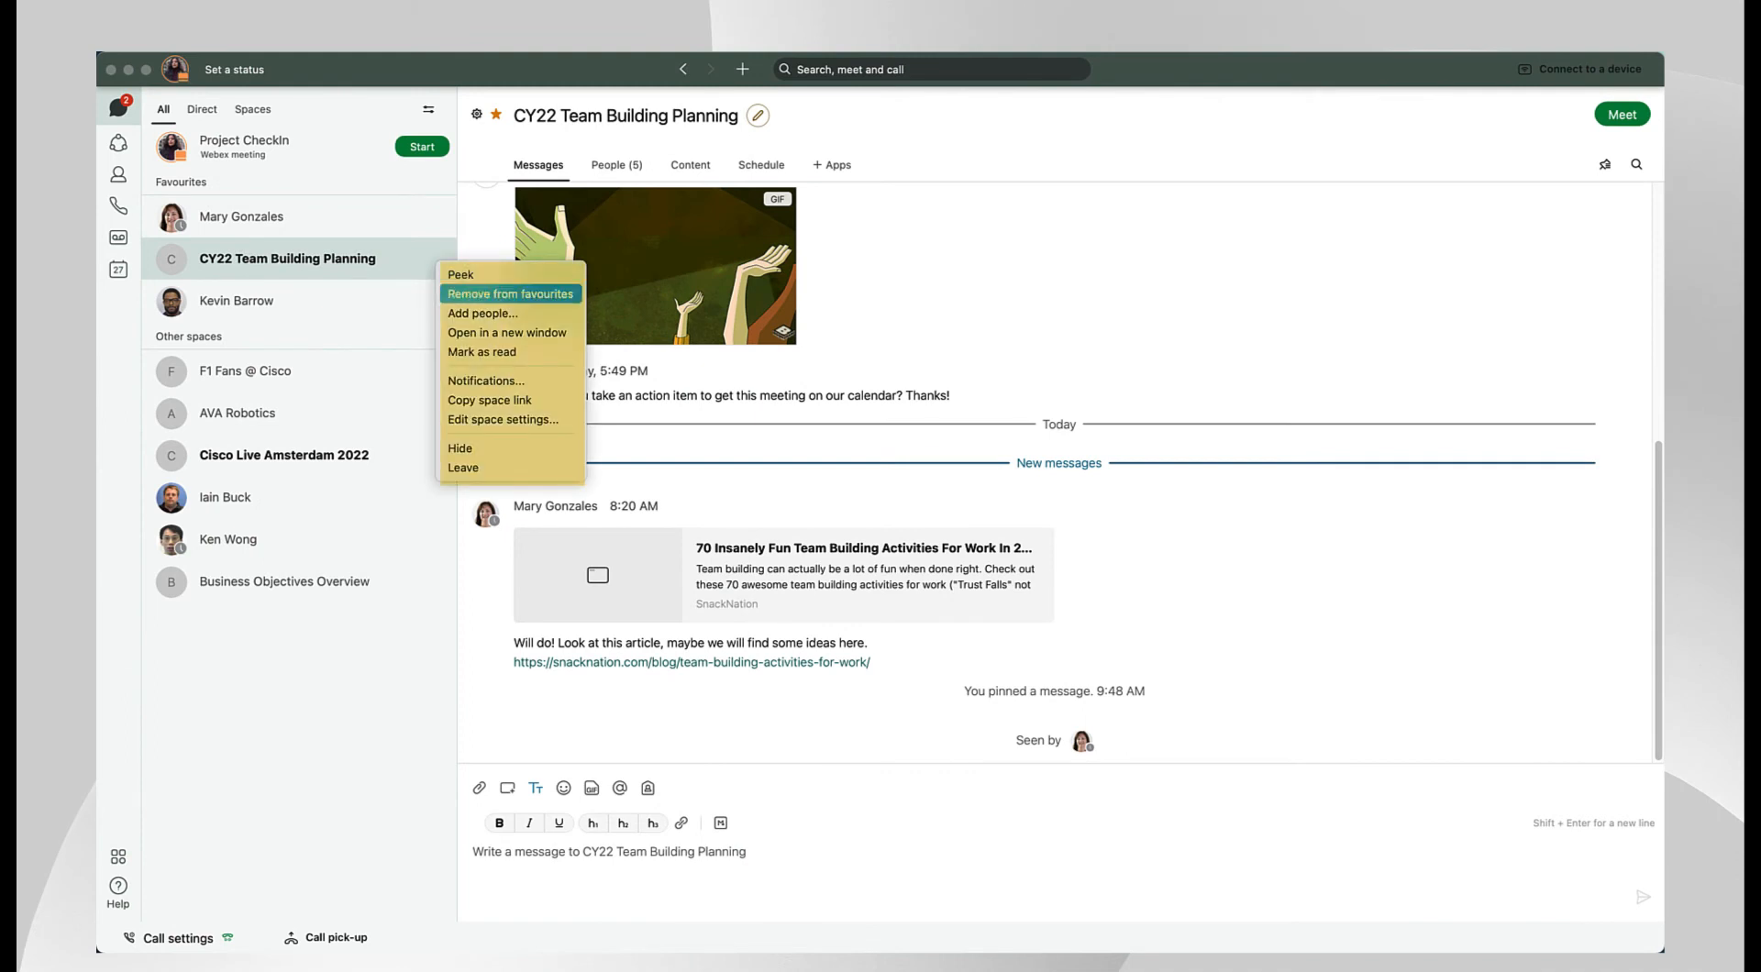
mouse_move(482, 353)
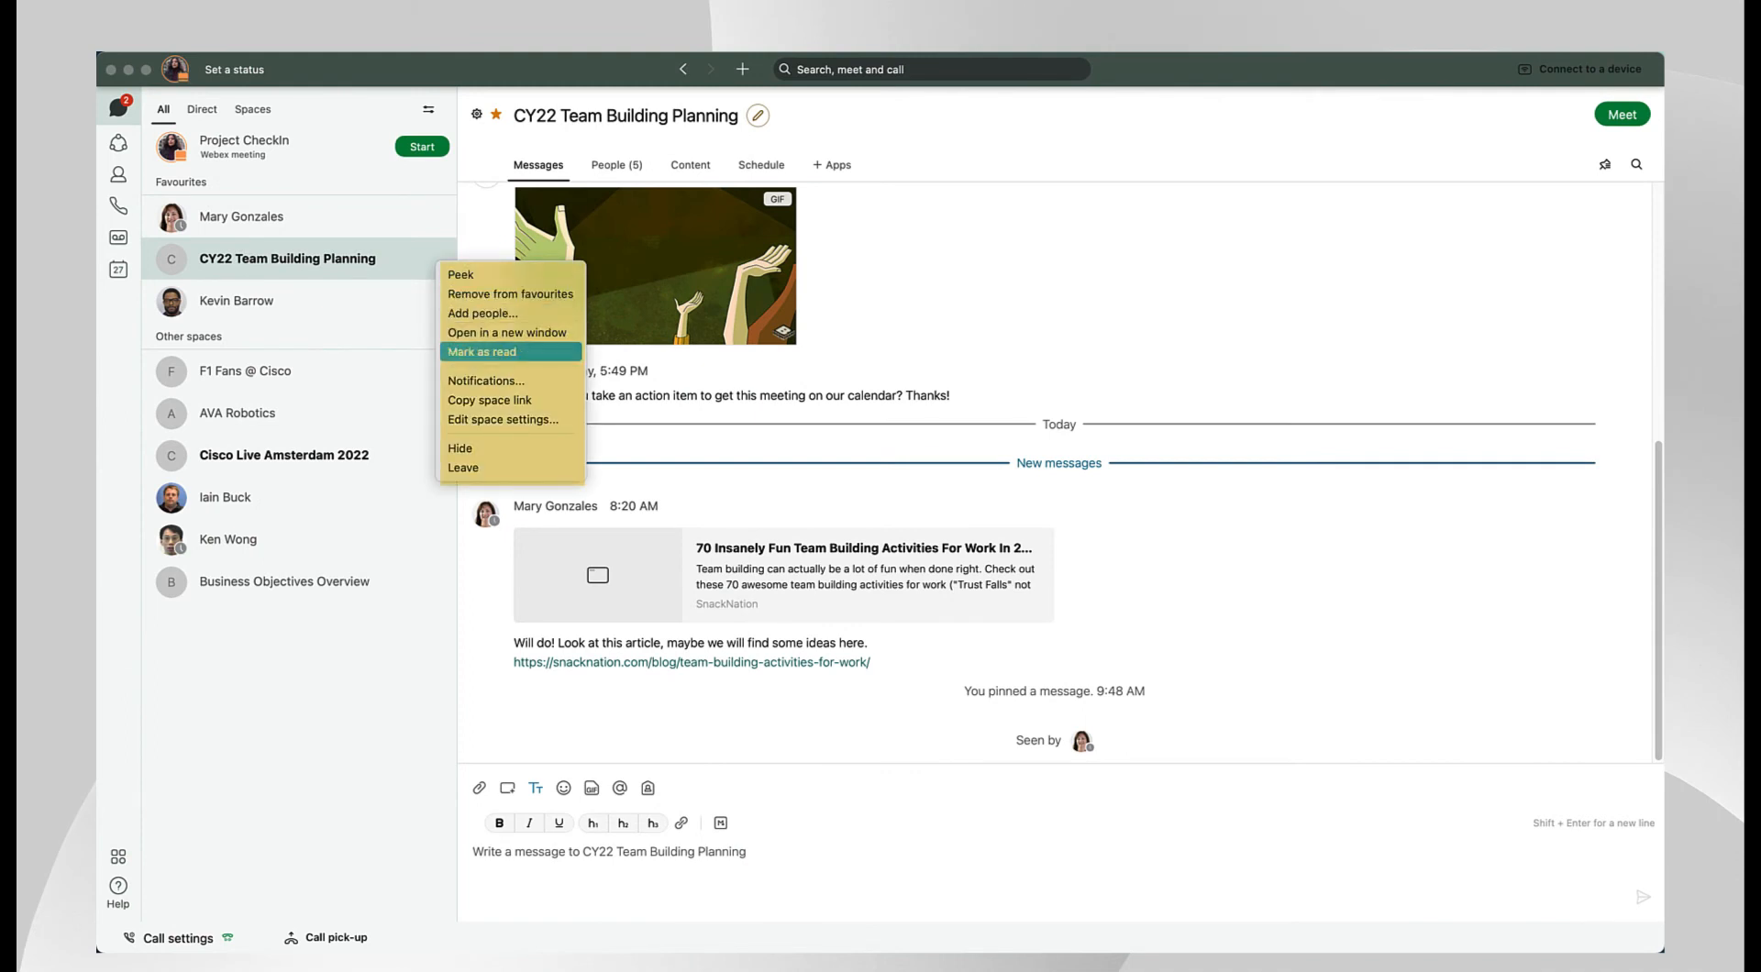
left_click(486, 381)
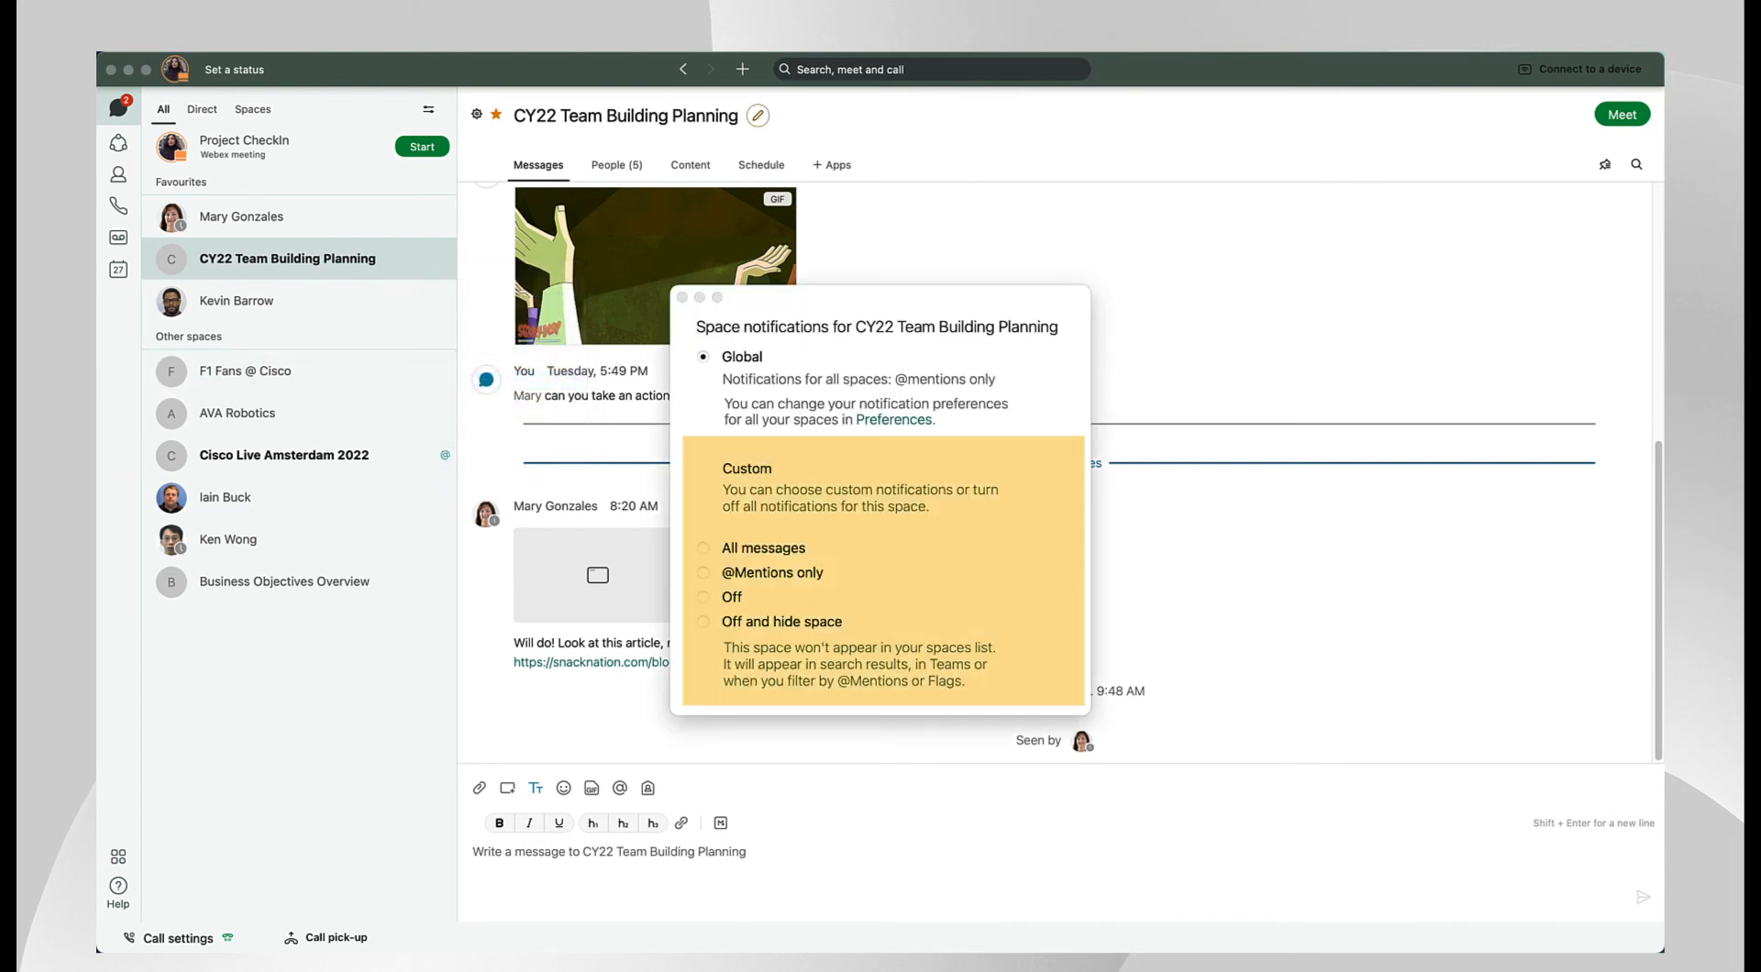
left_click(702, 573)
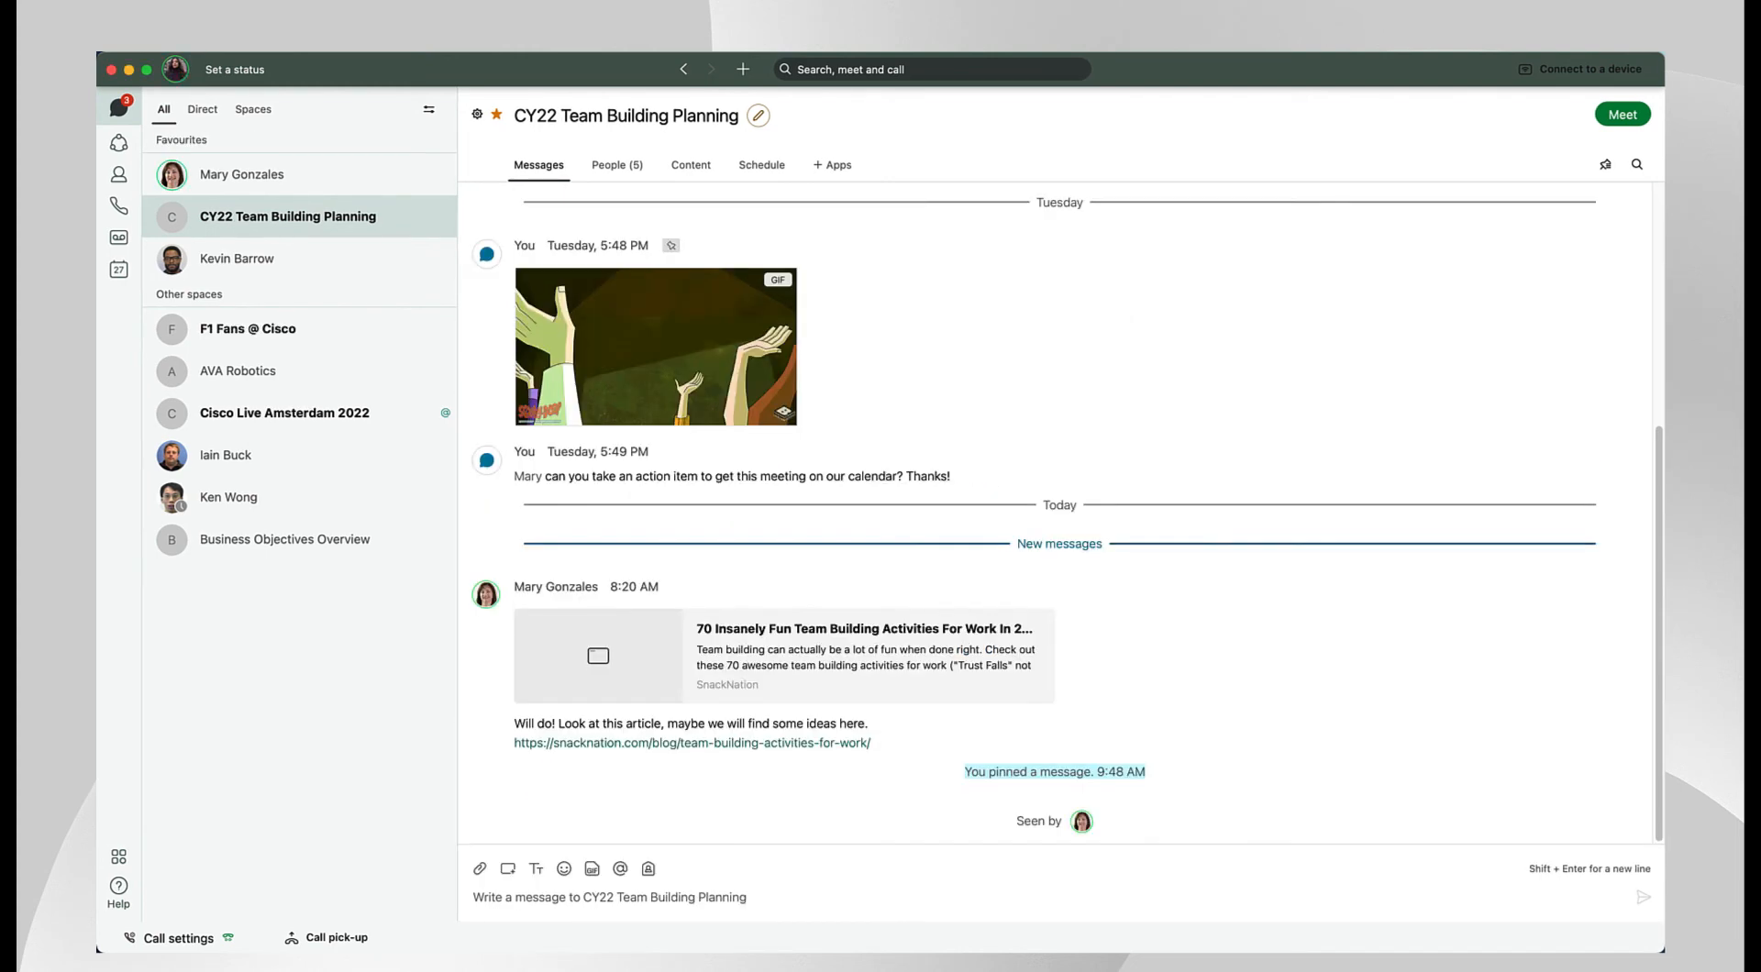
- Find F1 Fans @ Cisco by searching 'f1', browse its shared links, and open the Lando message
left_click(930, 69)
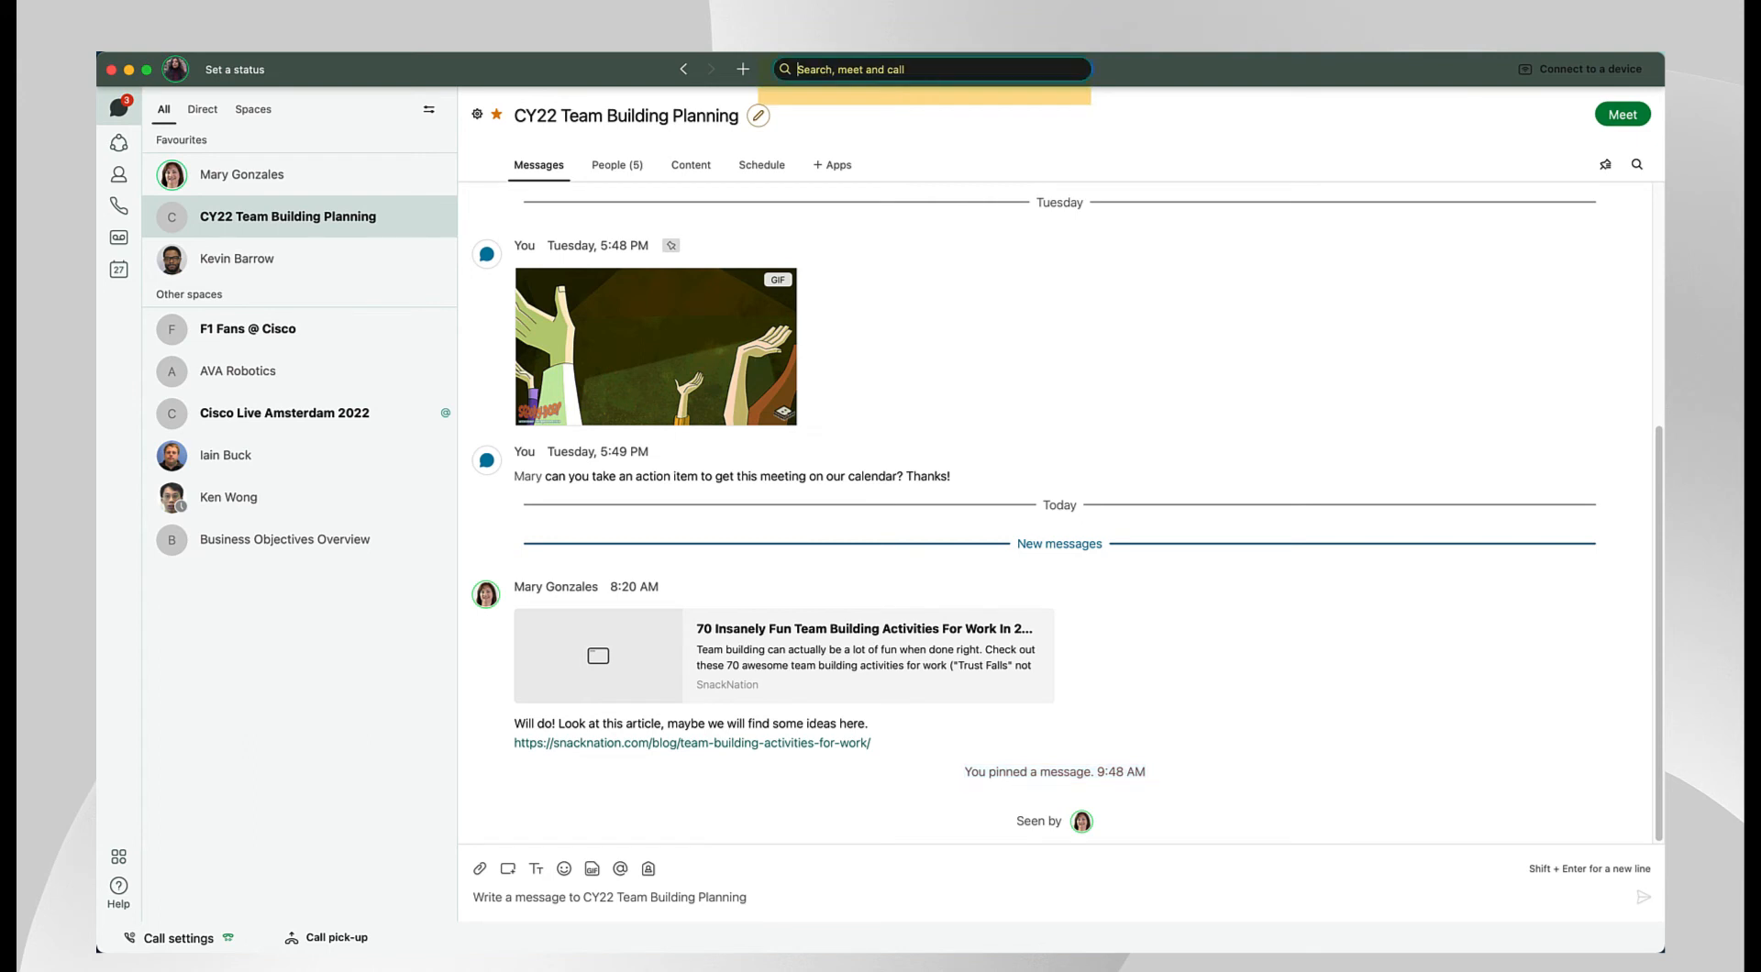
type("f1")
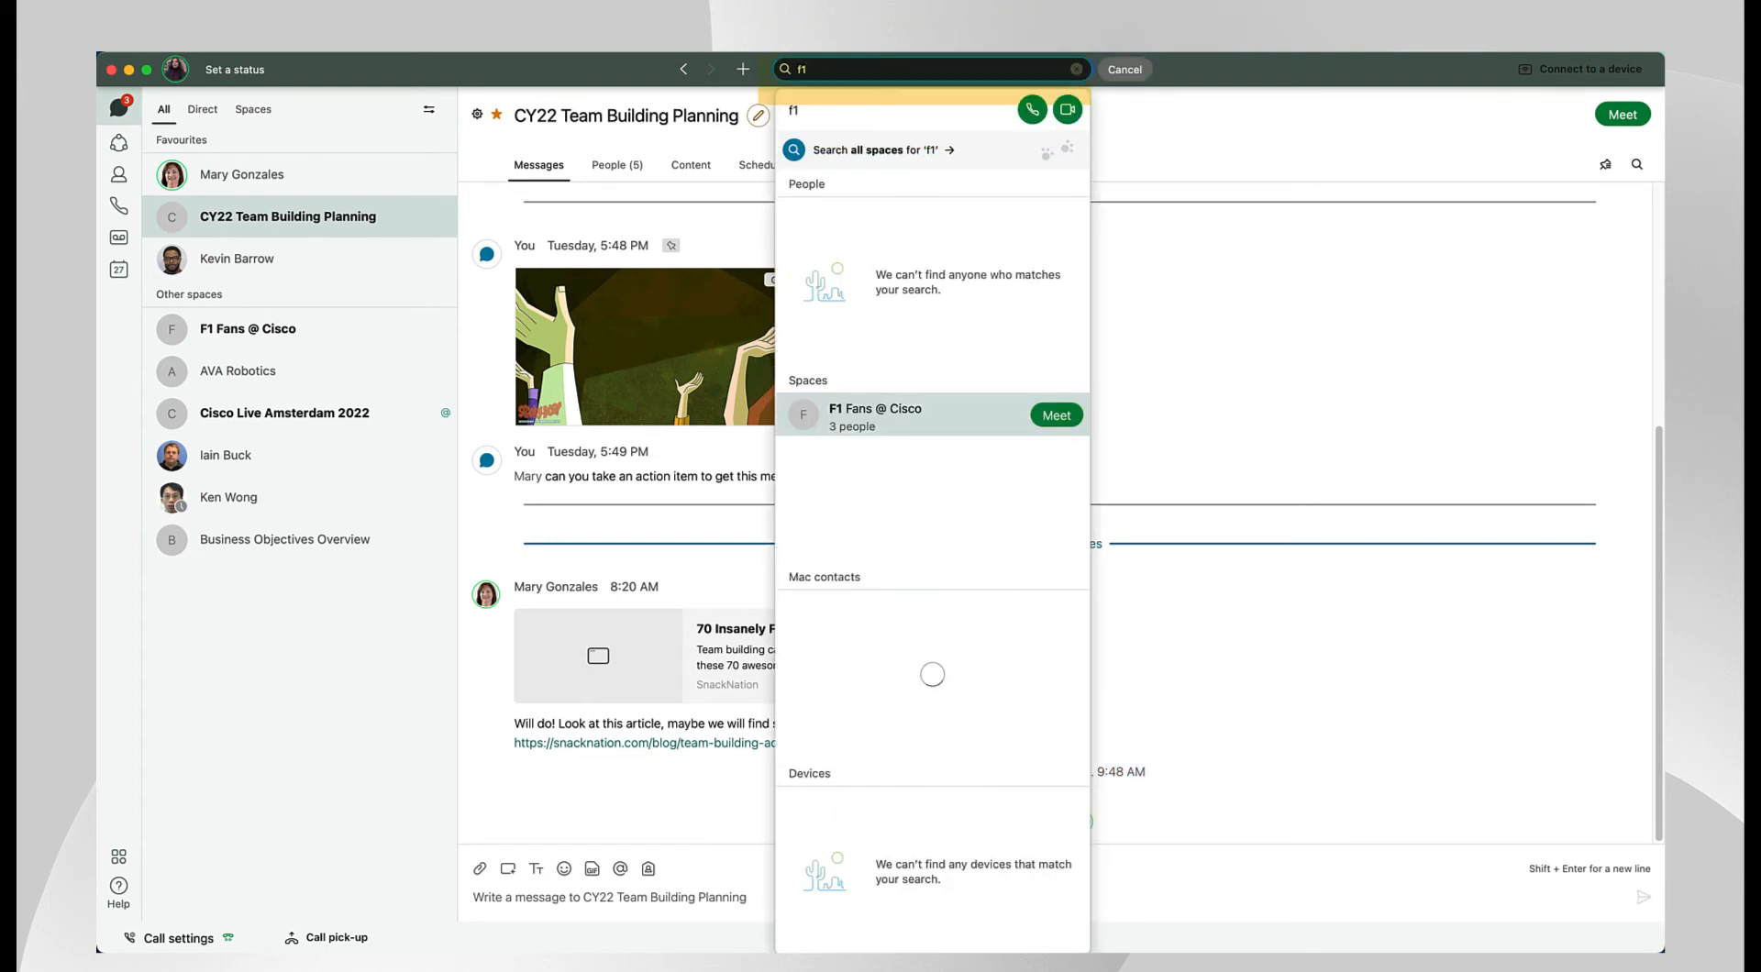
left_click(875, 415)
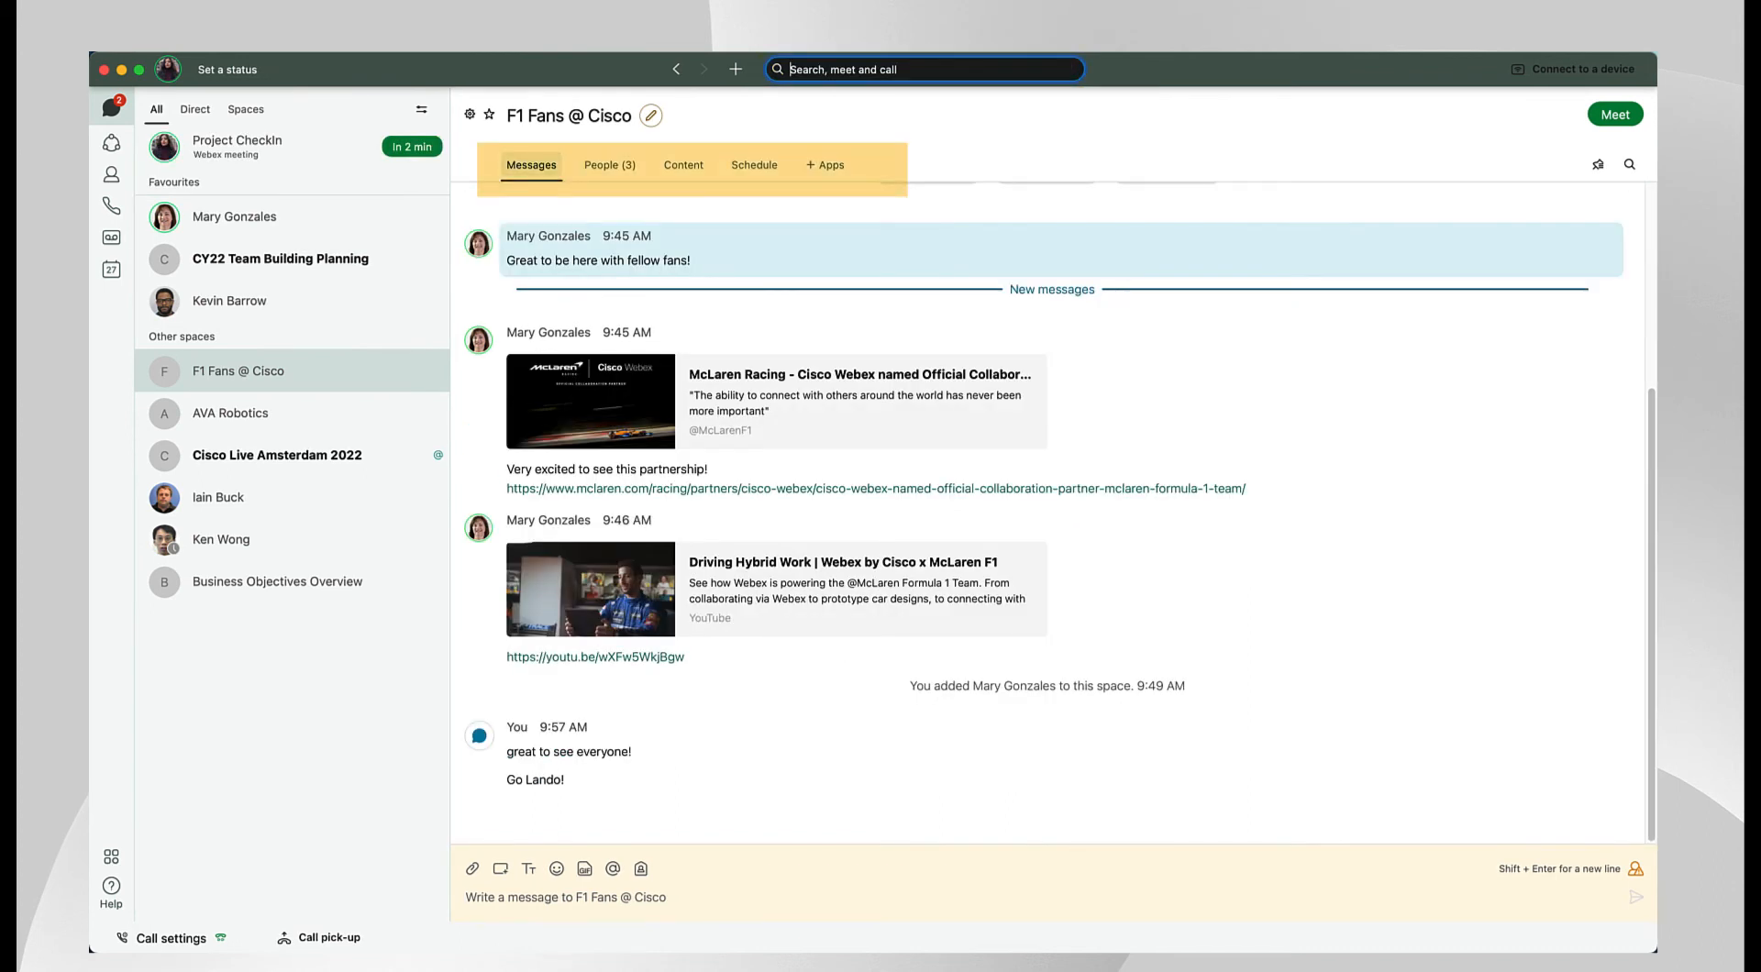
left_click(682, 165)
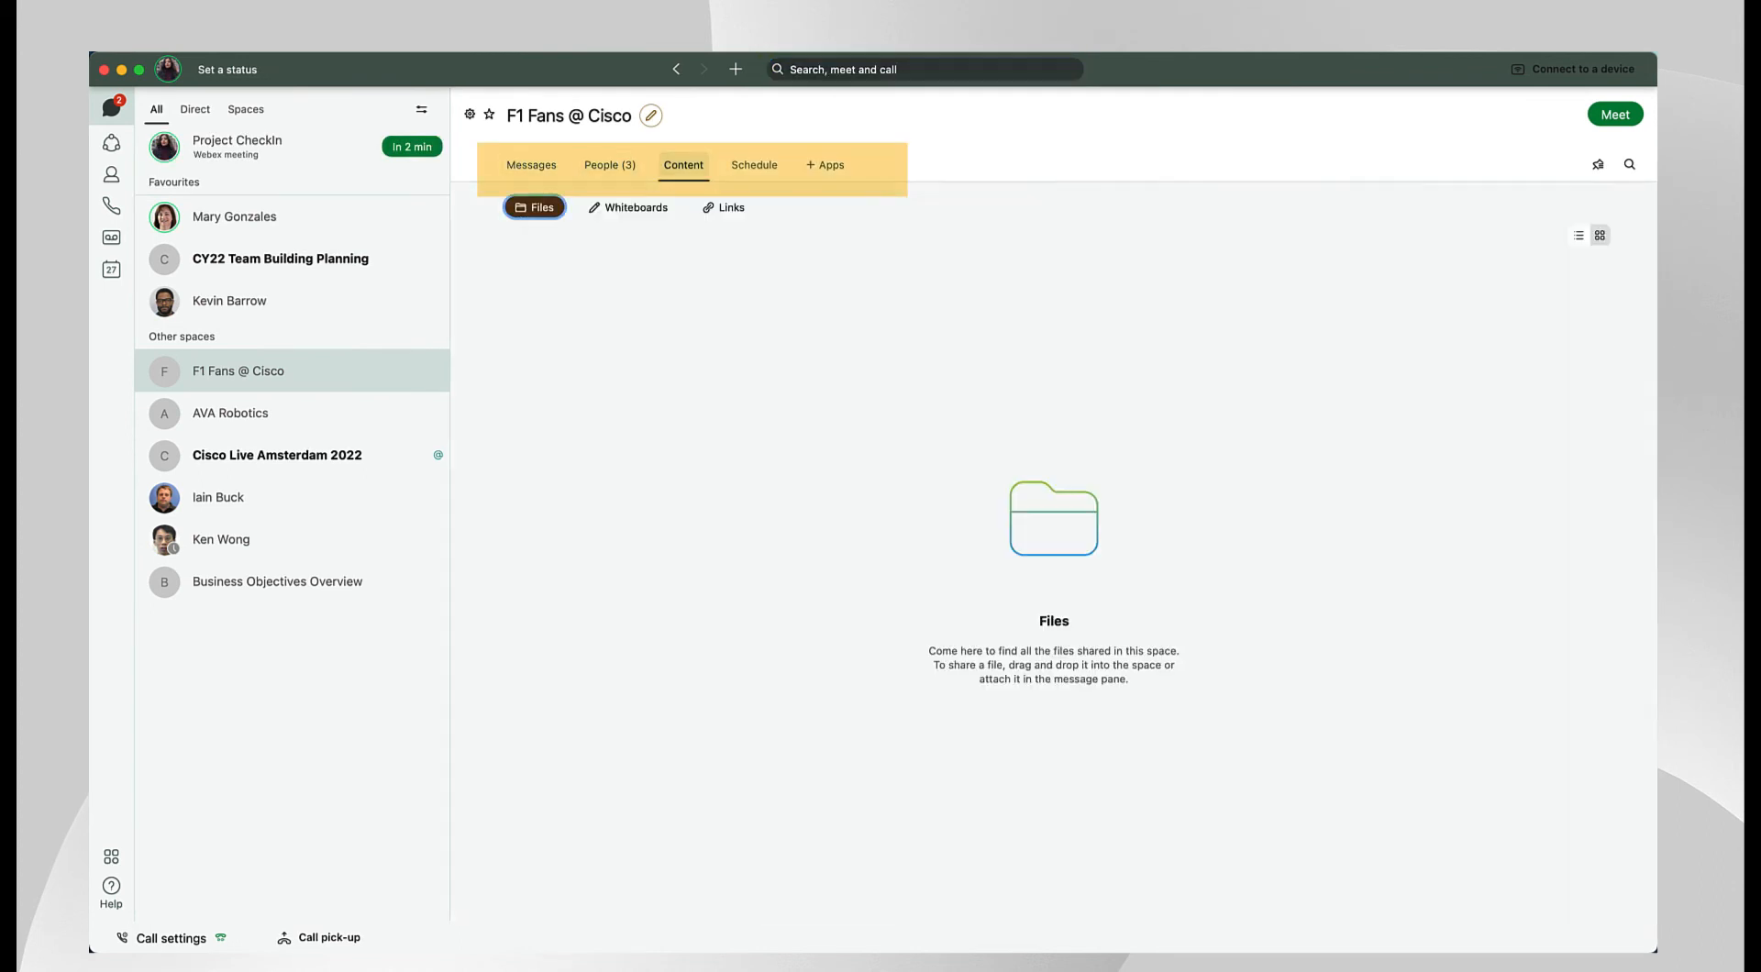
left_click(731, 207)
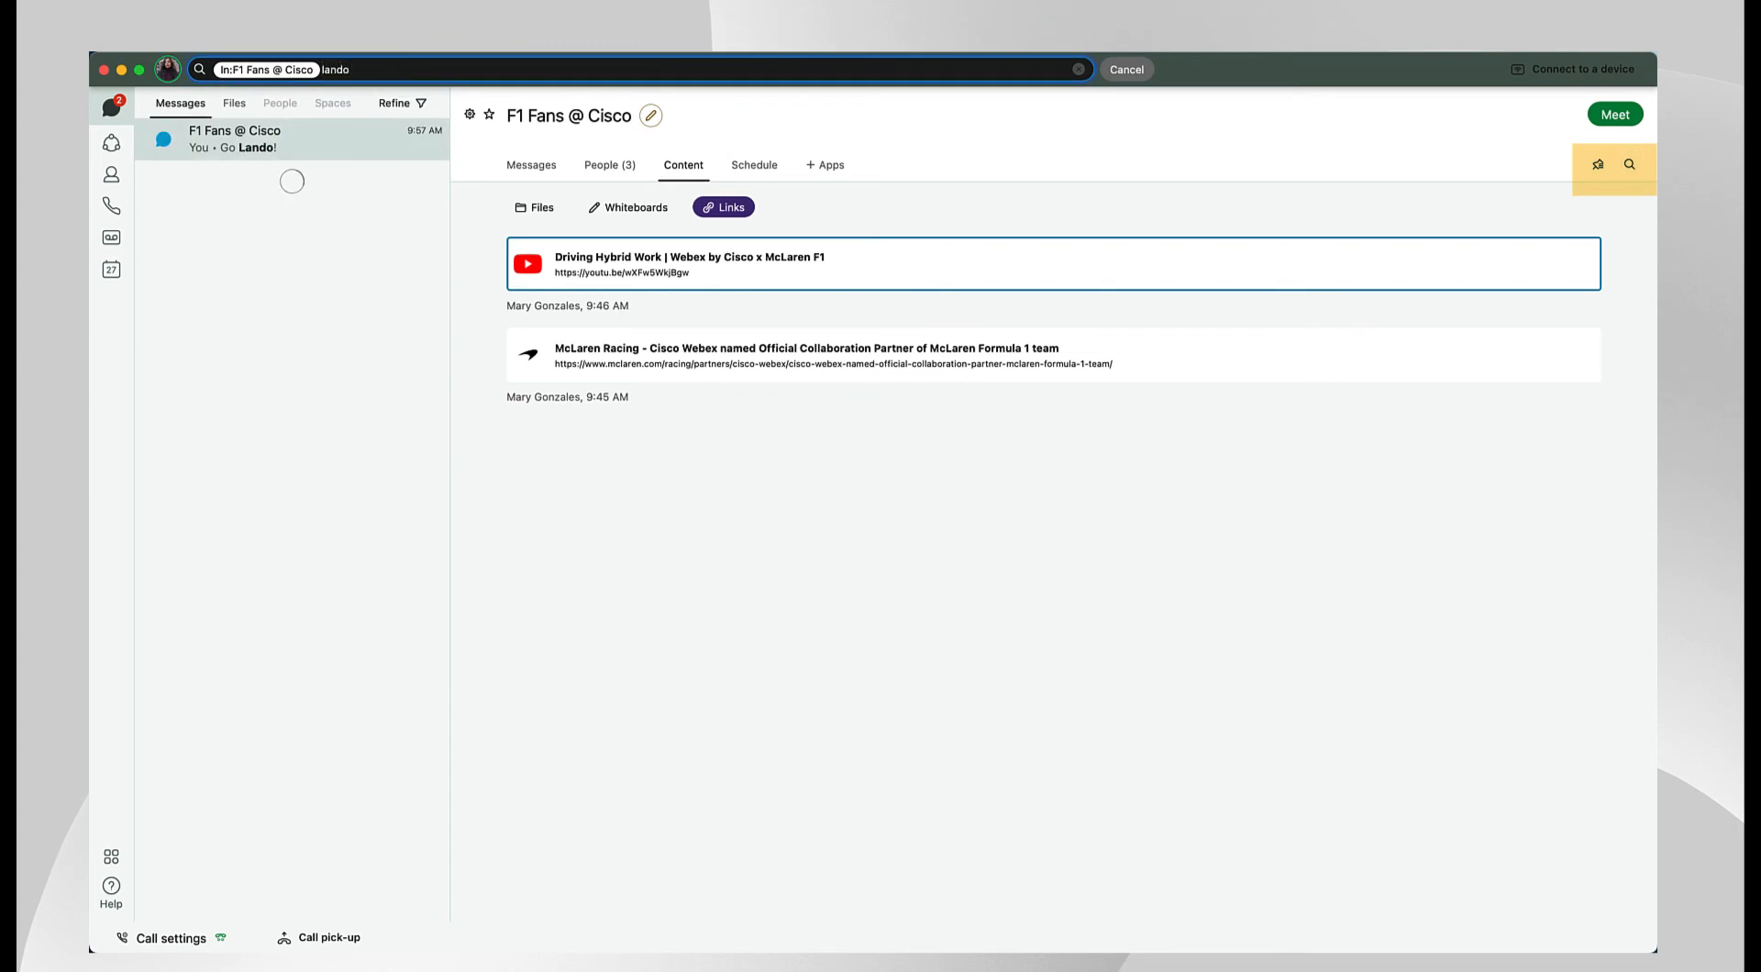
left_click(530, 166)
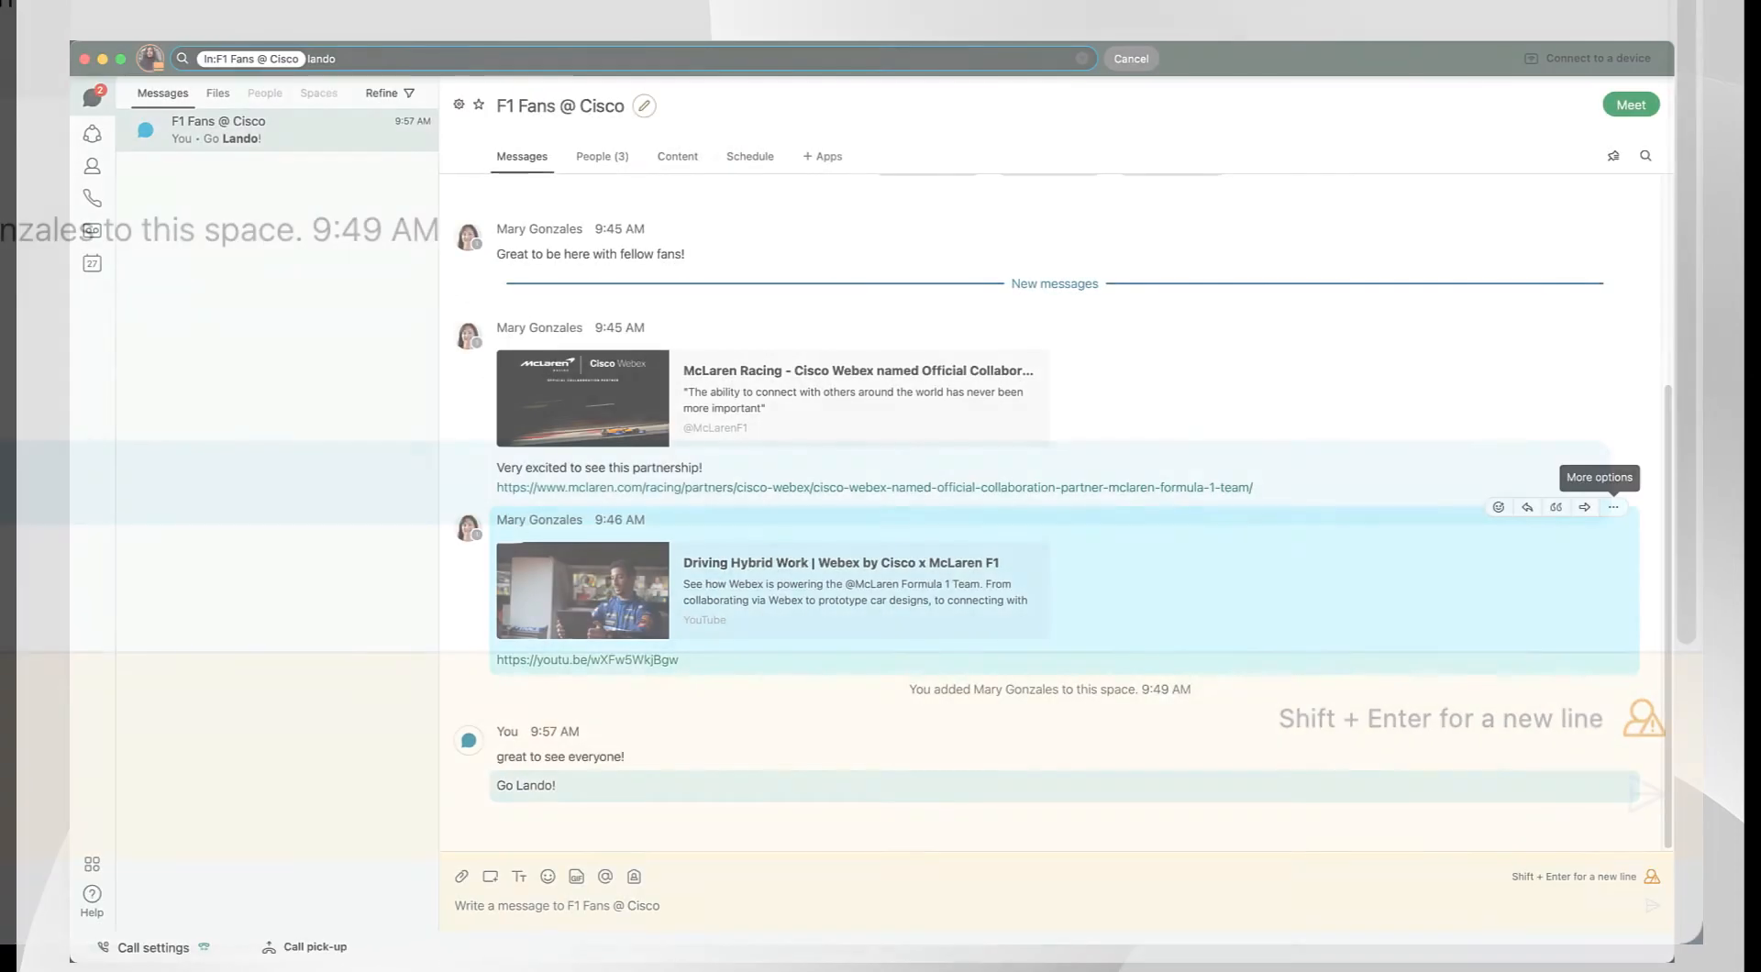
- Review attachment options and pick a GIF from the 'webex' GIF results
left_click(1613, 506)
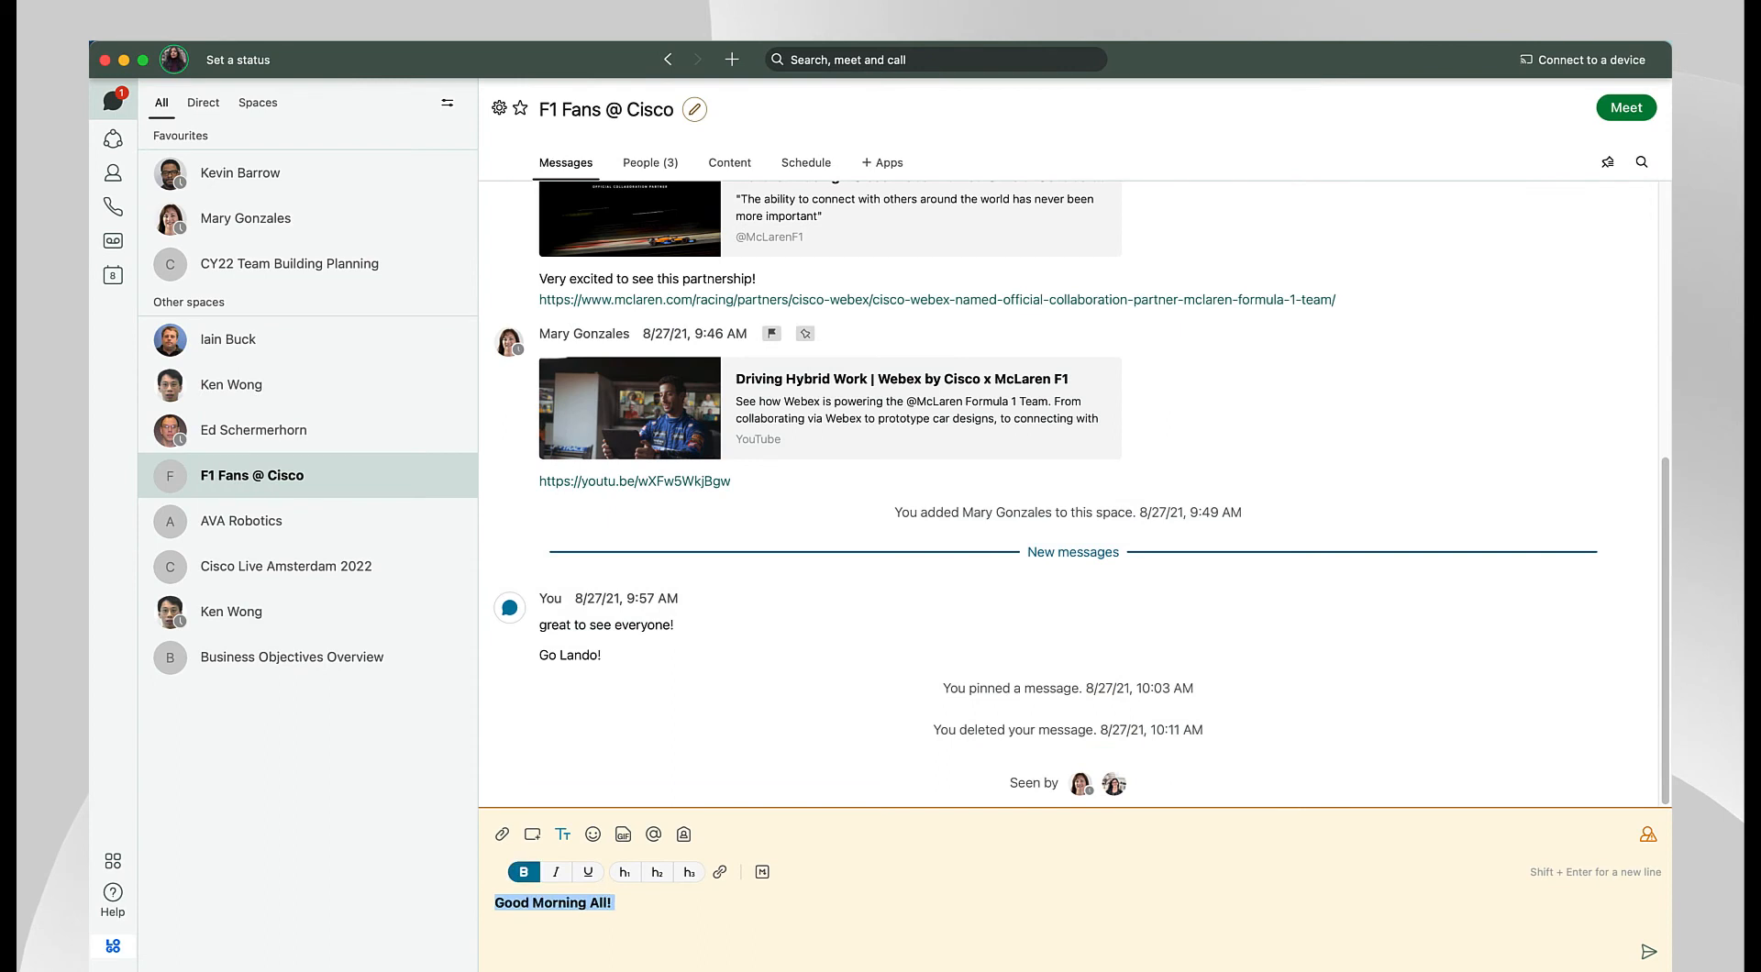
left_click(501, 834)
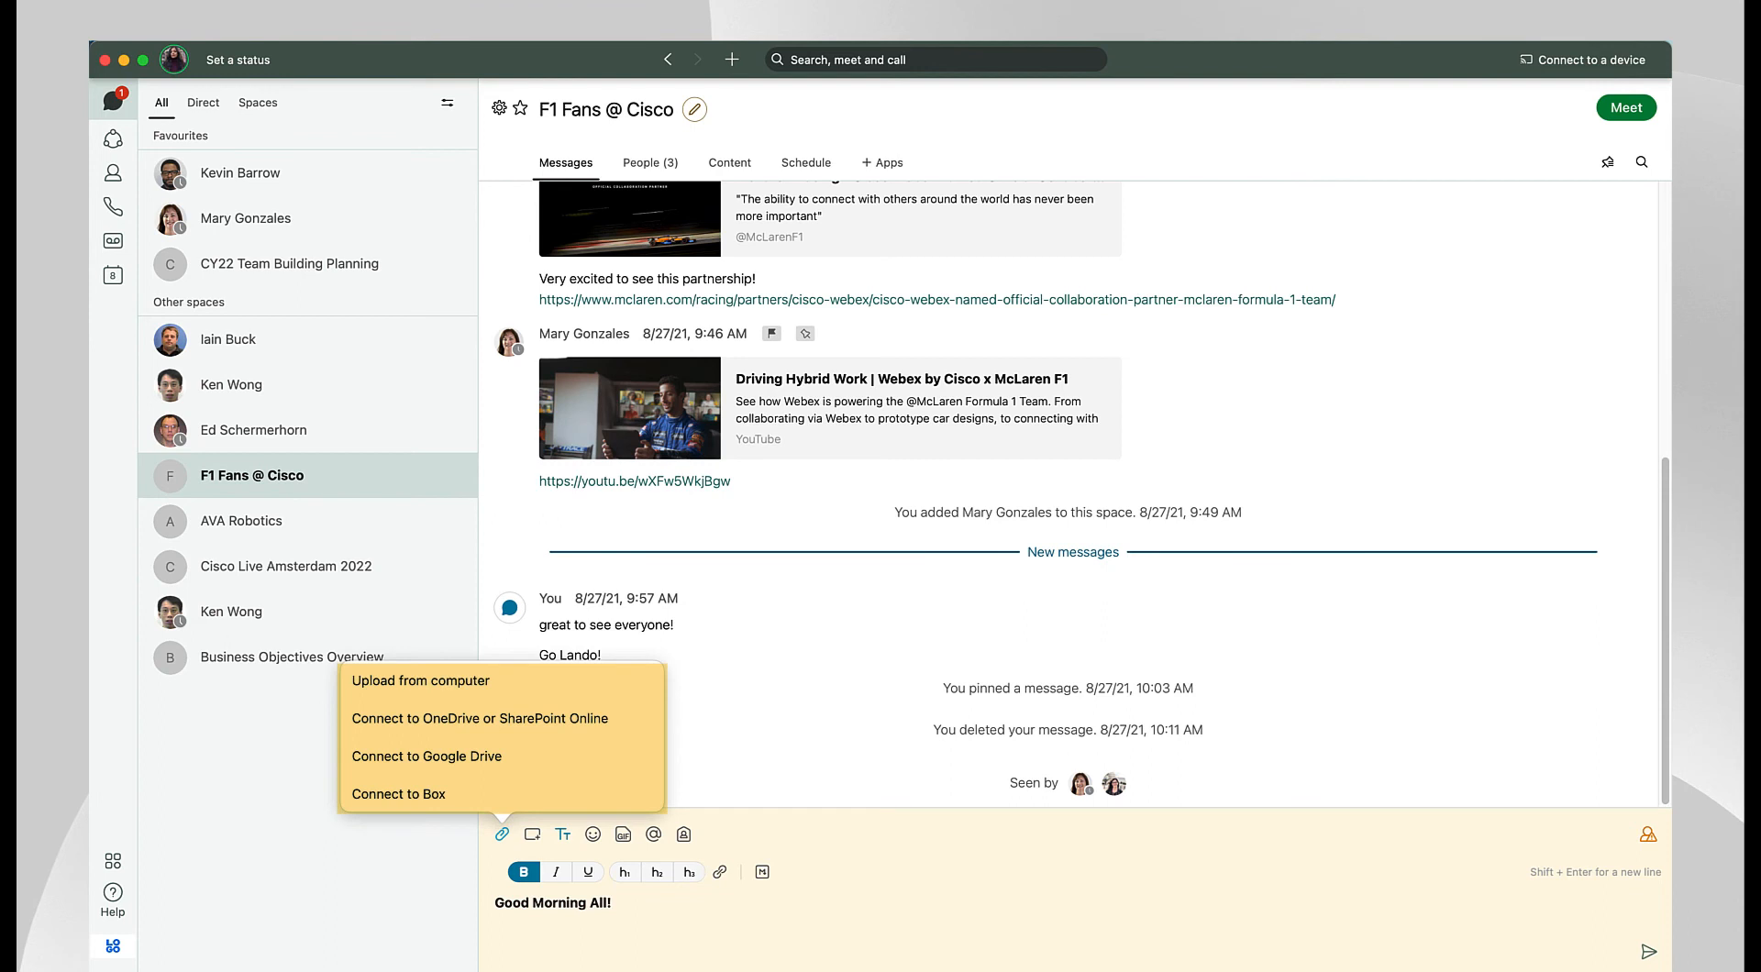
left_click(561, 834)
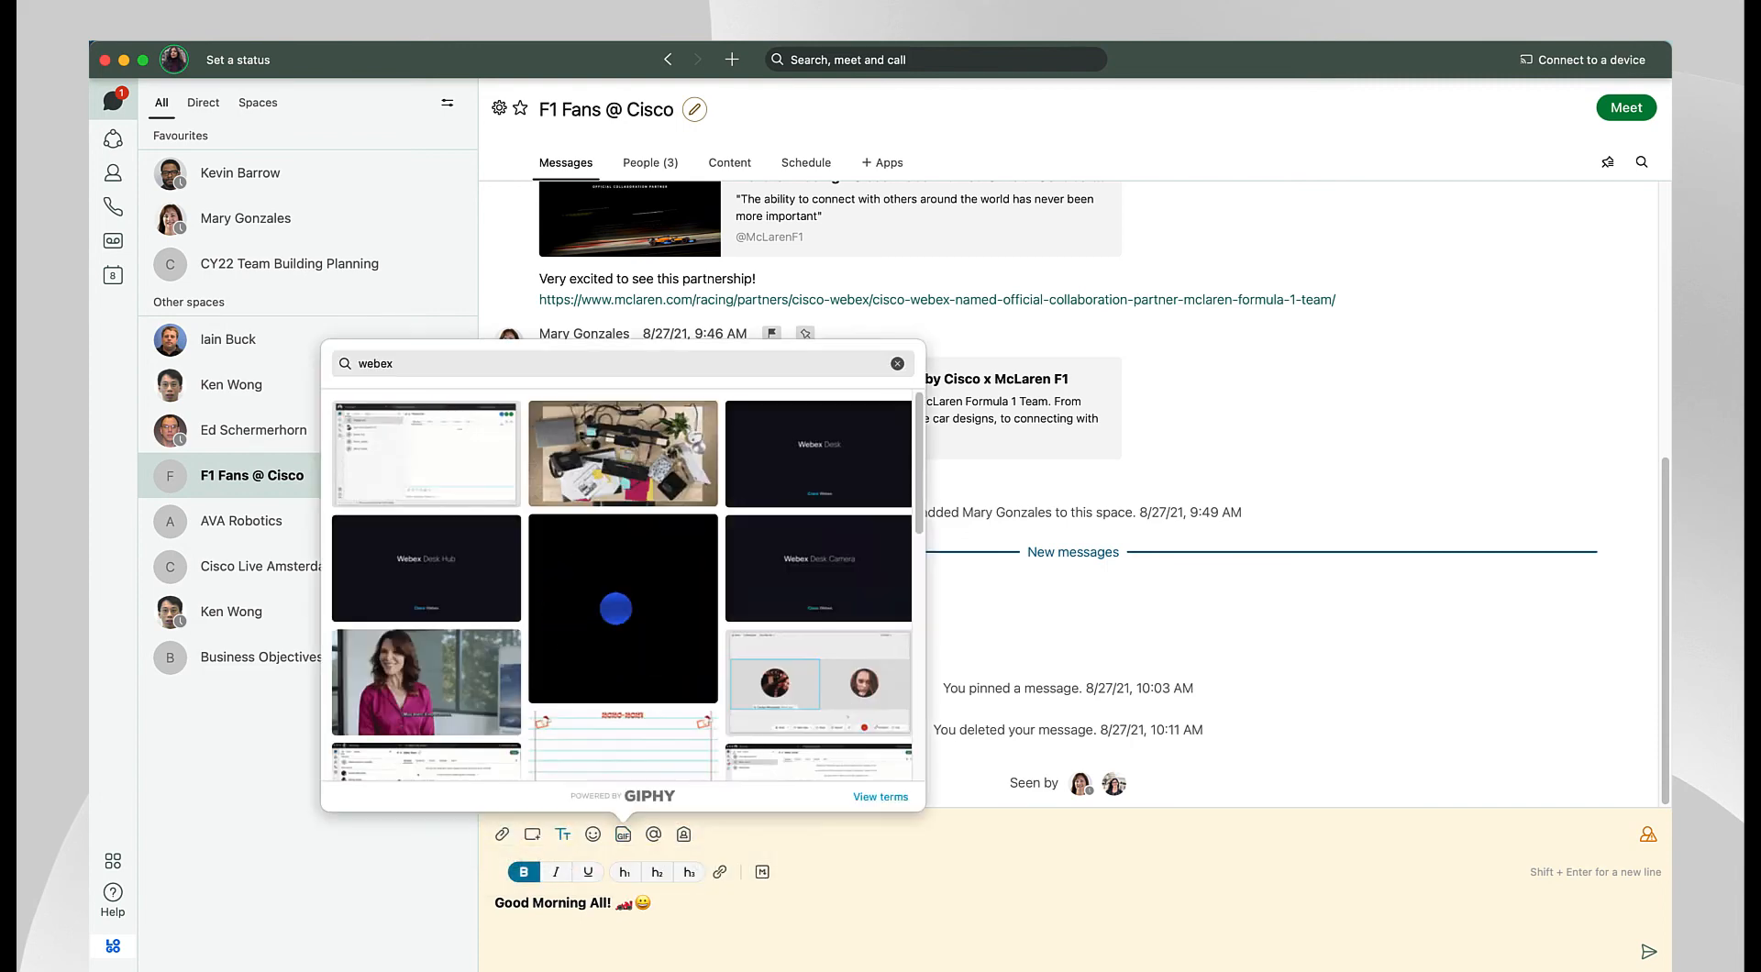
left_click(622, 608)
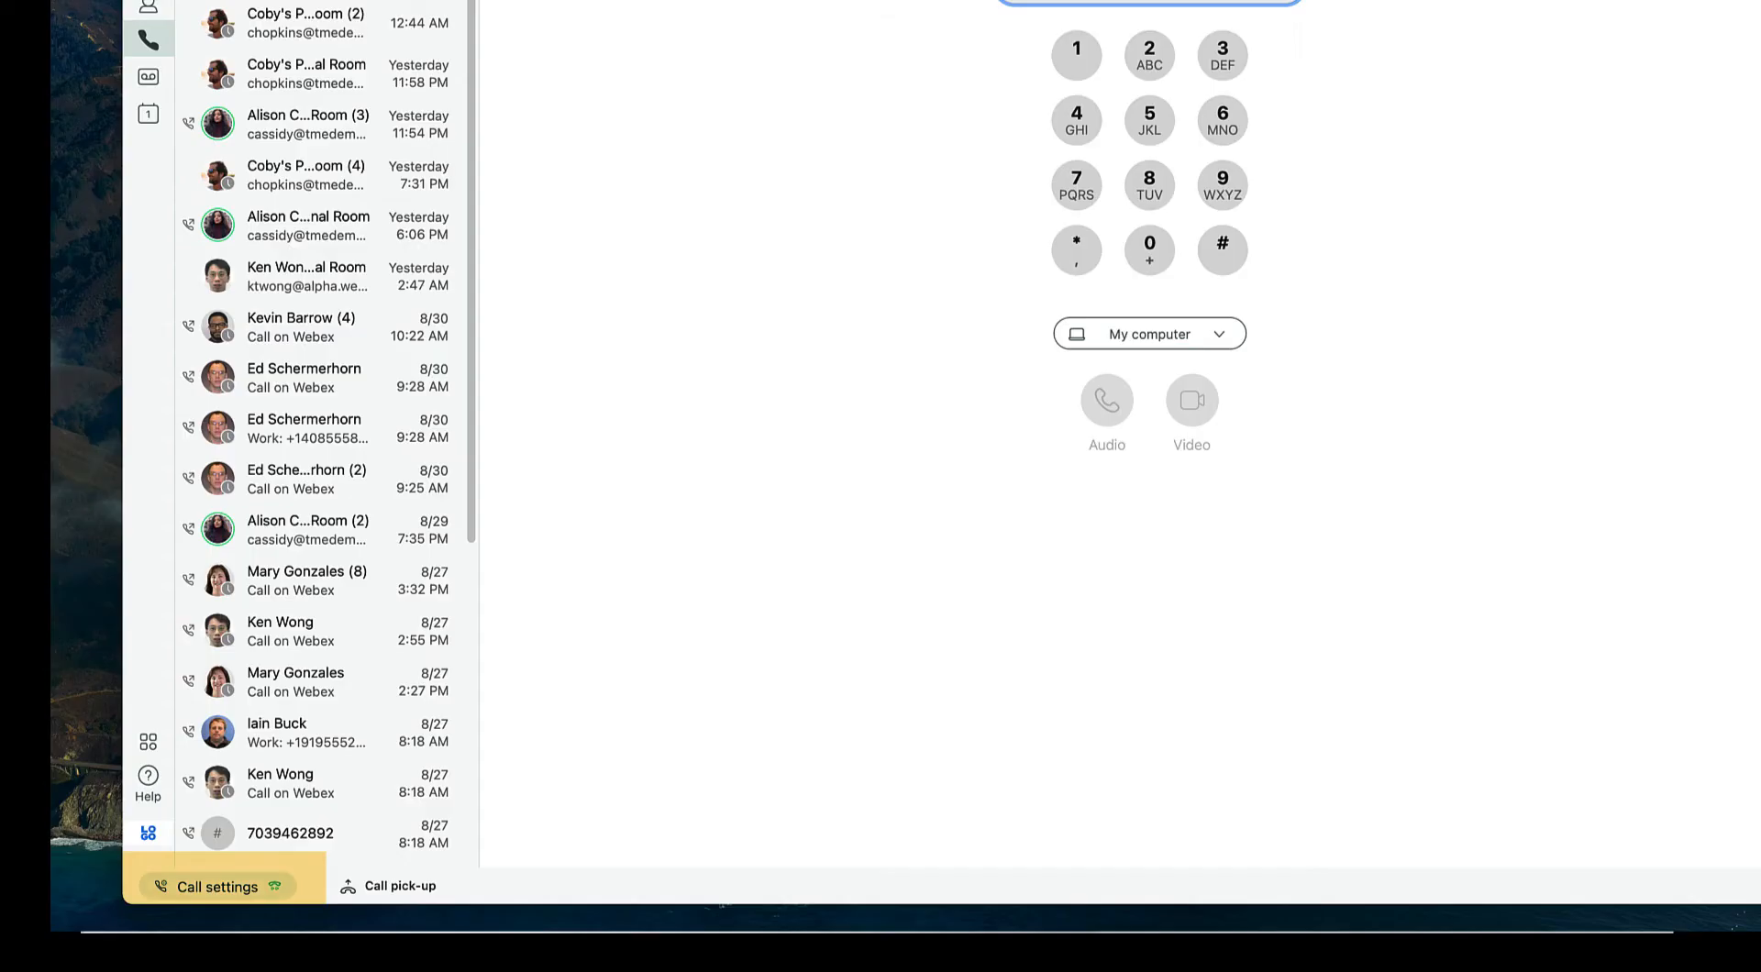
left_click(208, 887)
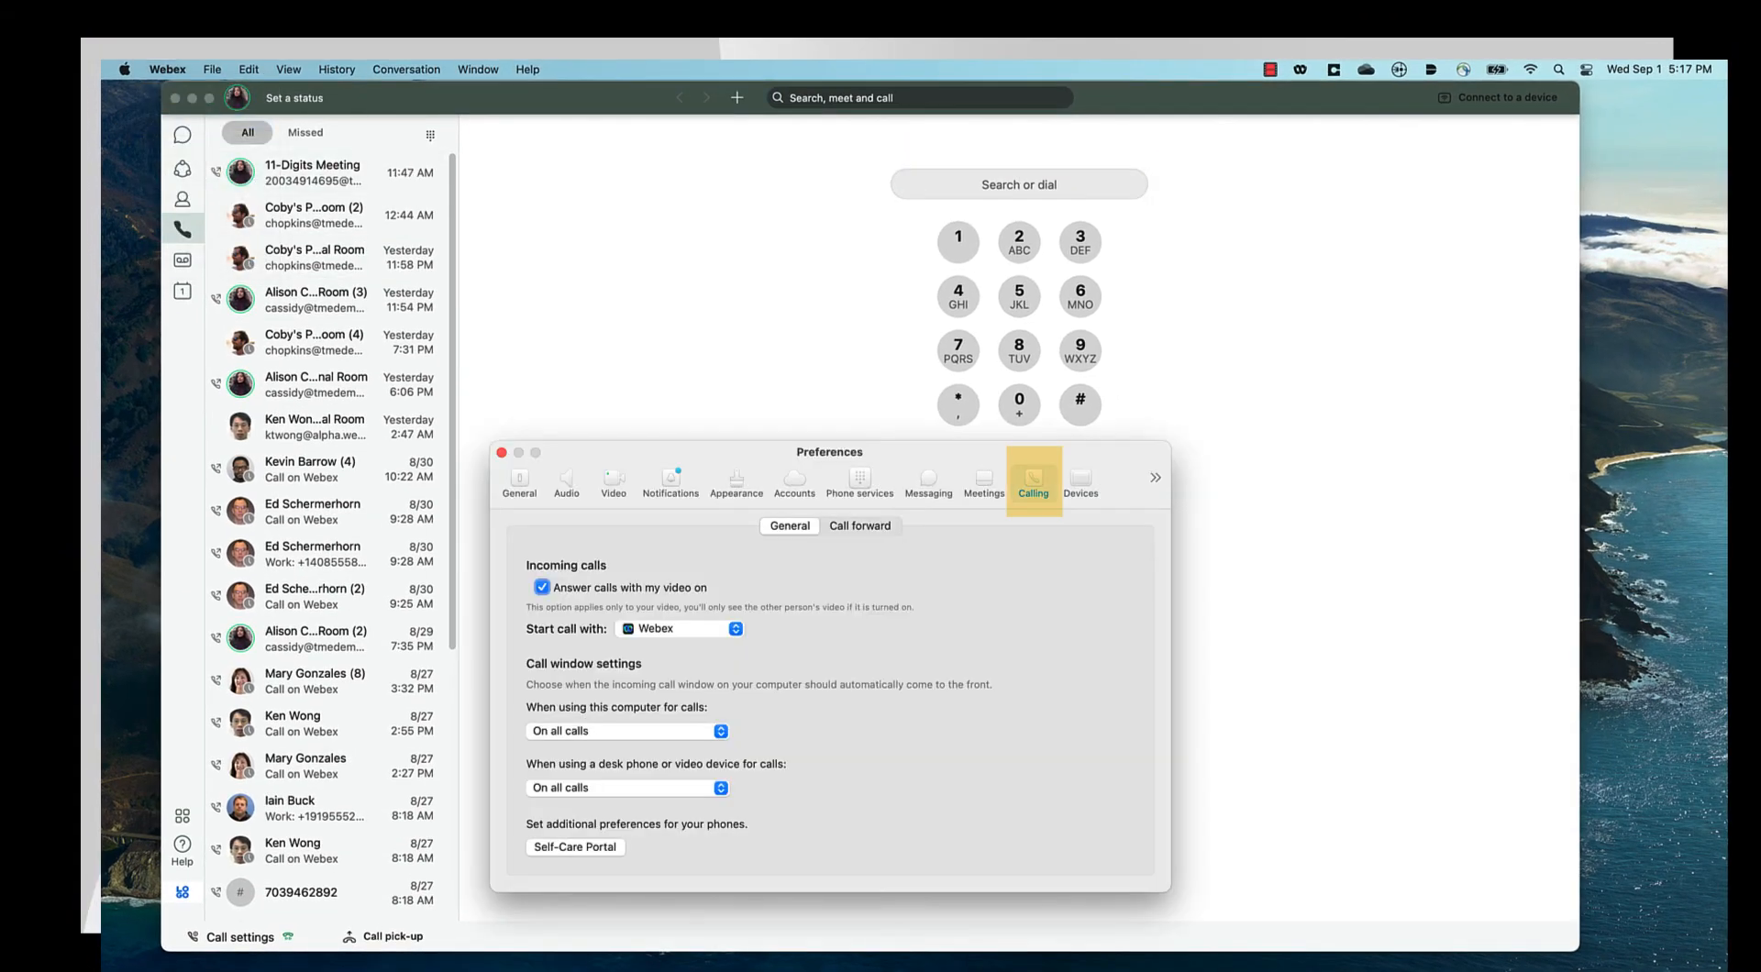
left_click(501, 452)
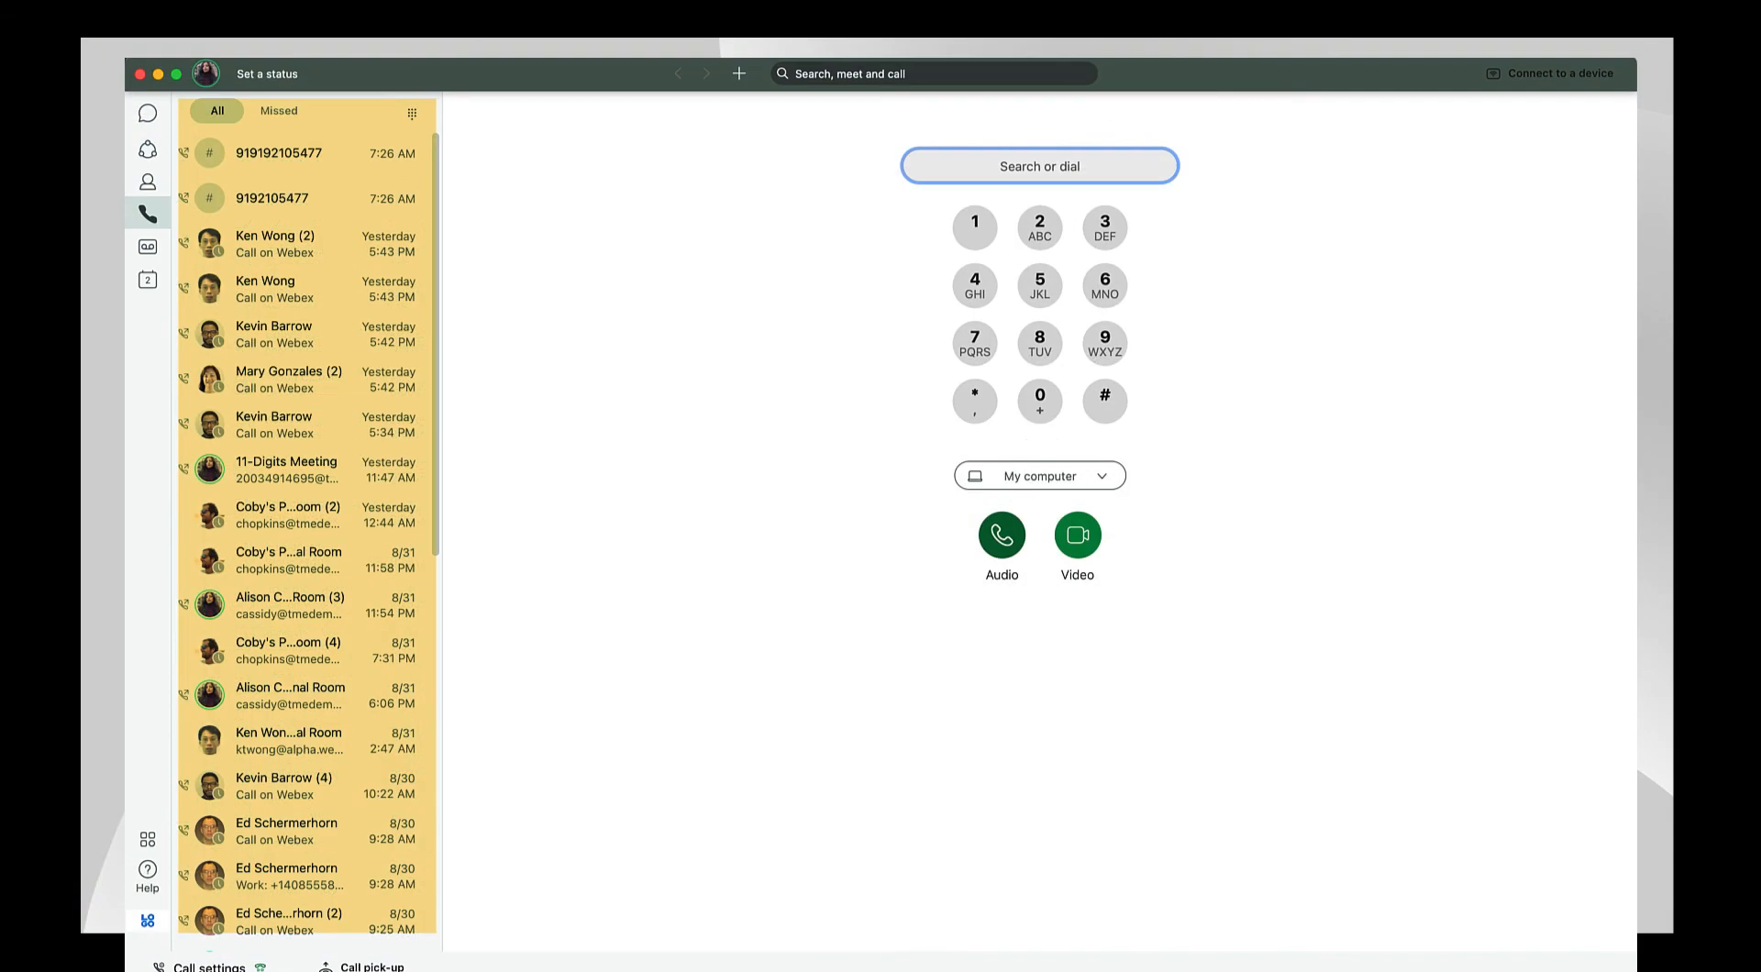
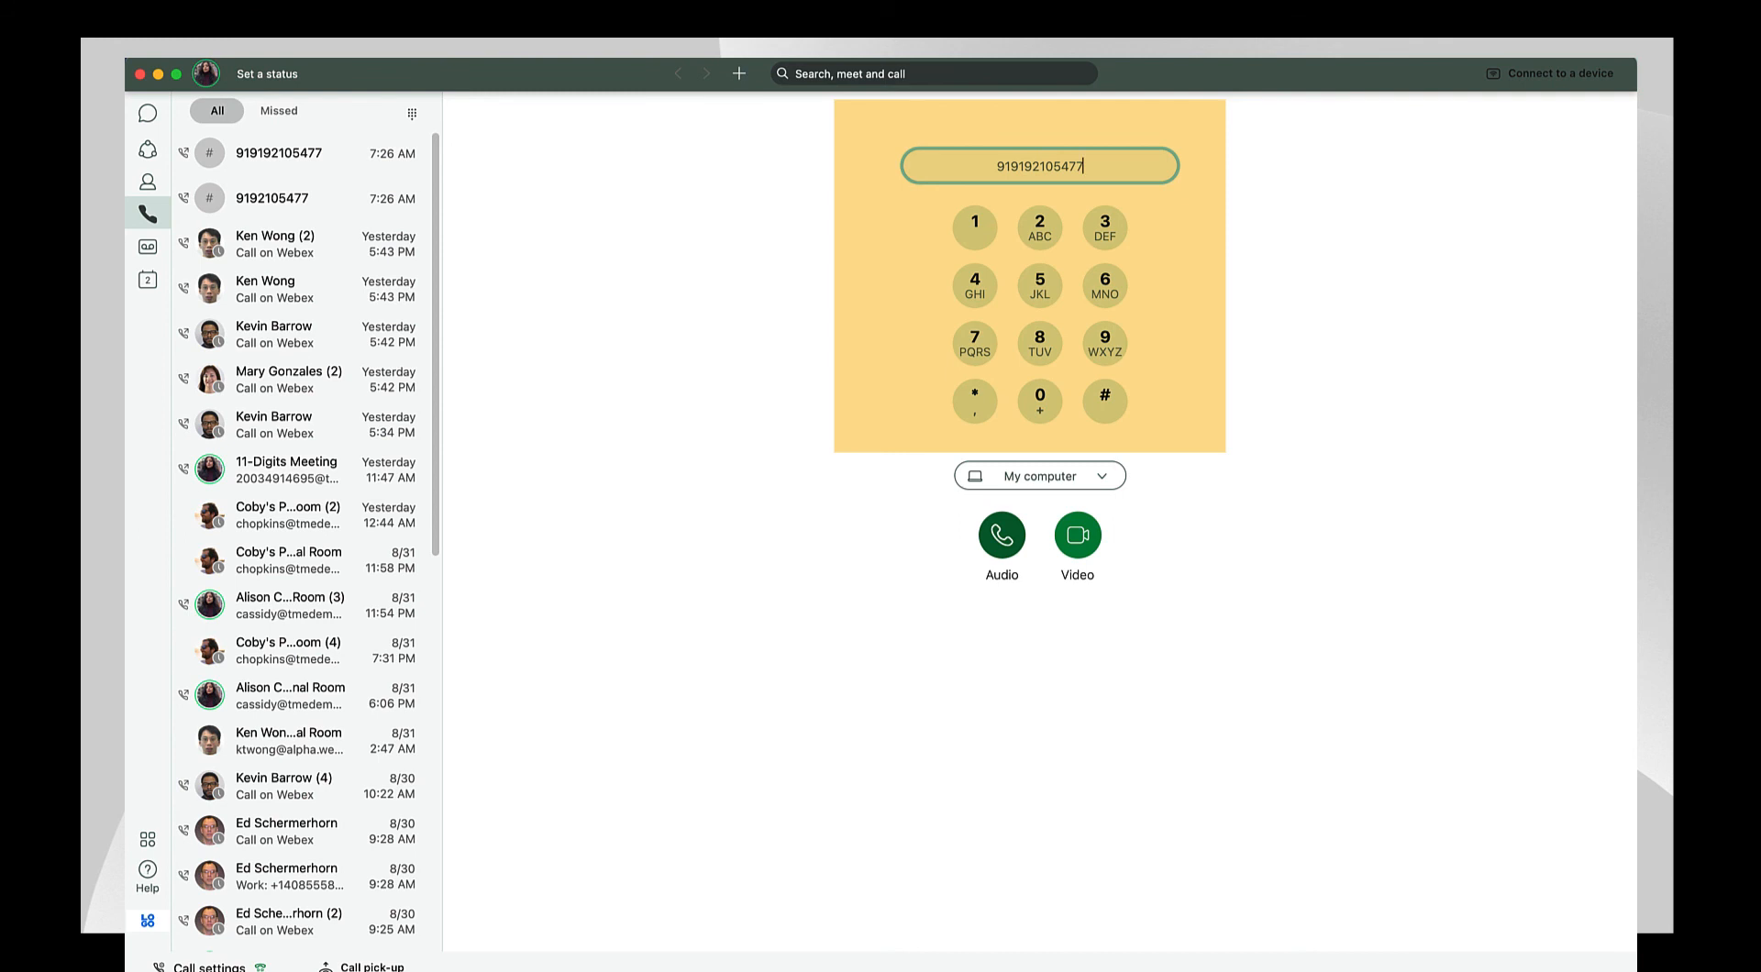
left_click(1000, 535)
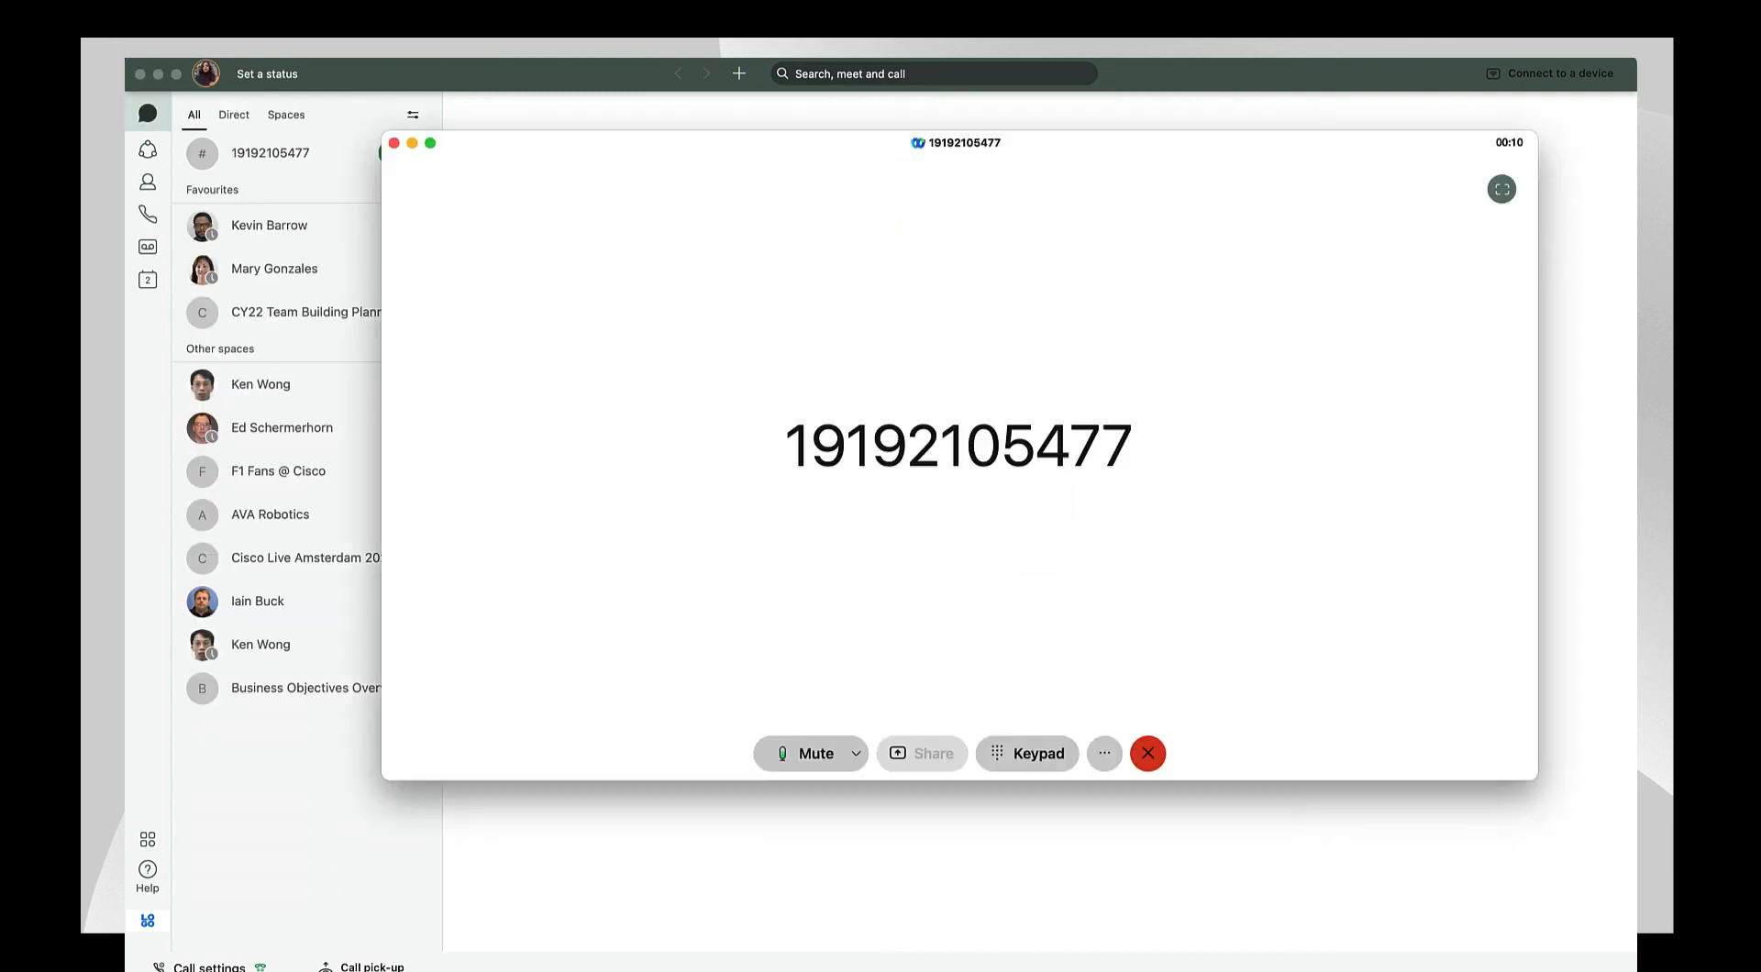
left_click(1103, 753)
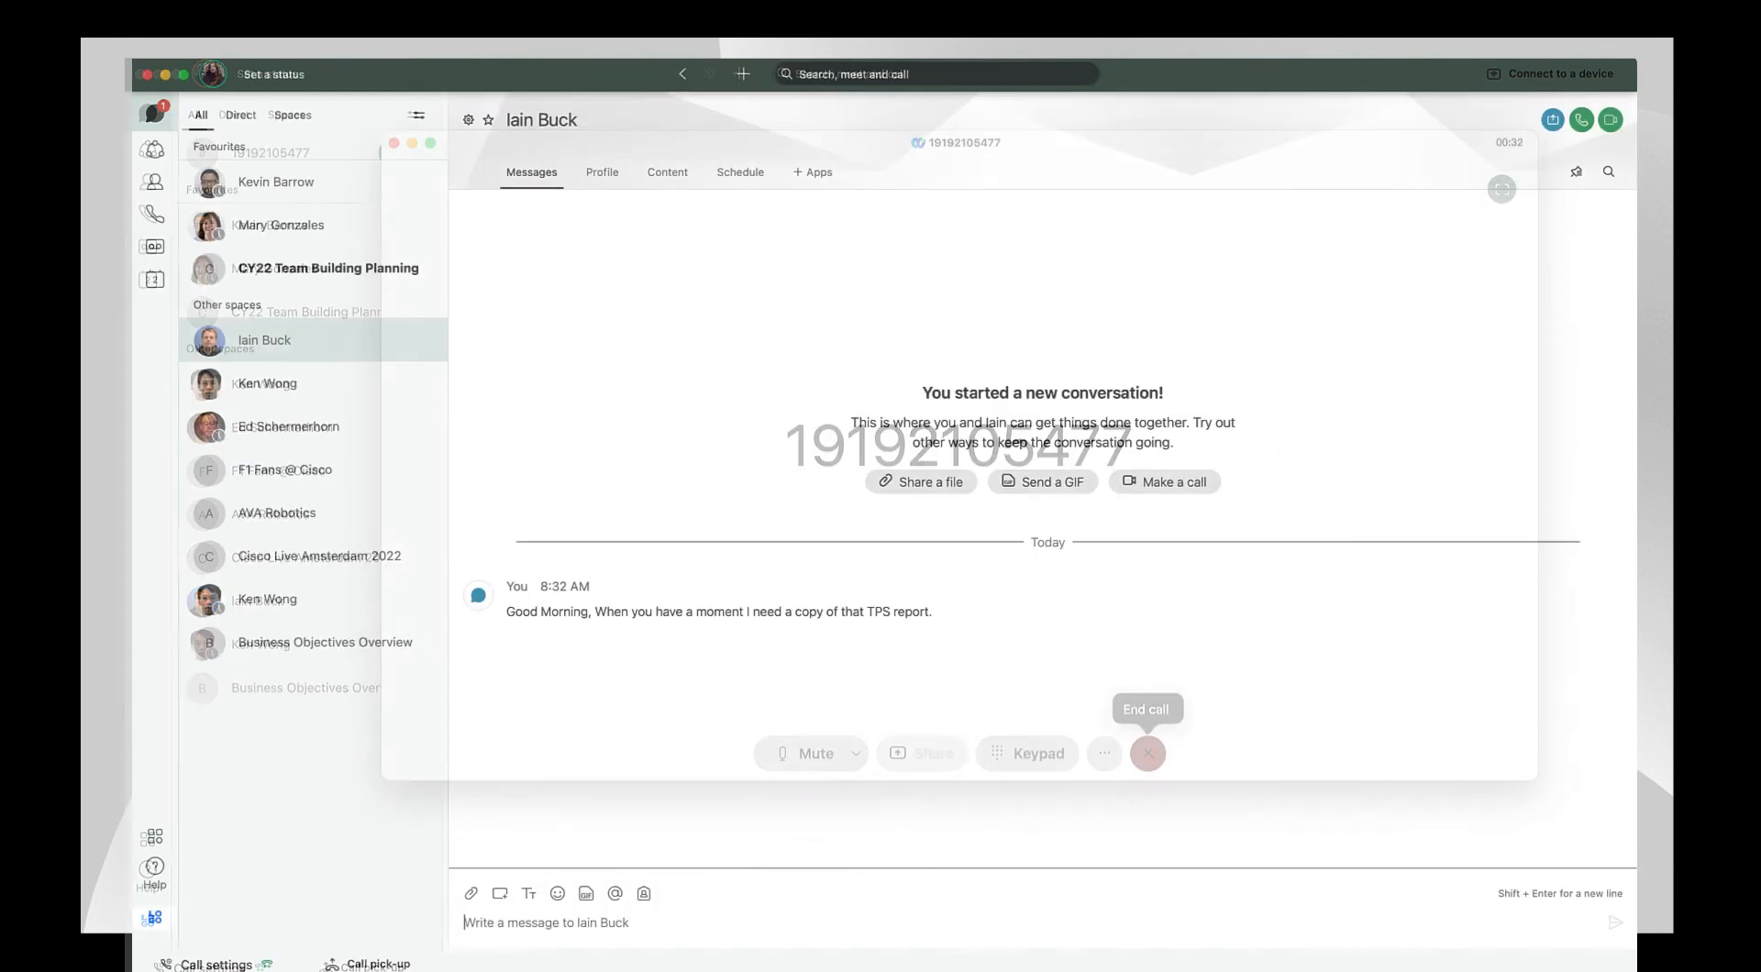
left_click(1147, 753)
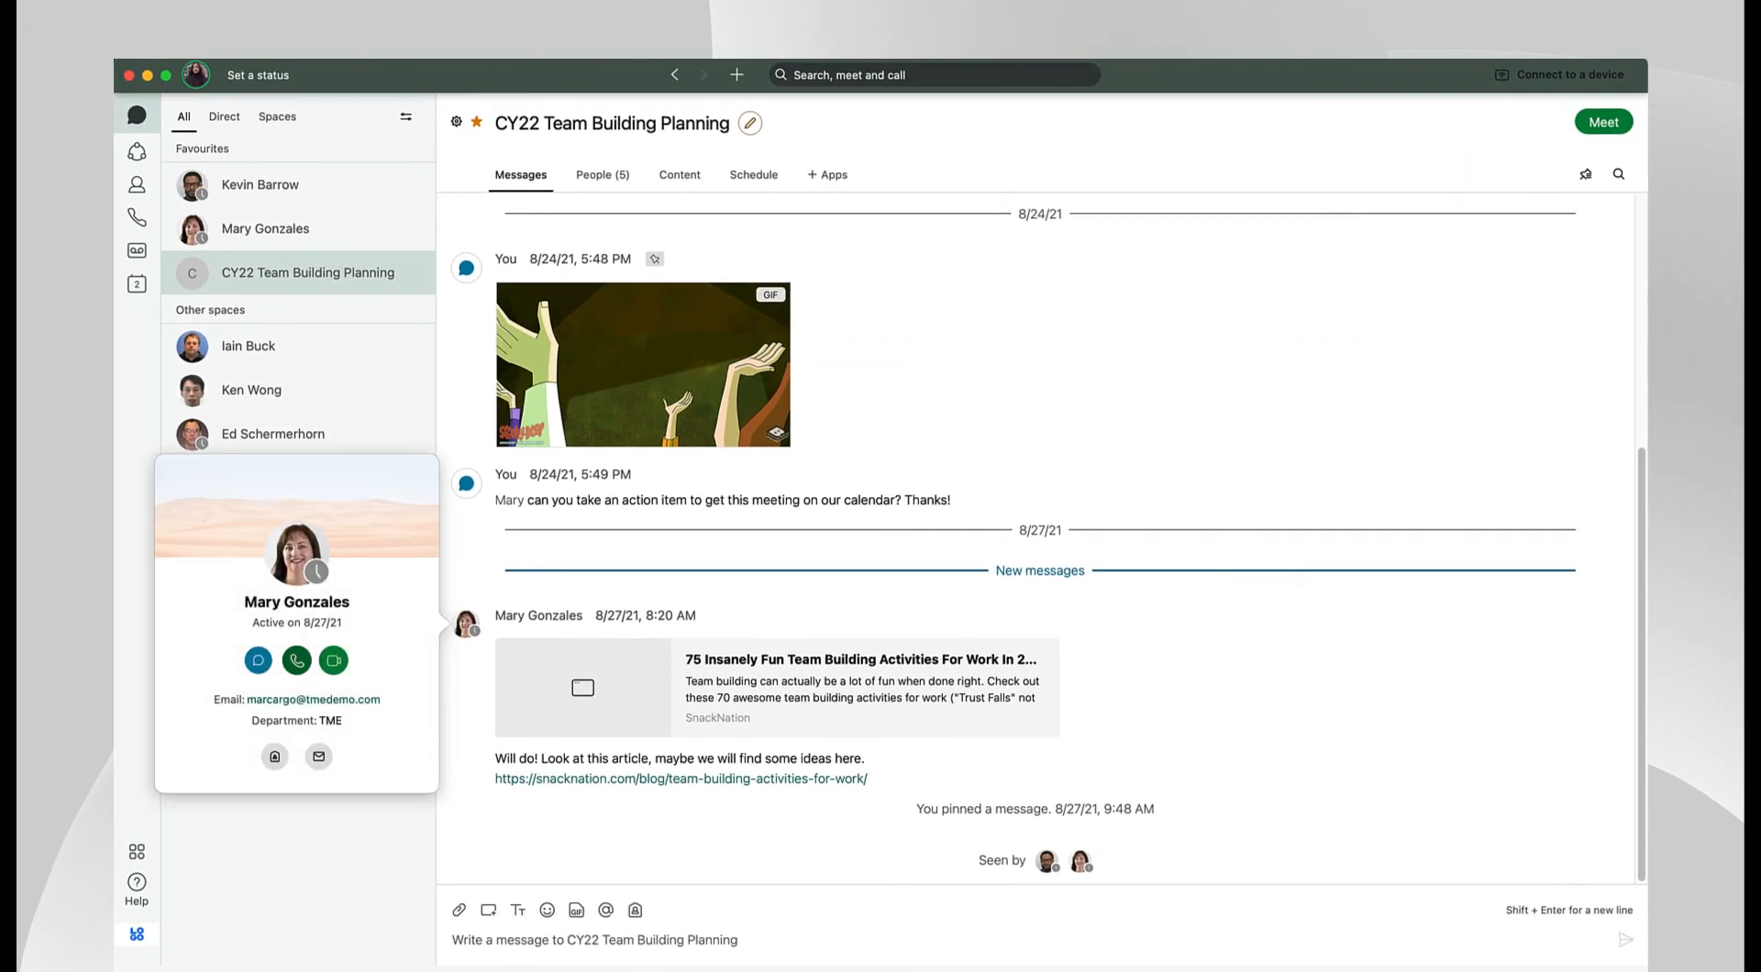
left_click(136, 217)
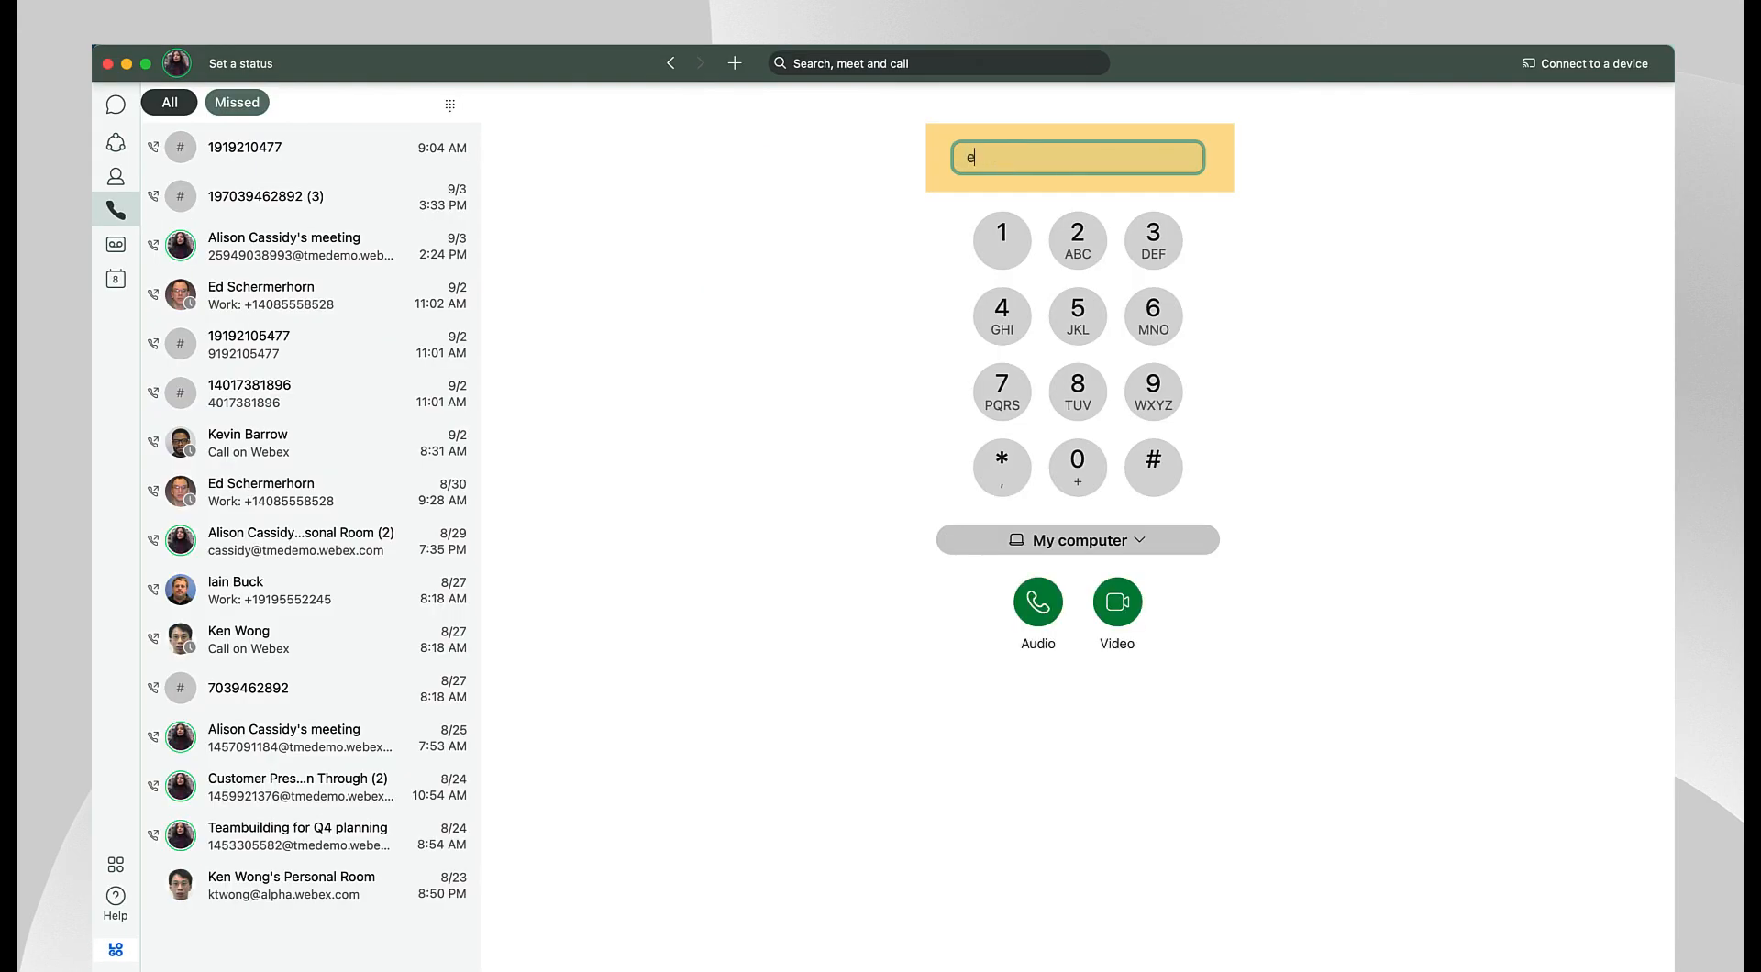
type("d")
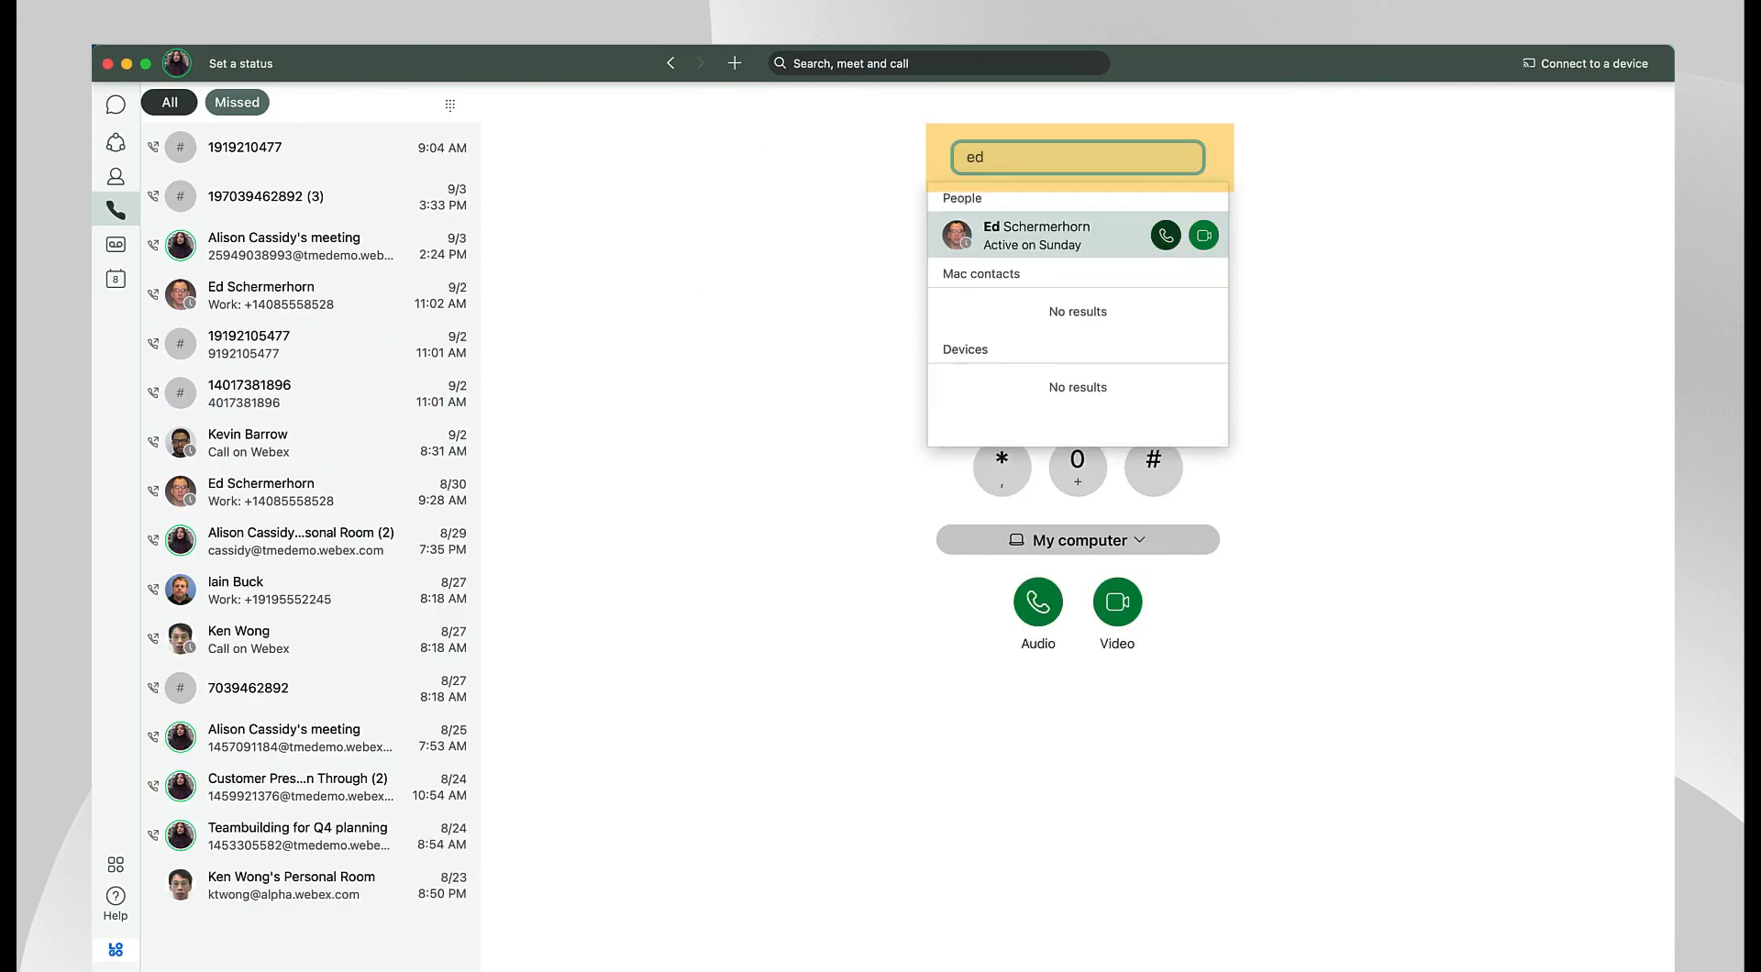
left_click(1165, 236)
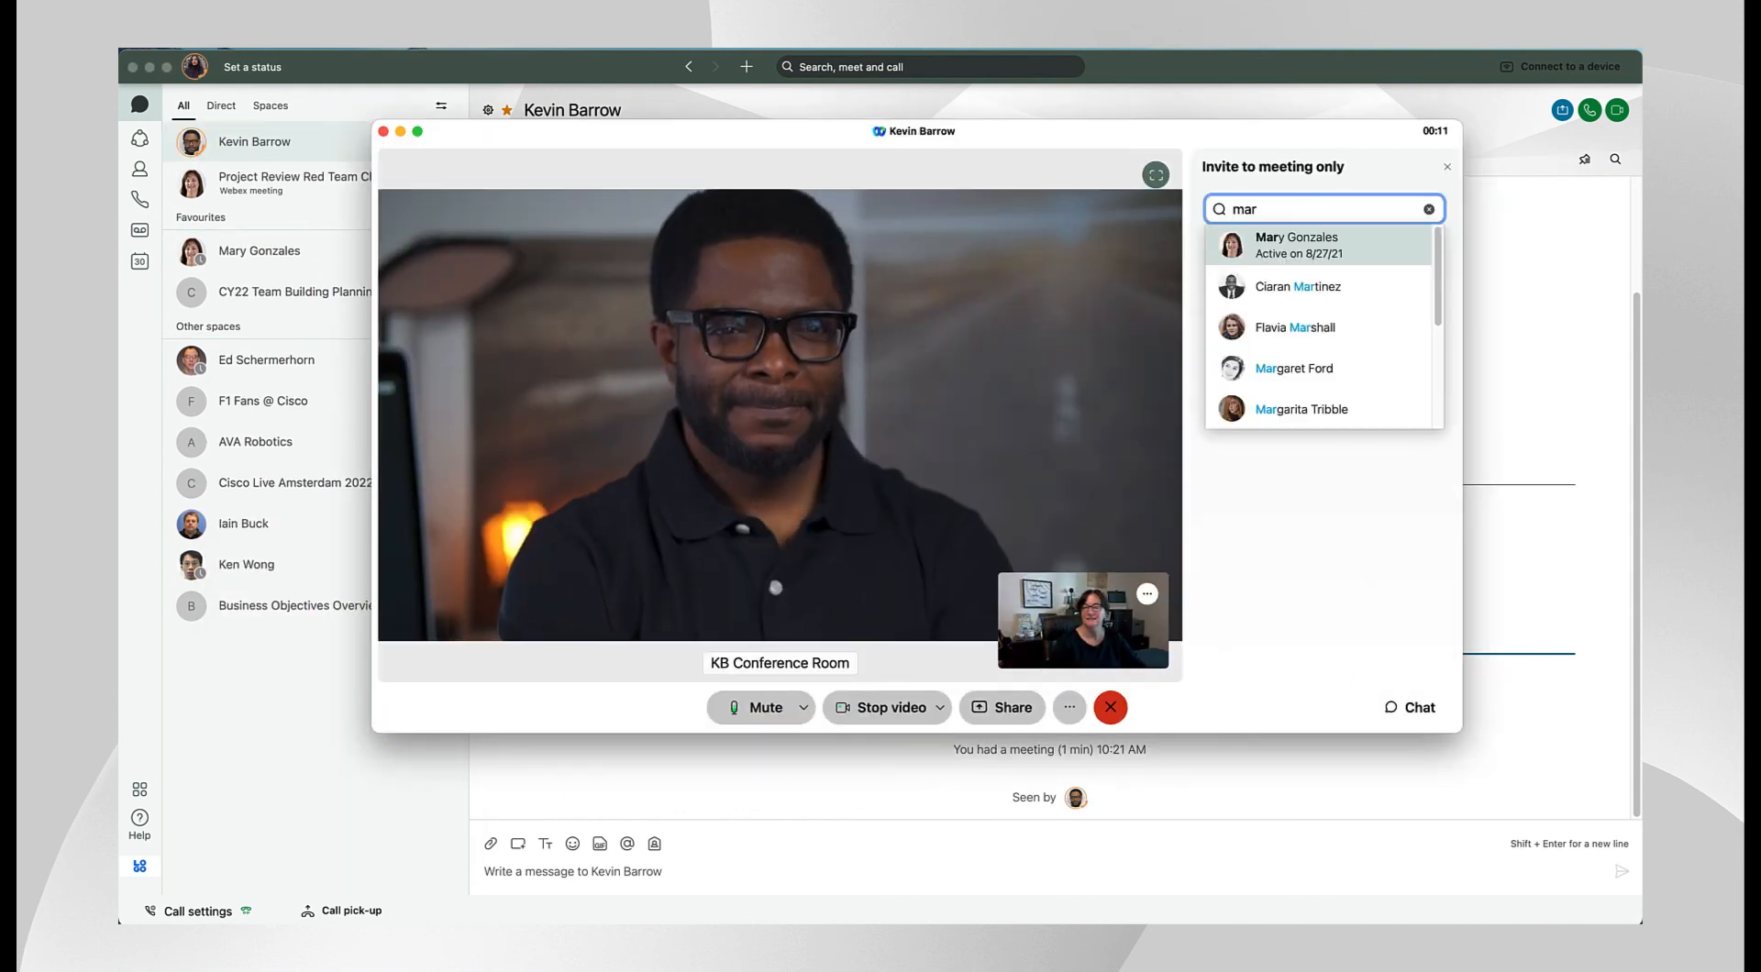
left_click(1296, 245)
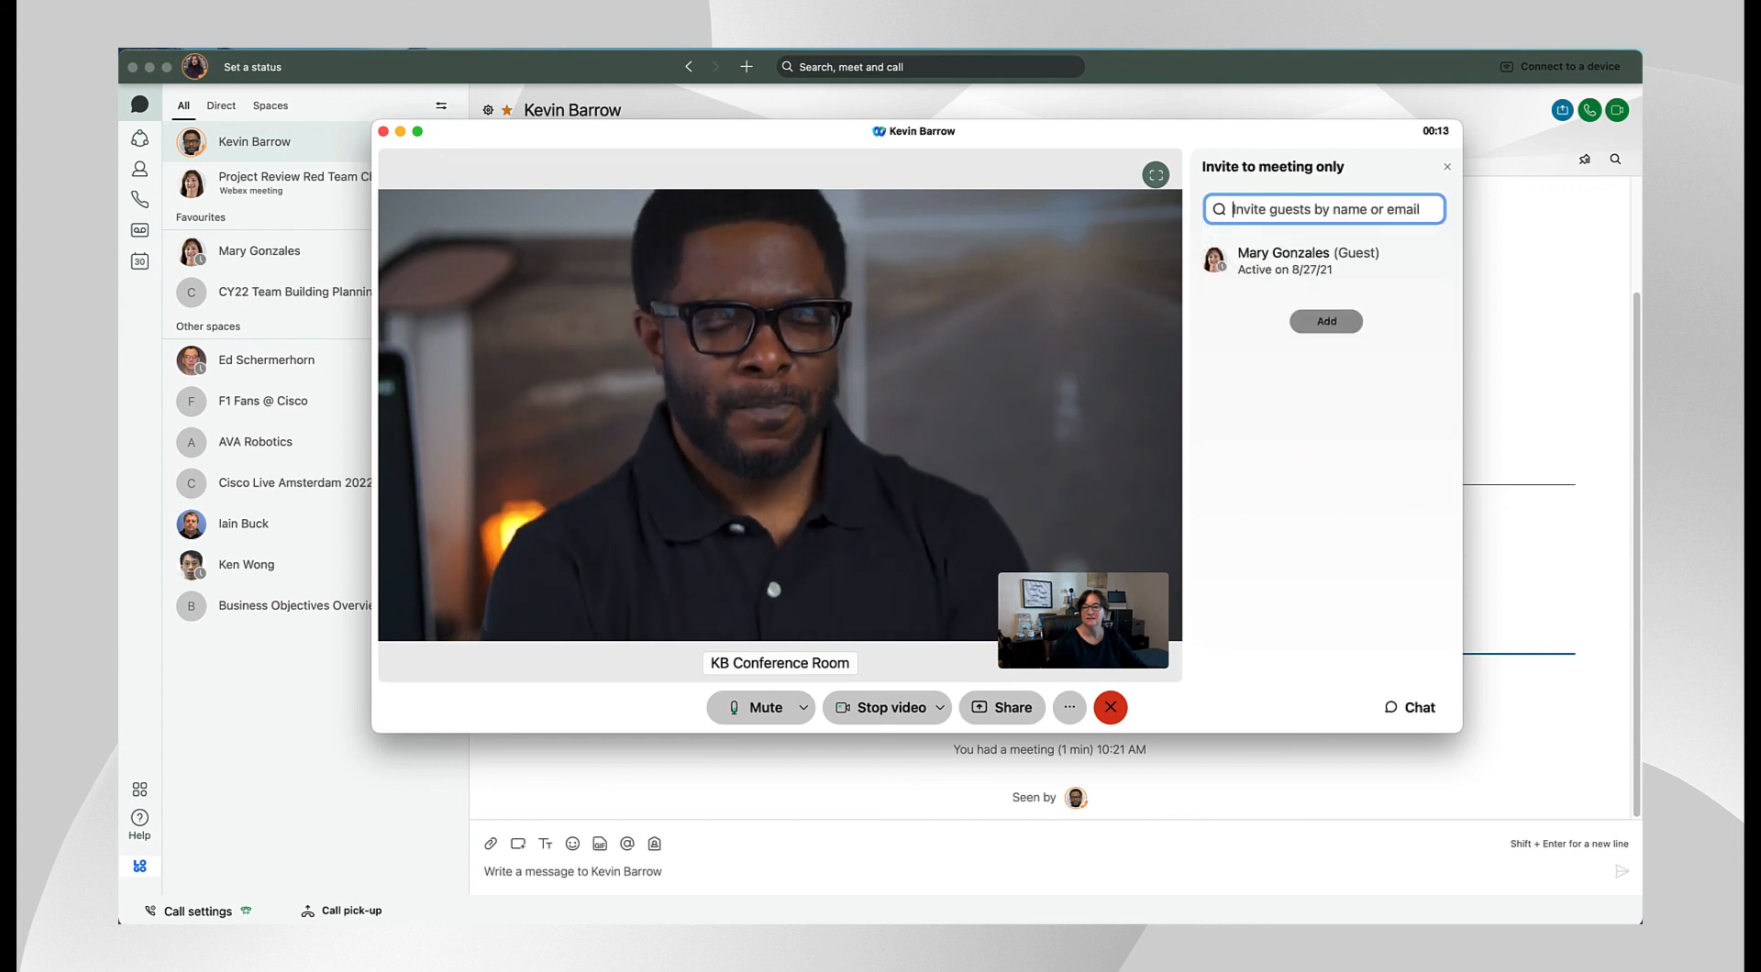
left_click(1302, 708)
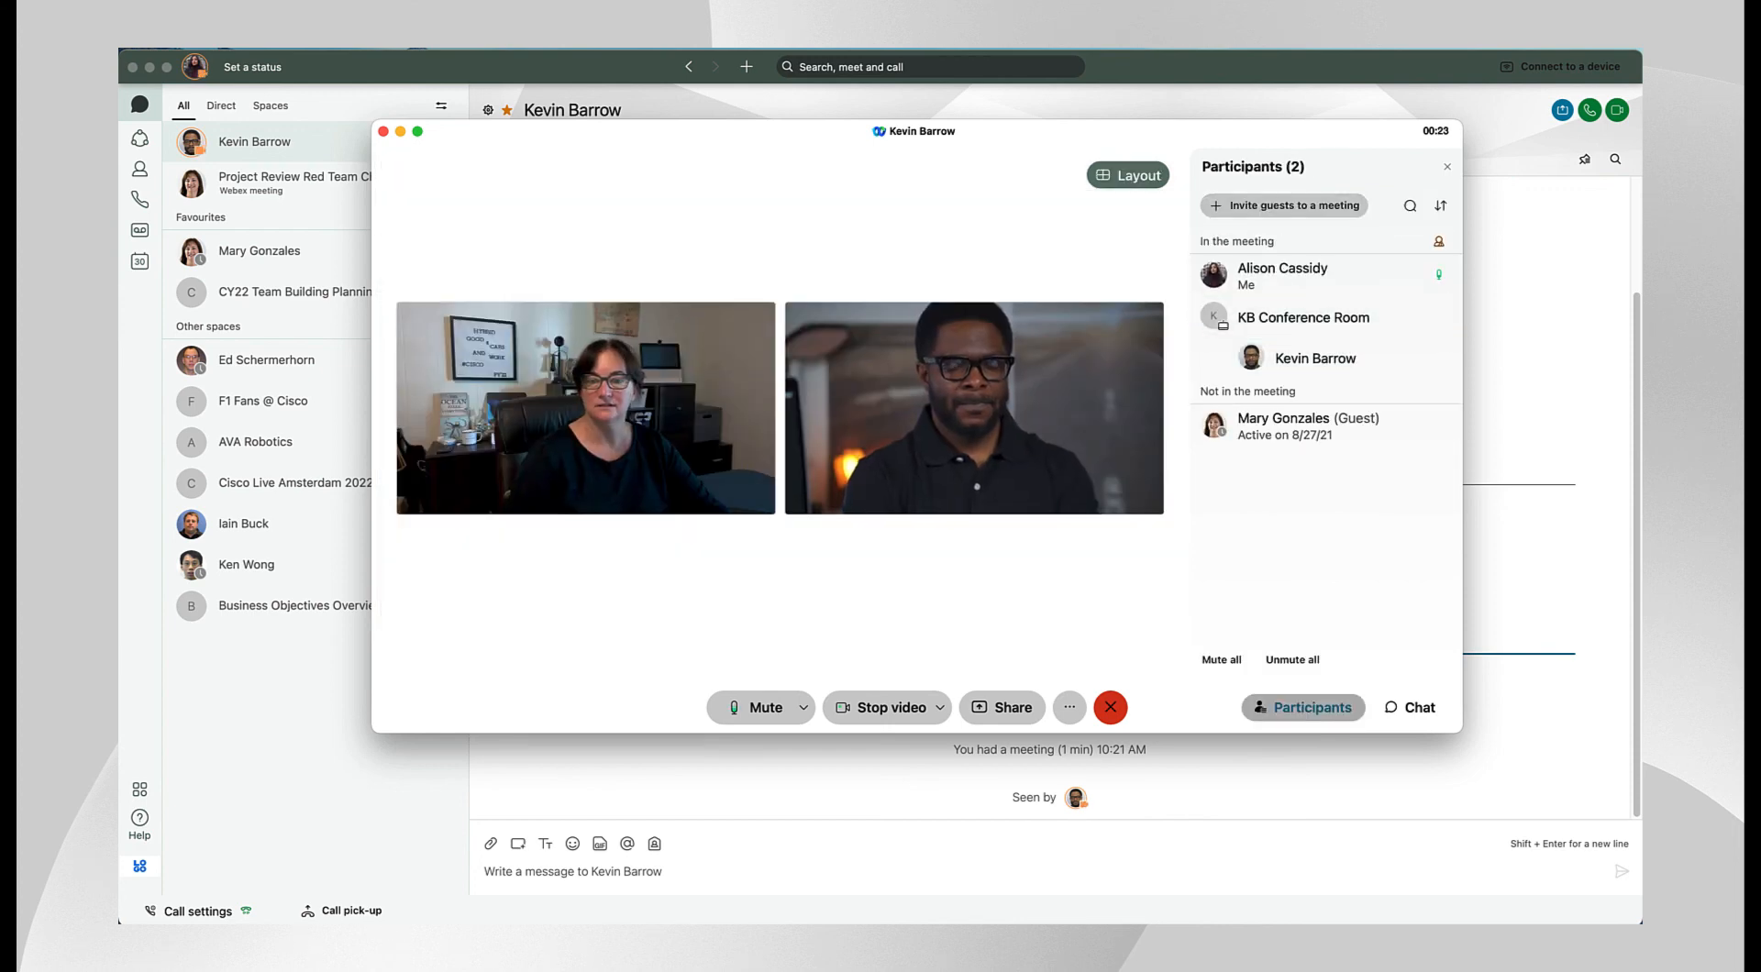